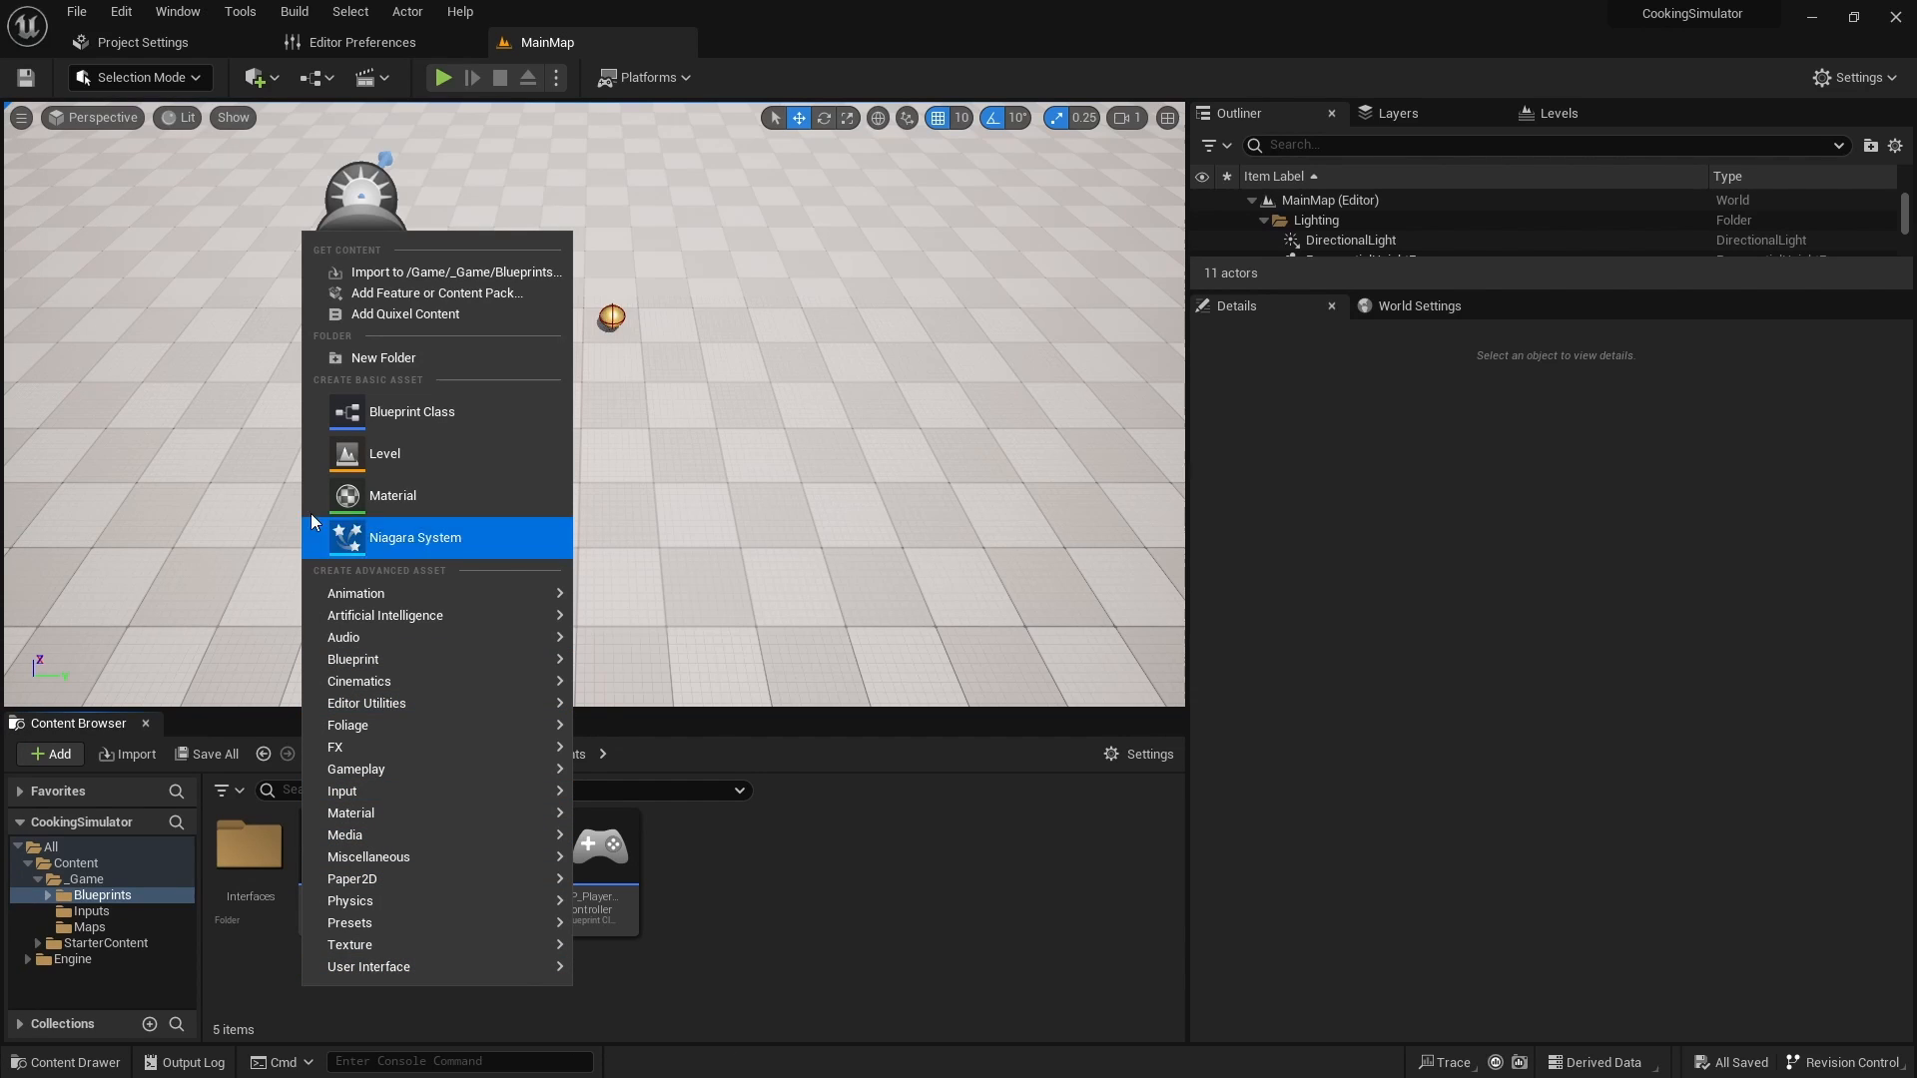
# Step: Create an 'Interactable' folder under Blueprints containing a new Actor Blueprint class 'BP_Table'
pyautogui.click(384, 358)
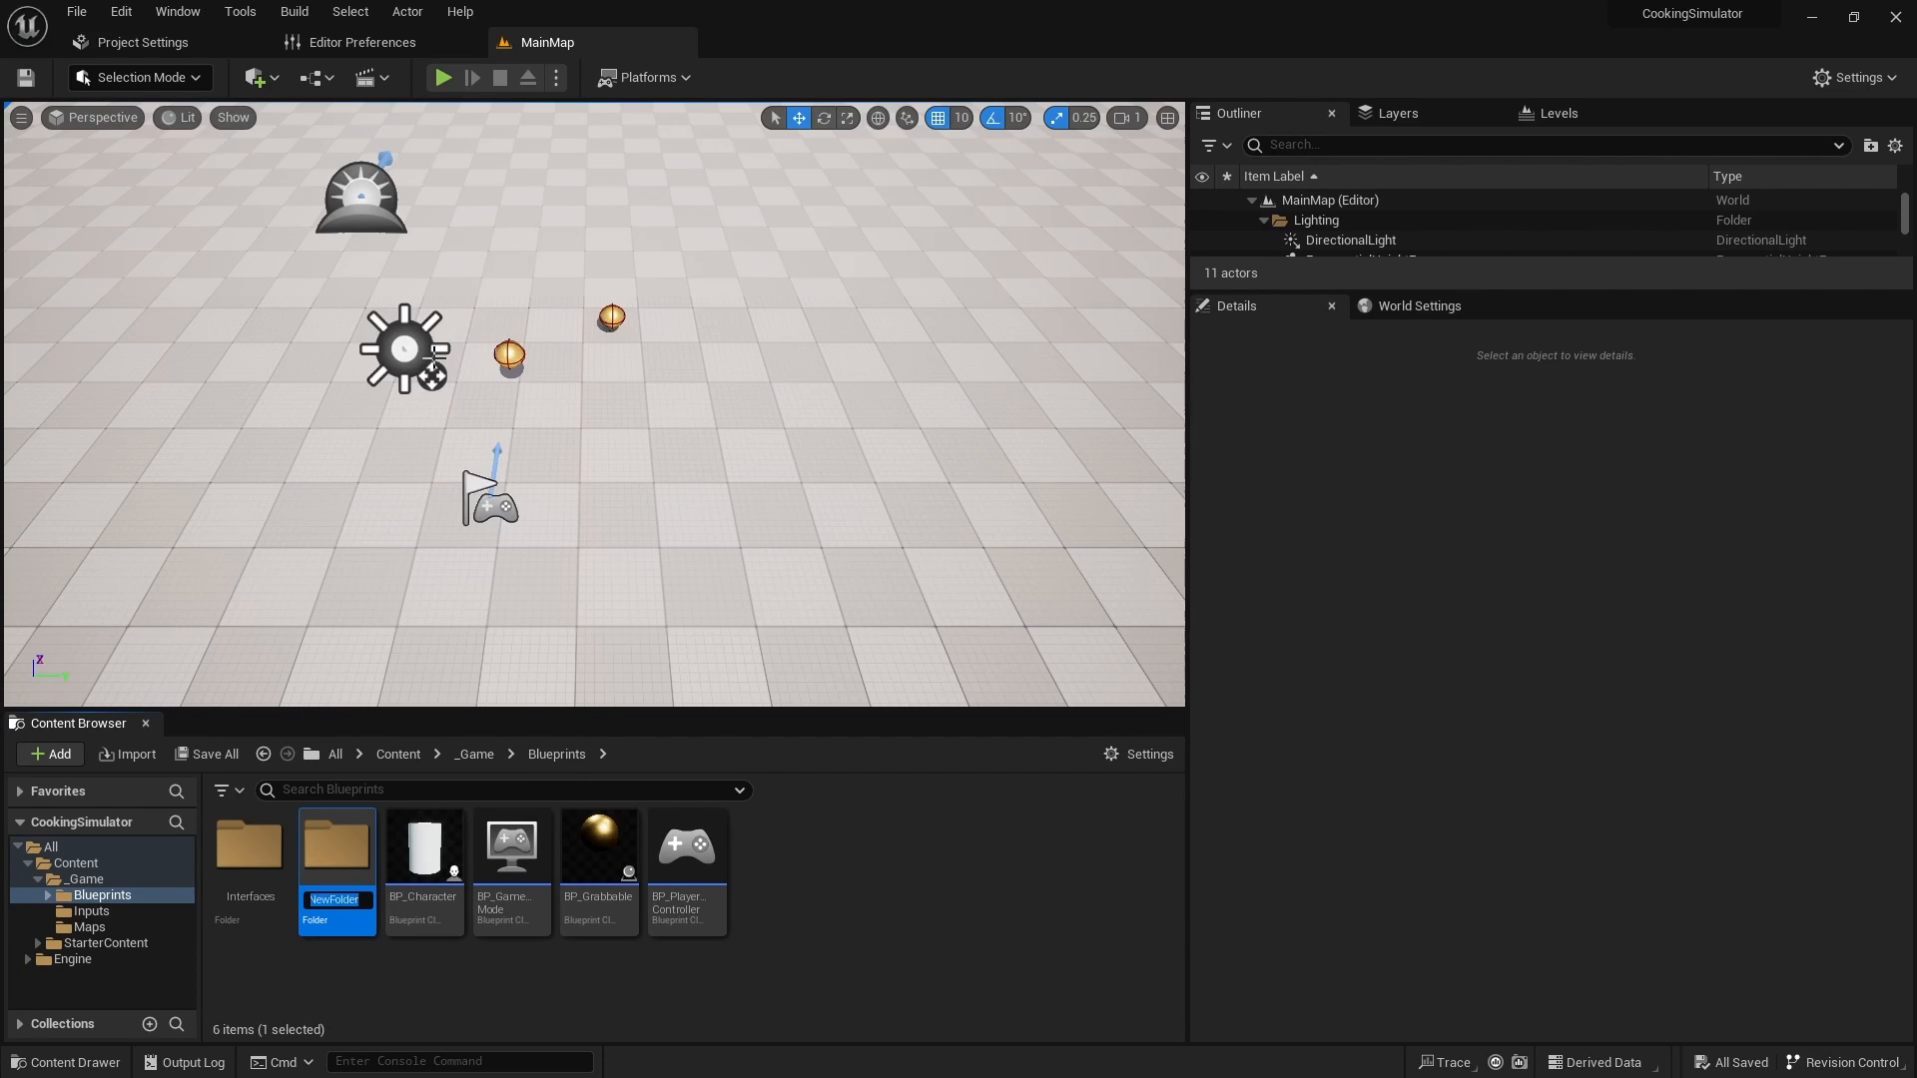
pyautogui.write('Interacta')
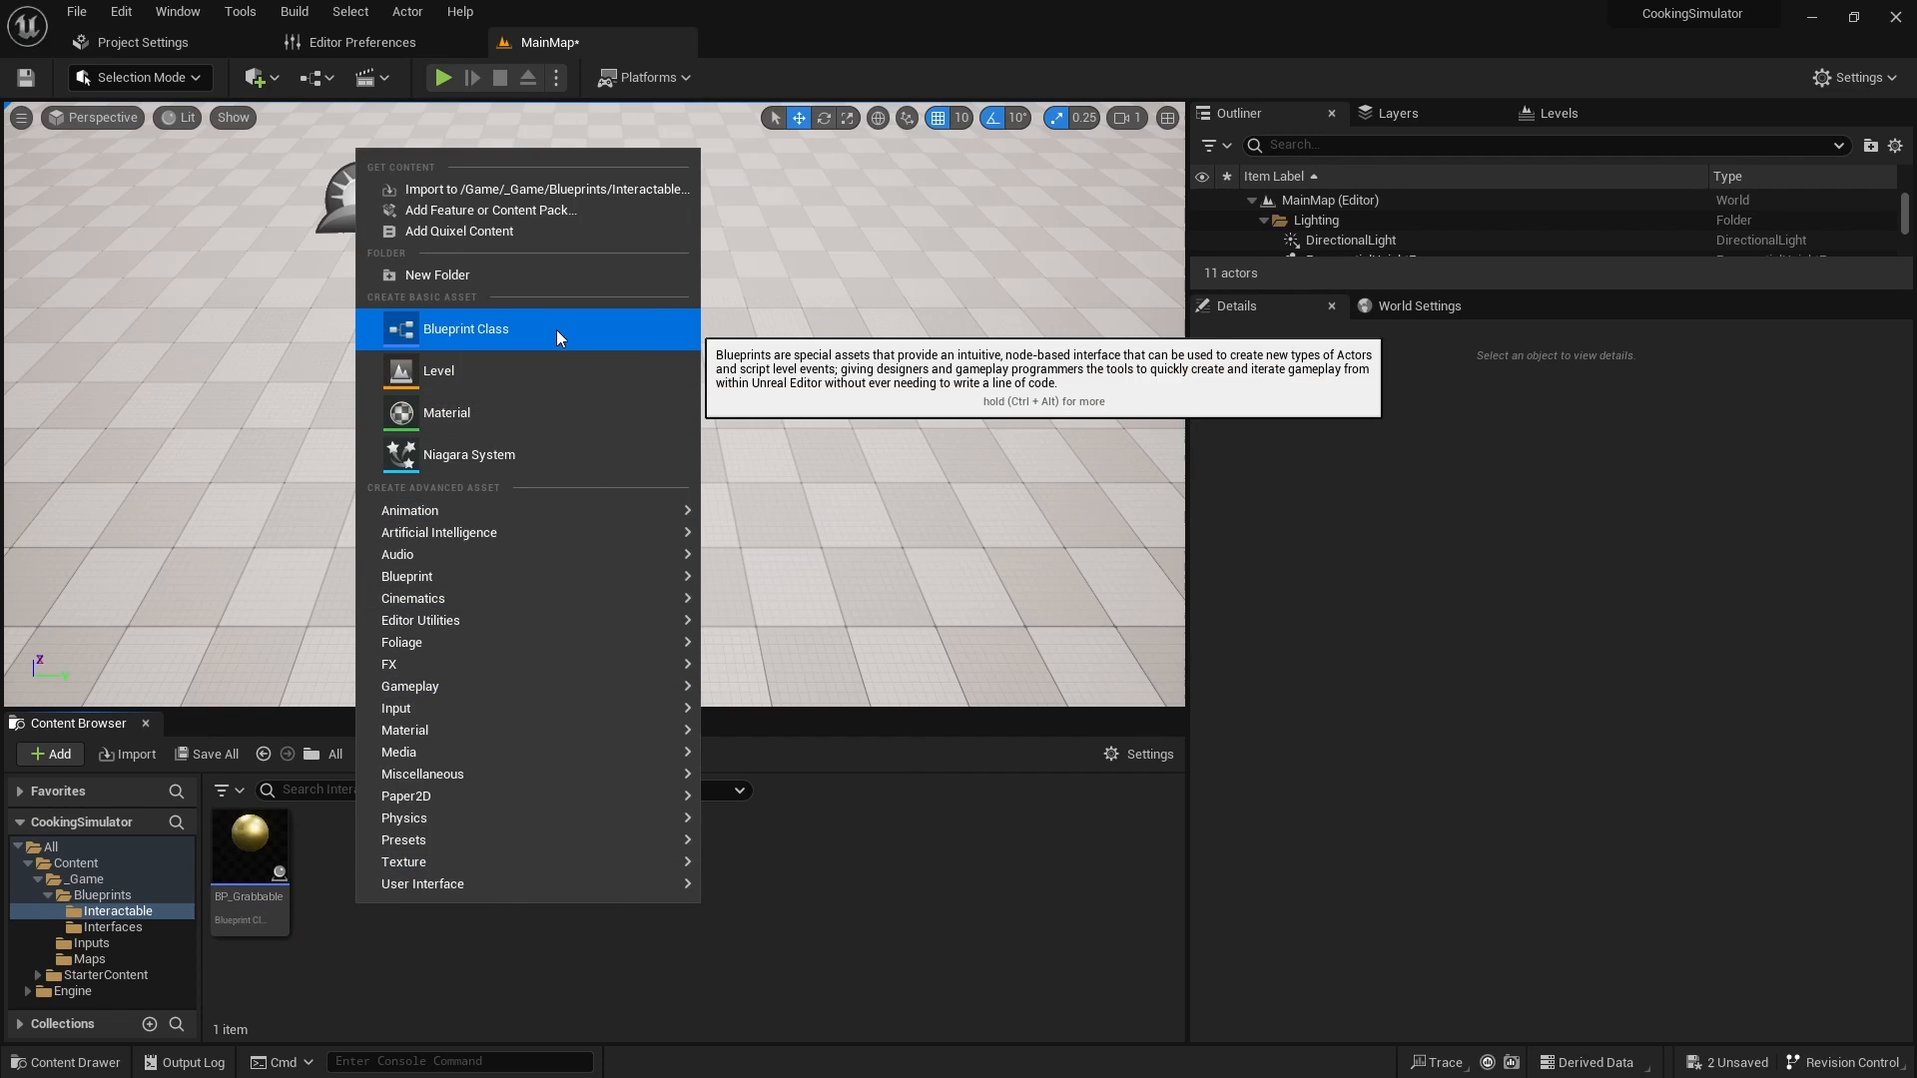
pyautogui.click(465, 329)
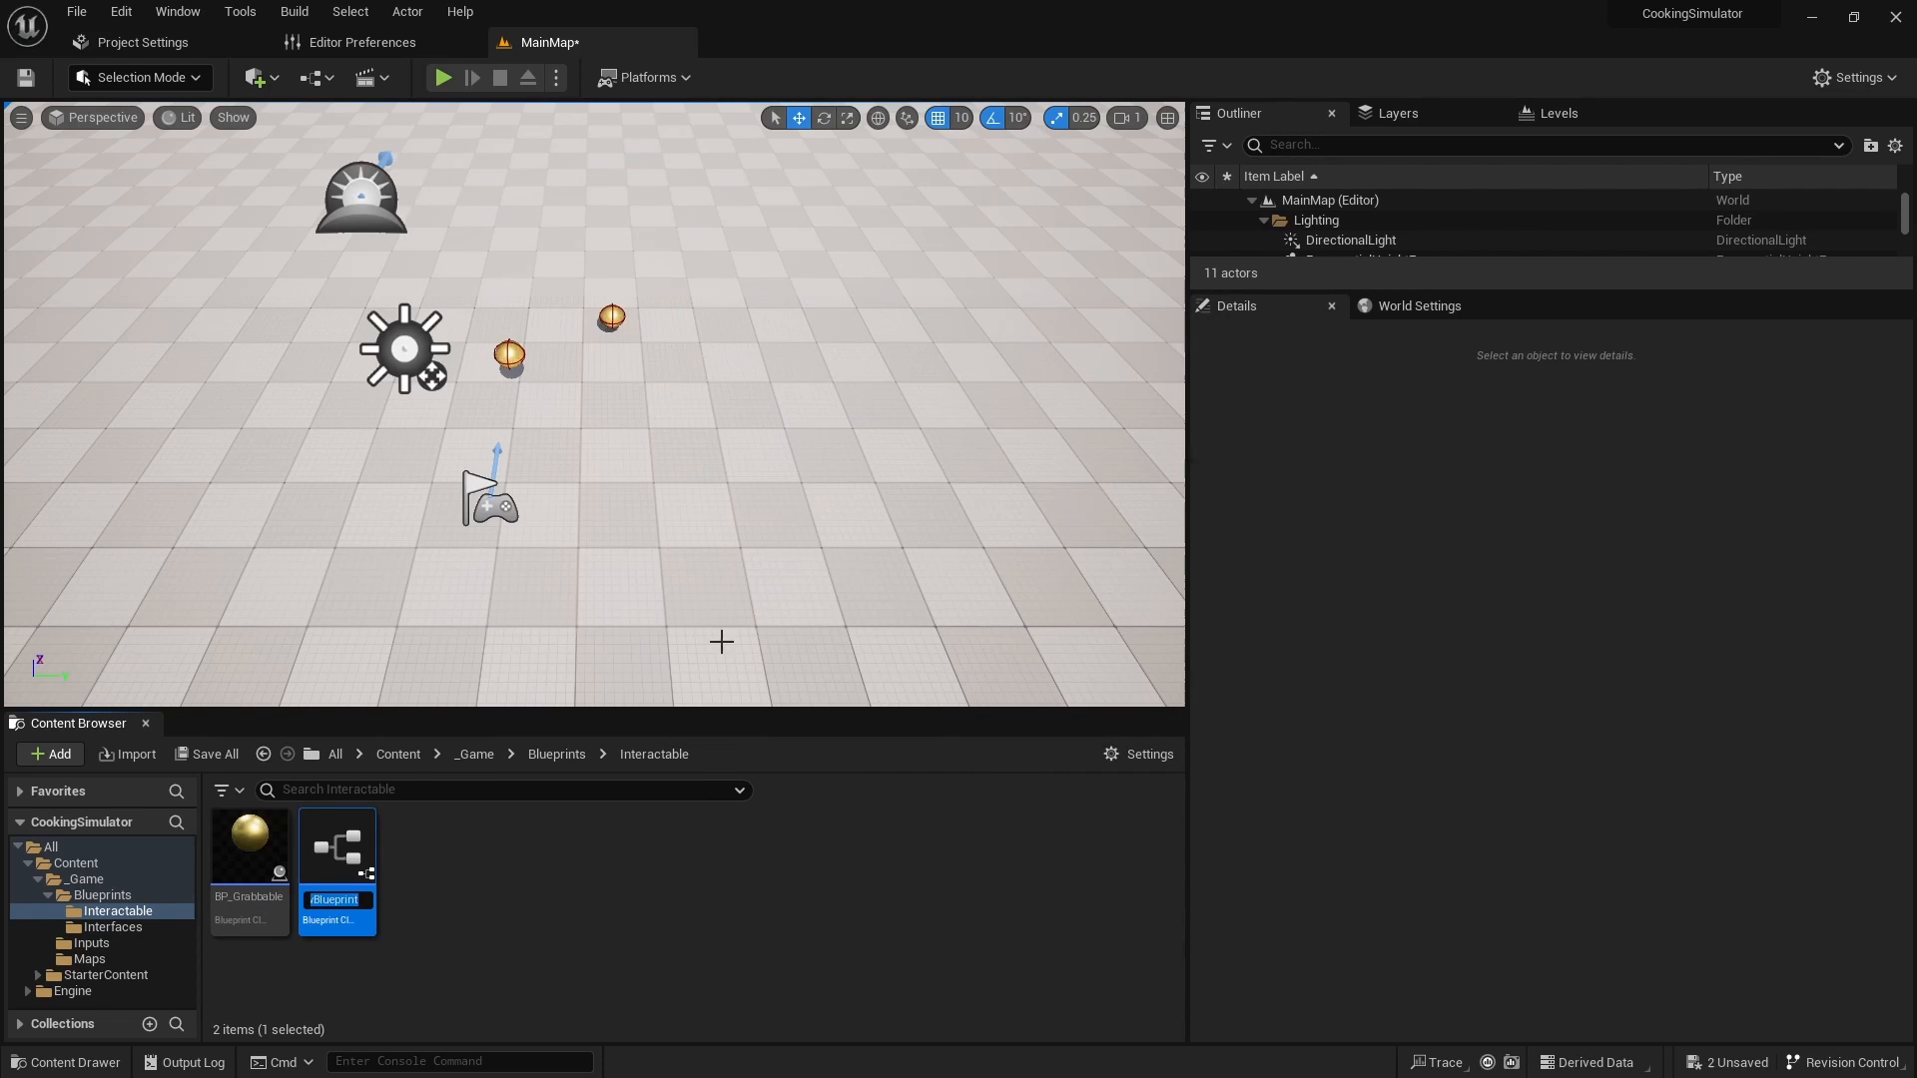
pyautogui.write('BP_Table')
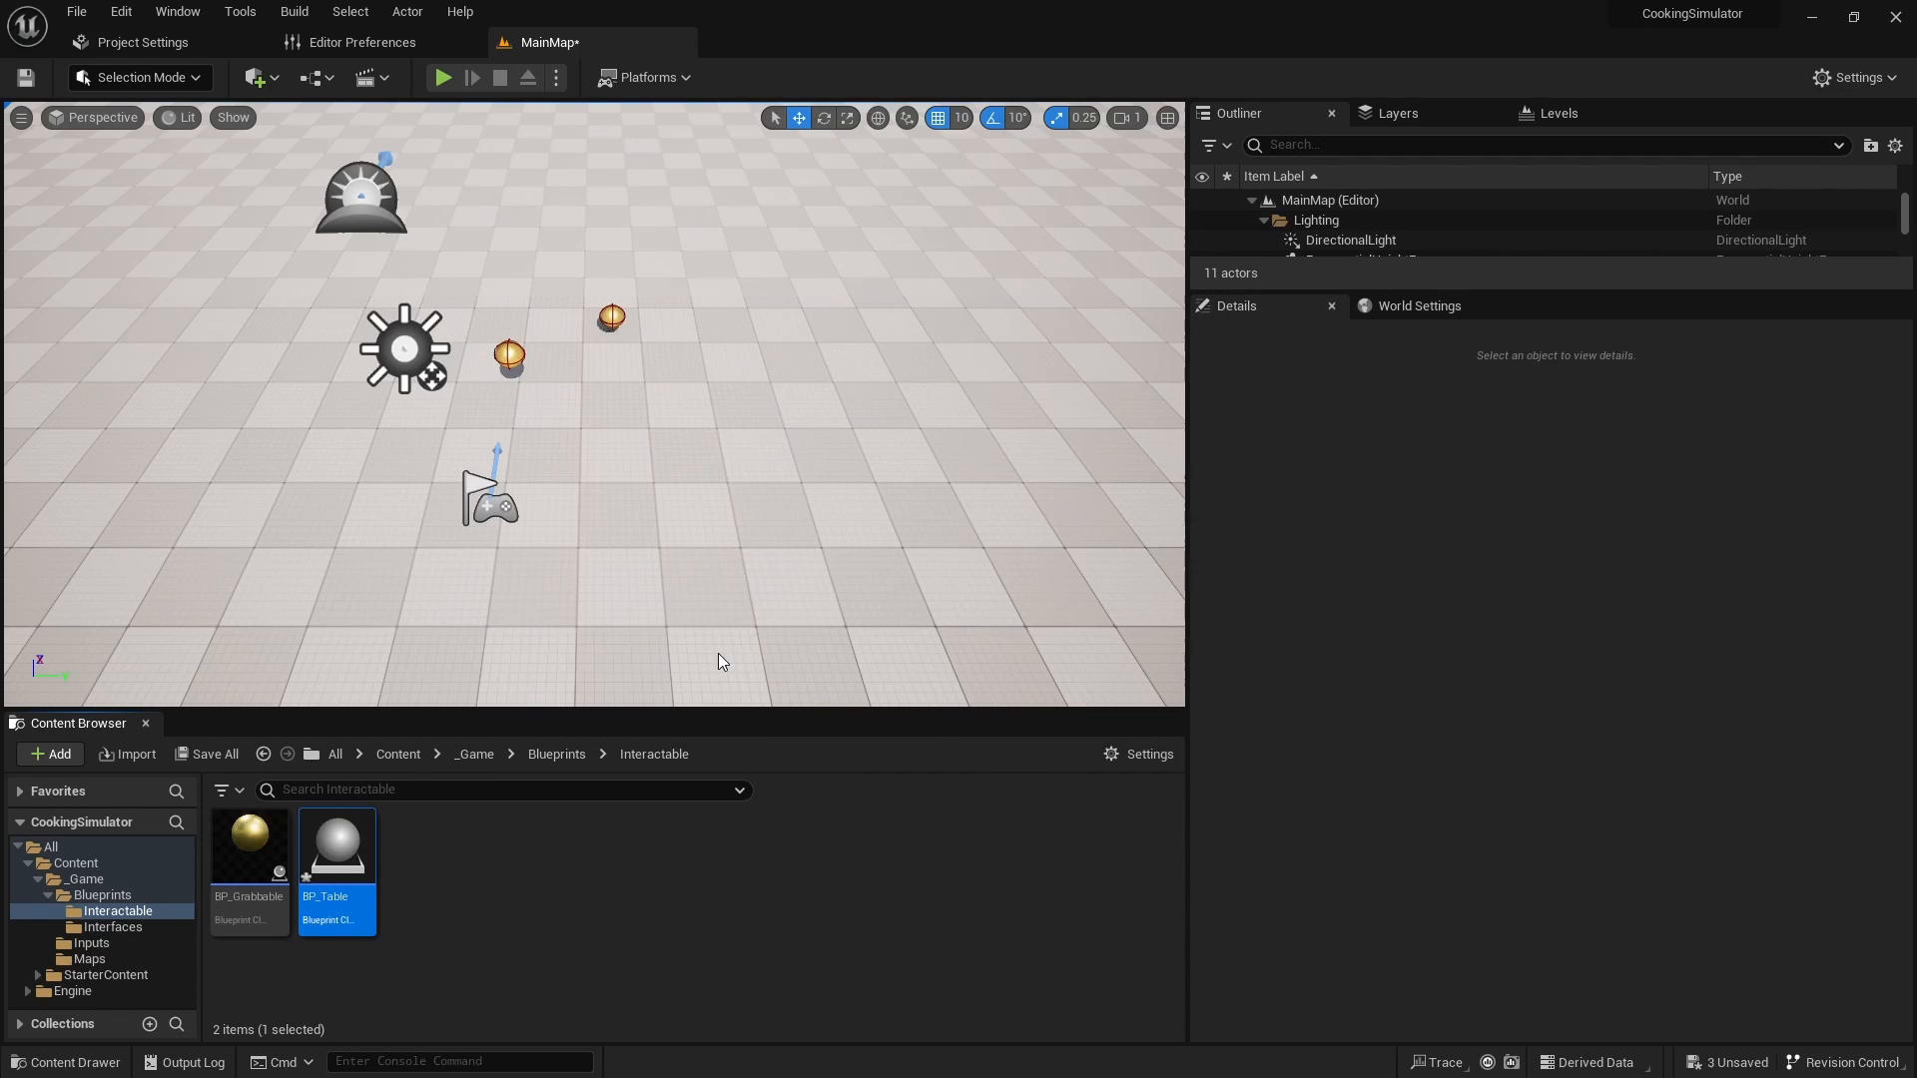
# Step: In BP_Table, add a Cube with M_Wood_Oak material and a Scene component beneath it
pyautogui.doubleClick(338, 845)
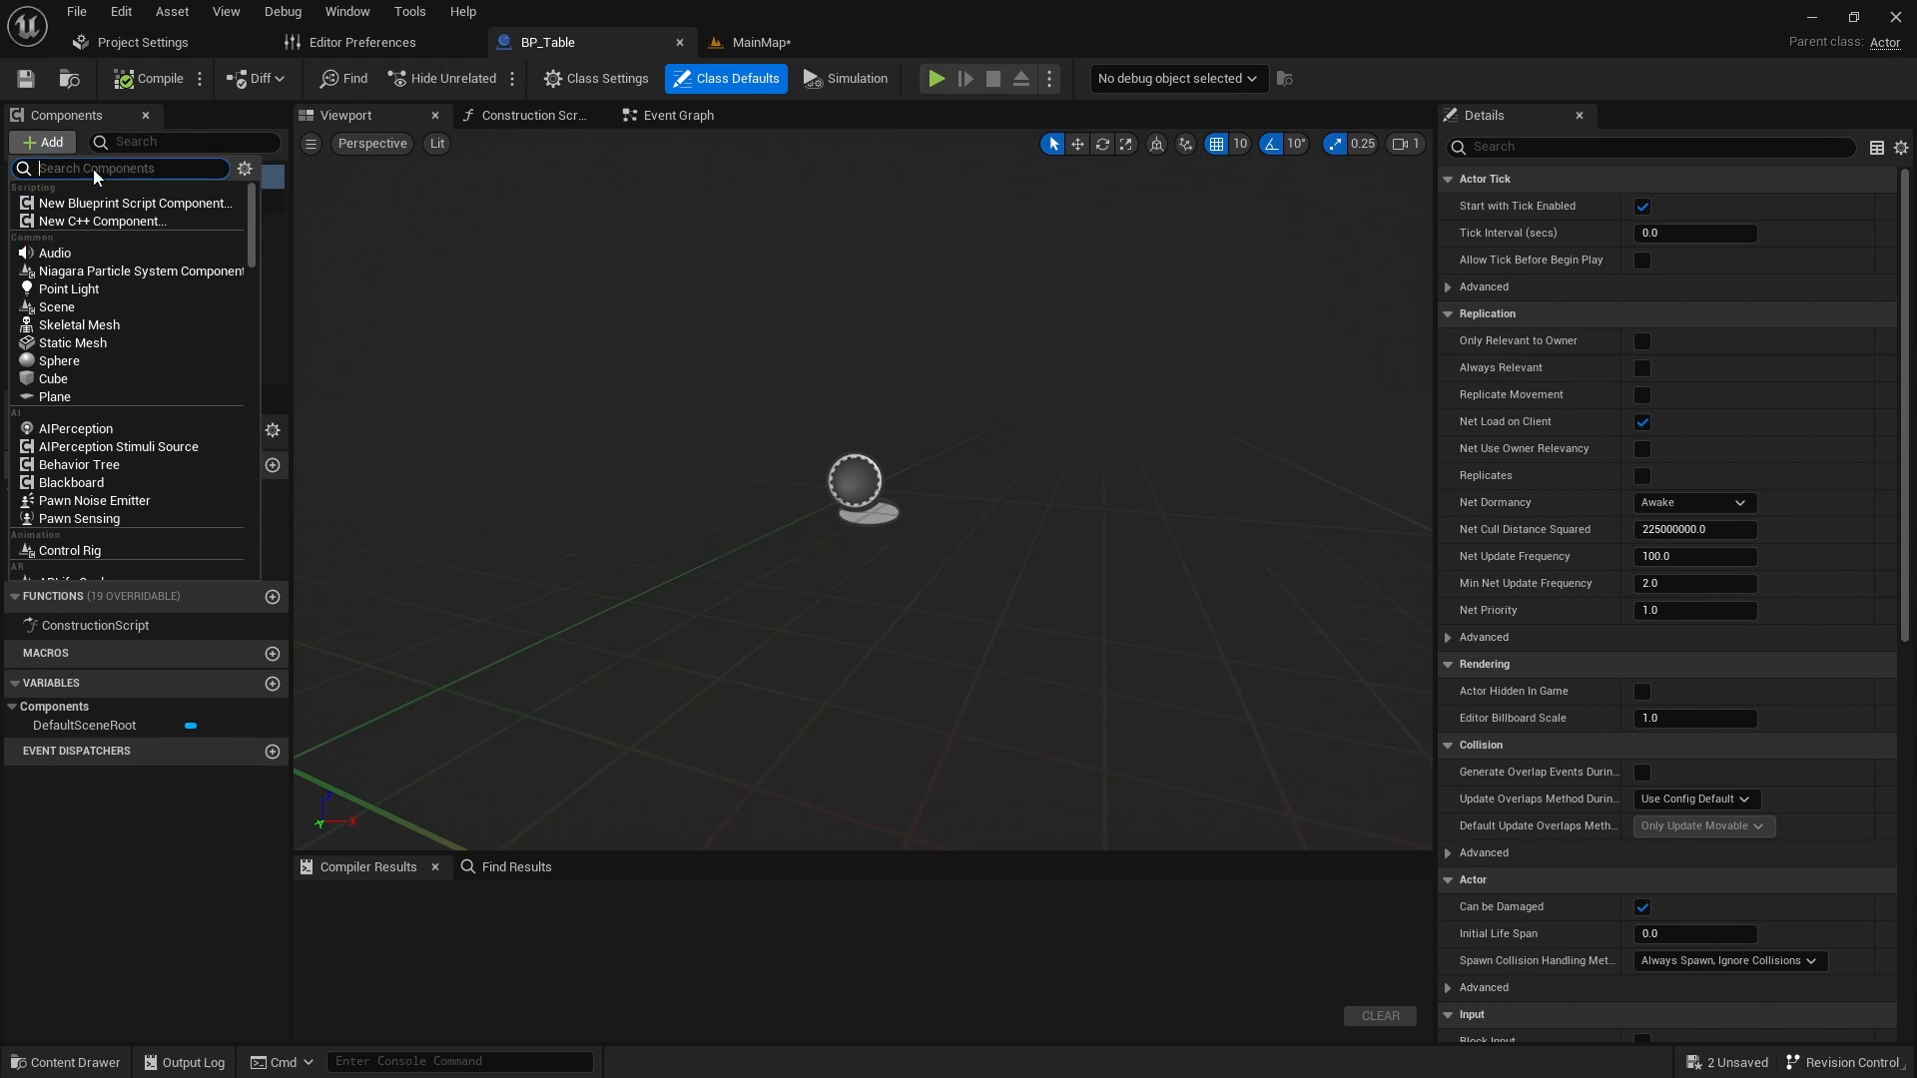
pyautogui.click(52, 378)
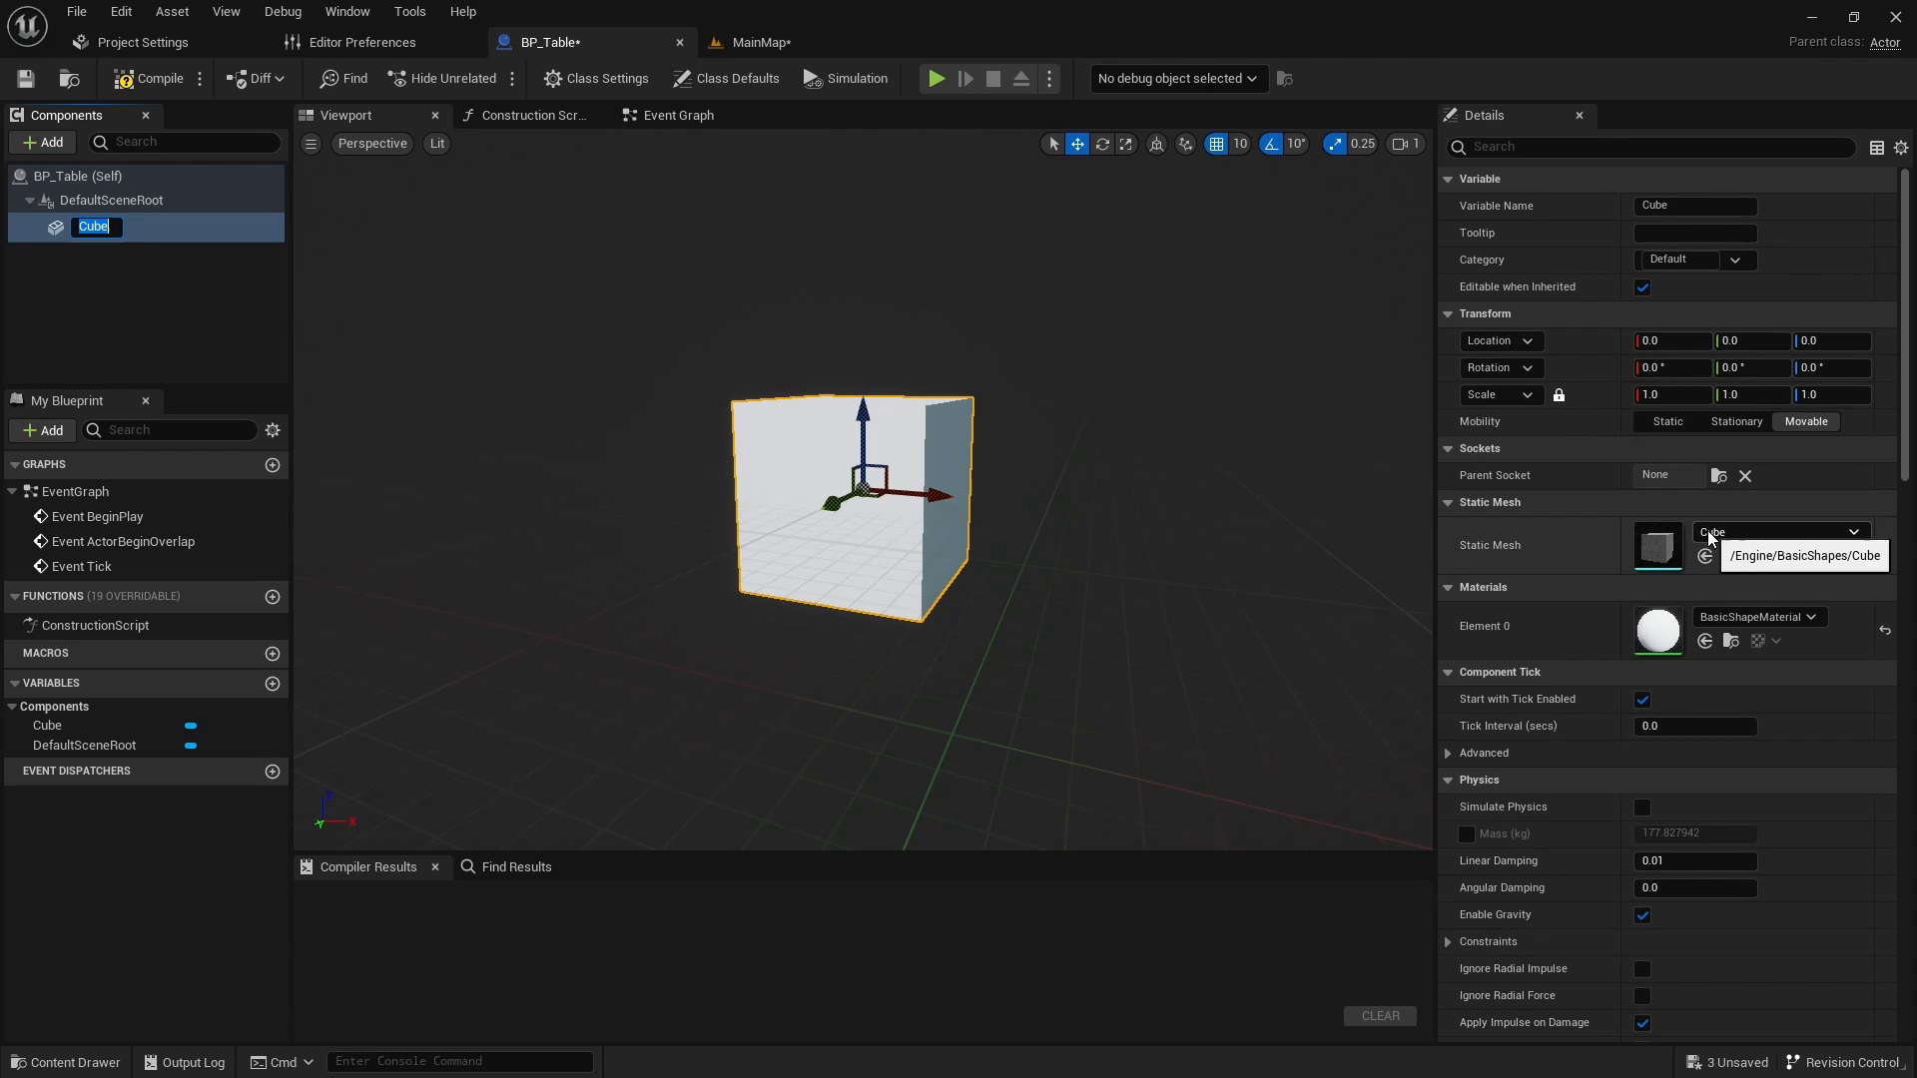
pyautogui.click(1812, 618)
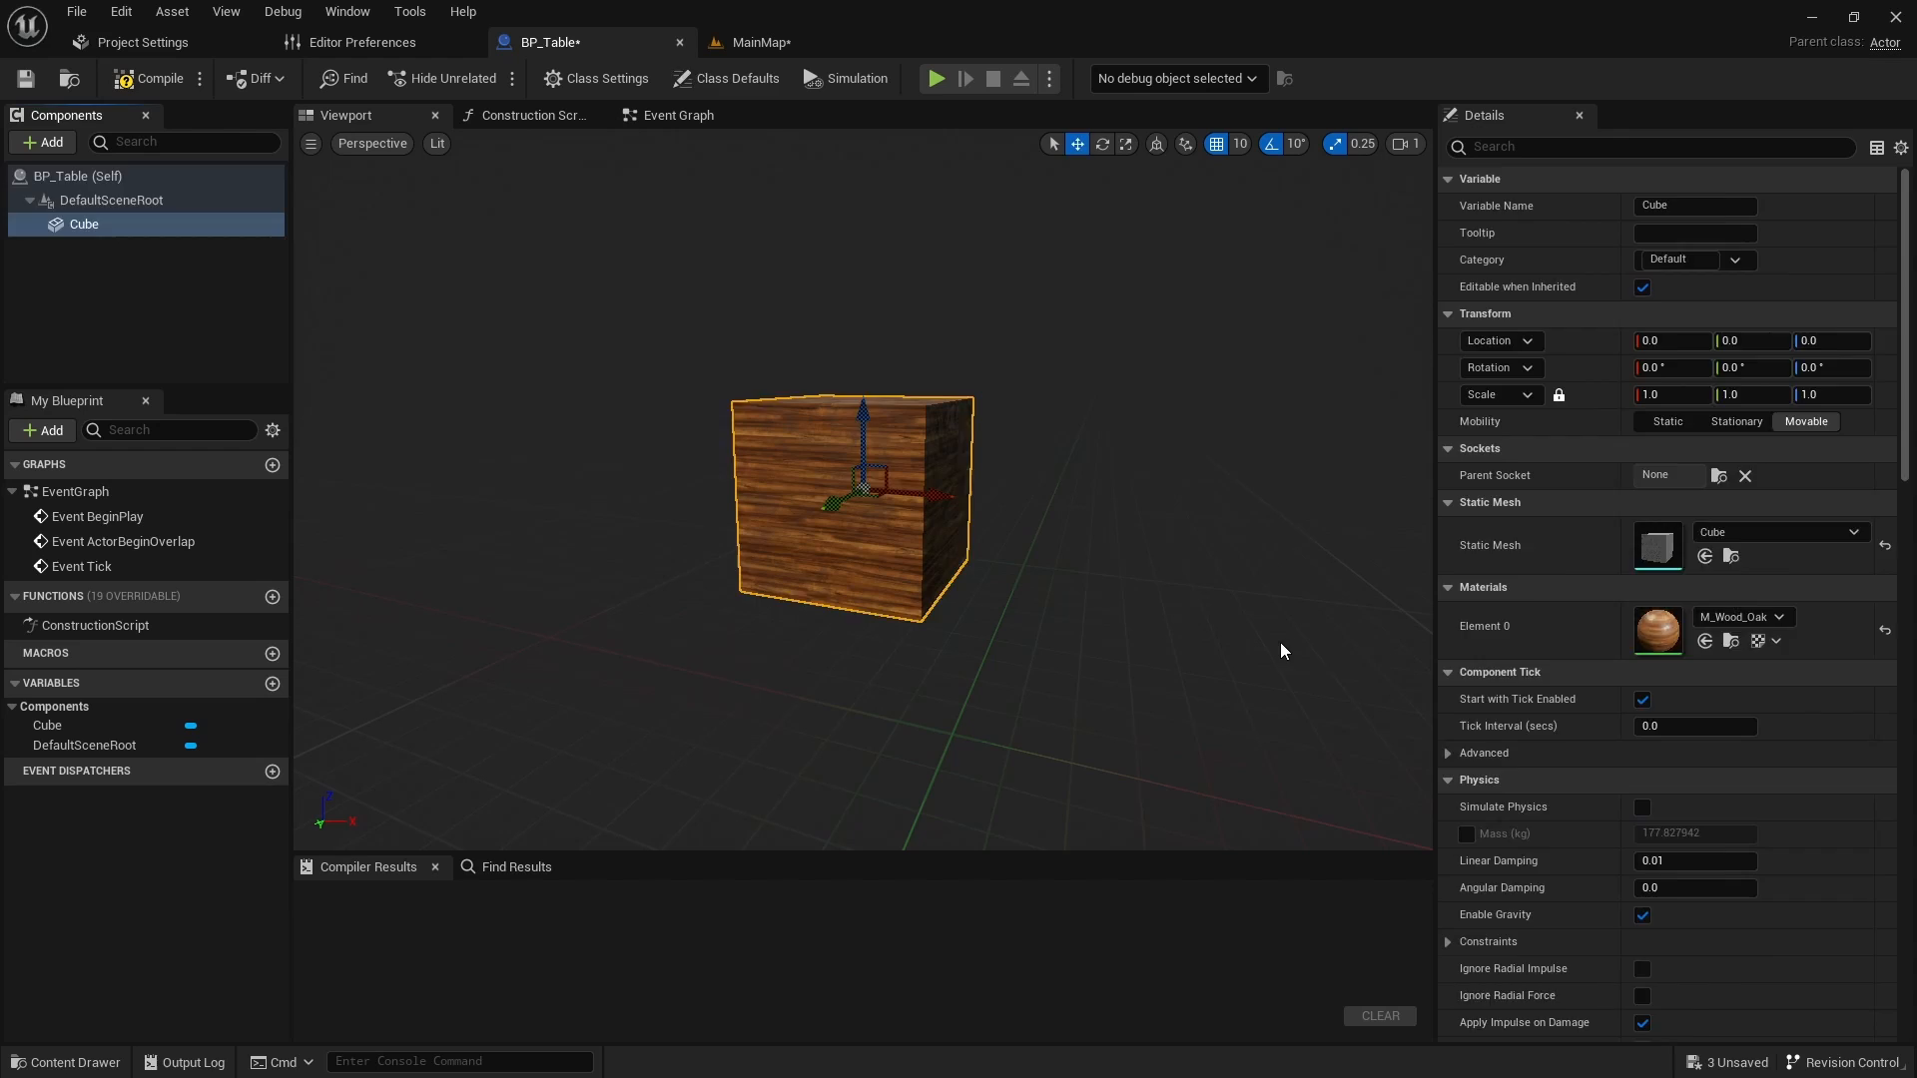
pyautogui.scroll(-3)
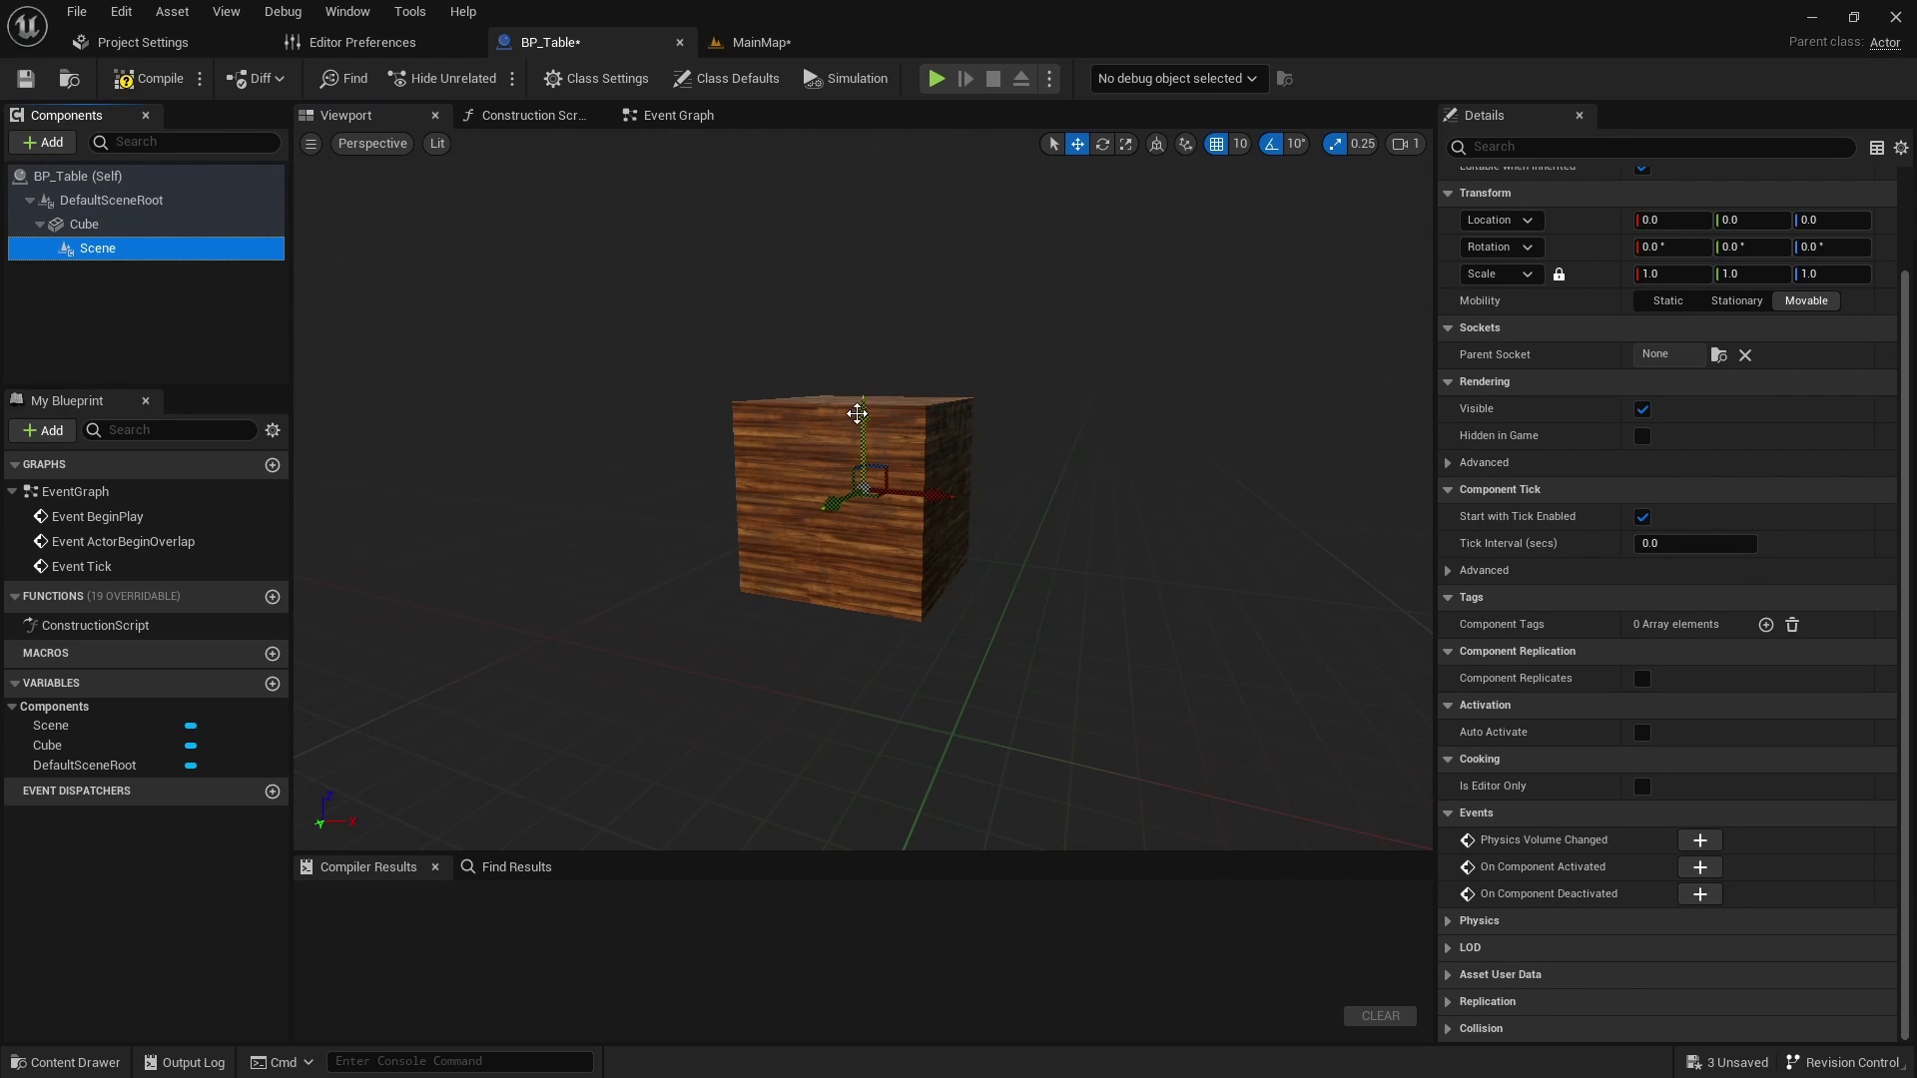
# Step: Raise the Scene component to Z 50 atop the cube and rename it 'ObjectPlace'
pyautogui.moveTo(856, 414); pyautogui.dragTo(821, 263)
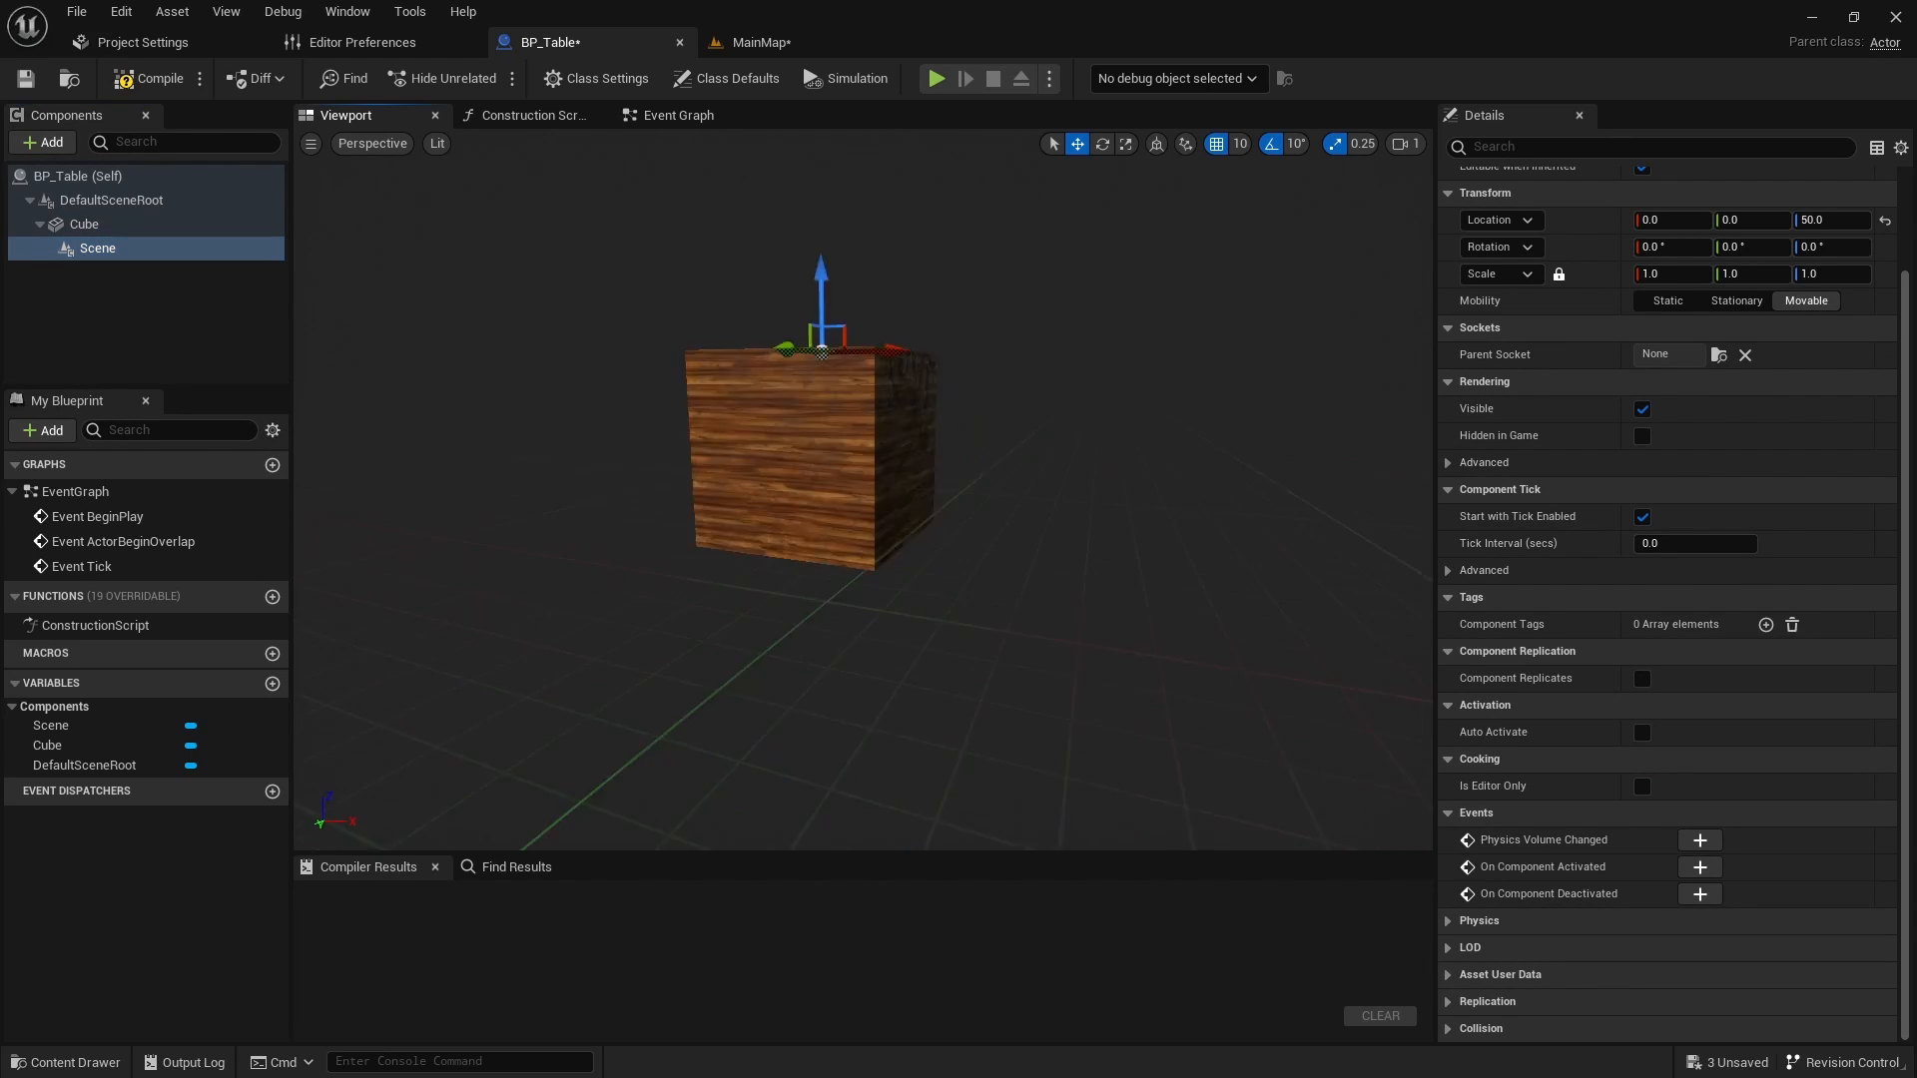
pyautogui.doubleClick(96, 247)
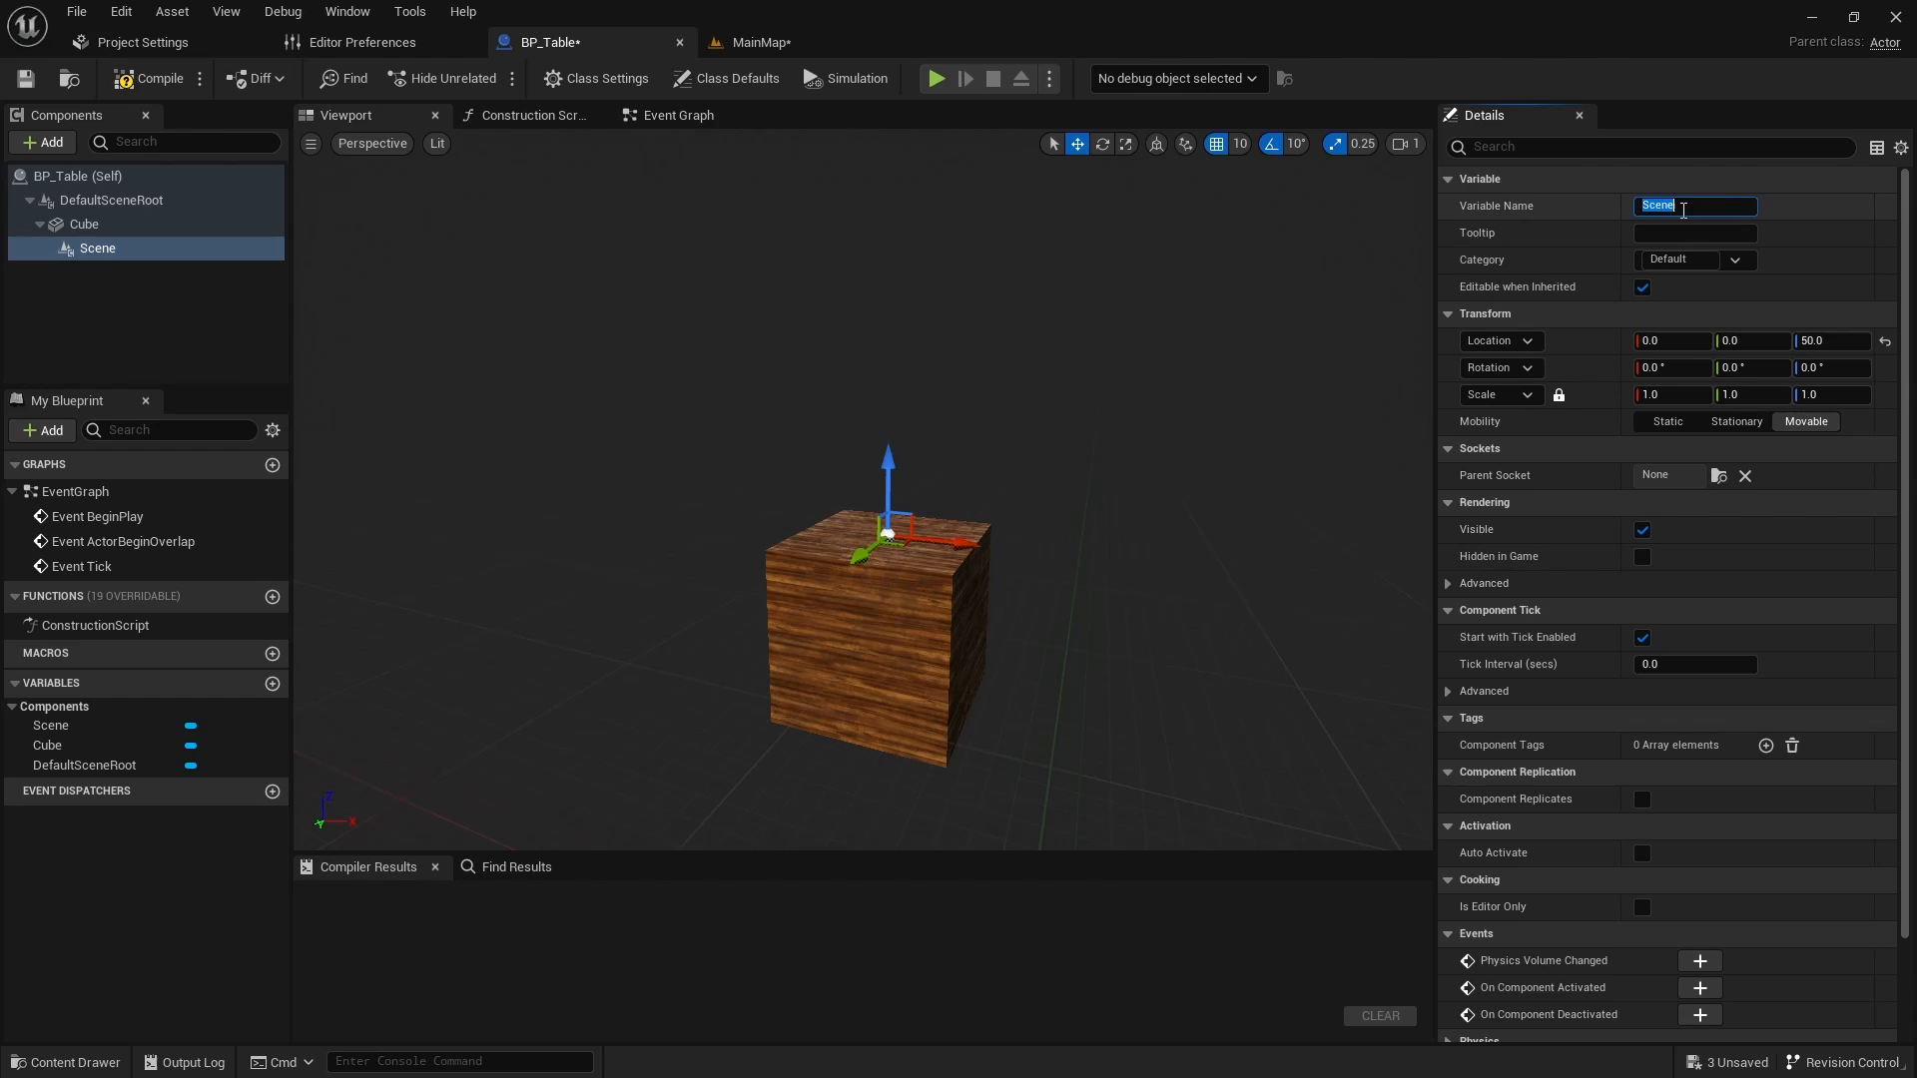
pyautogui.write('Ob')
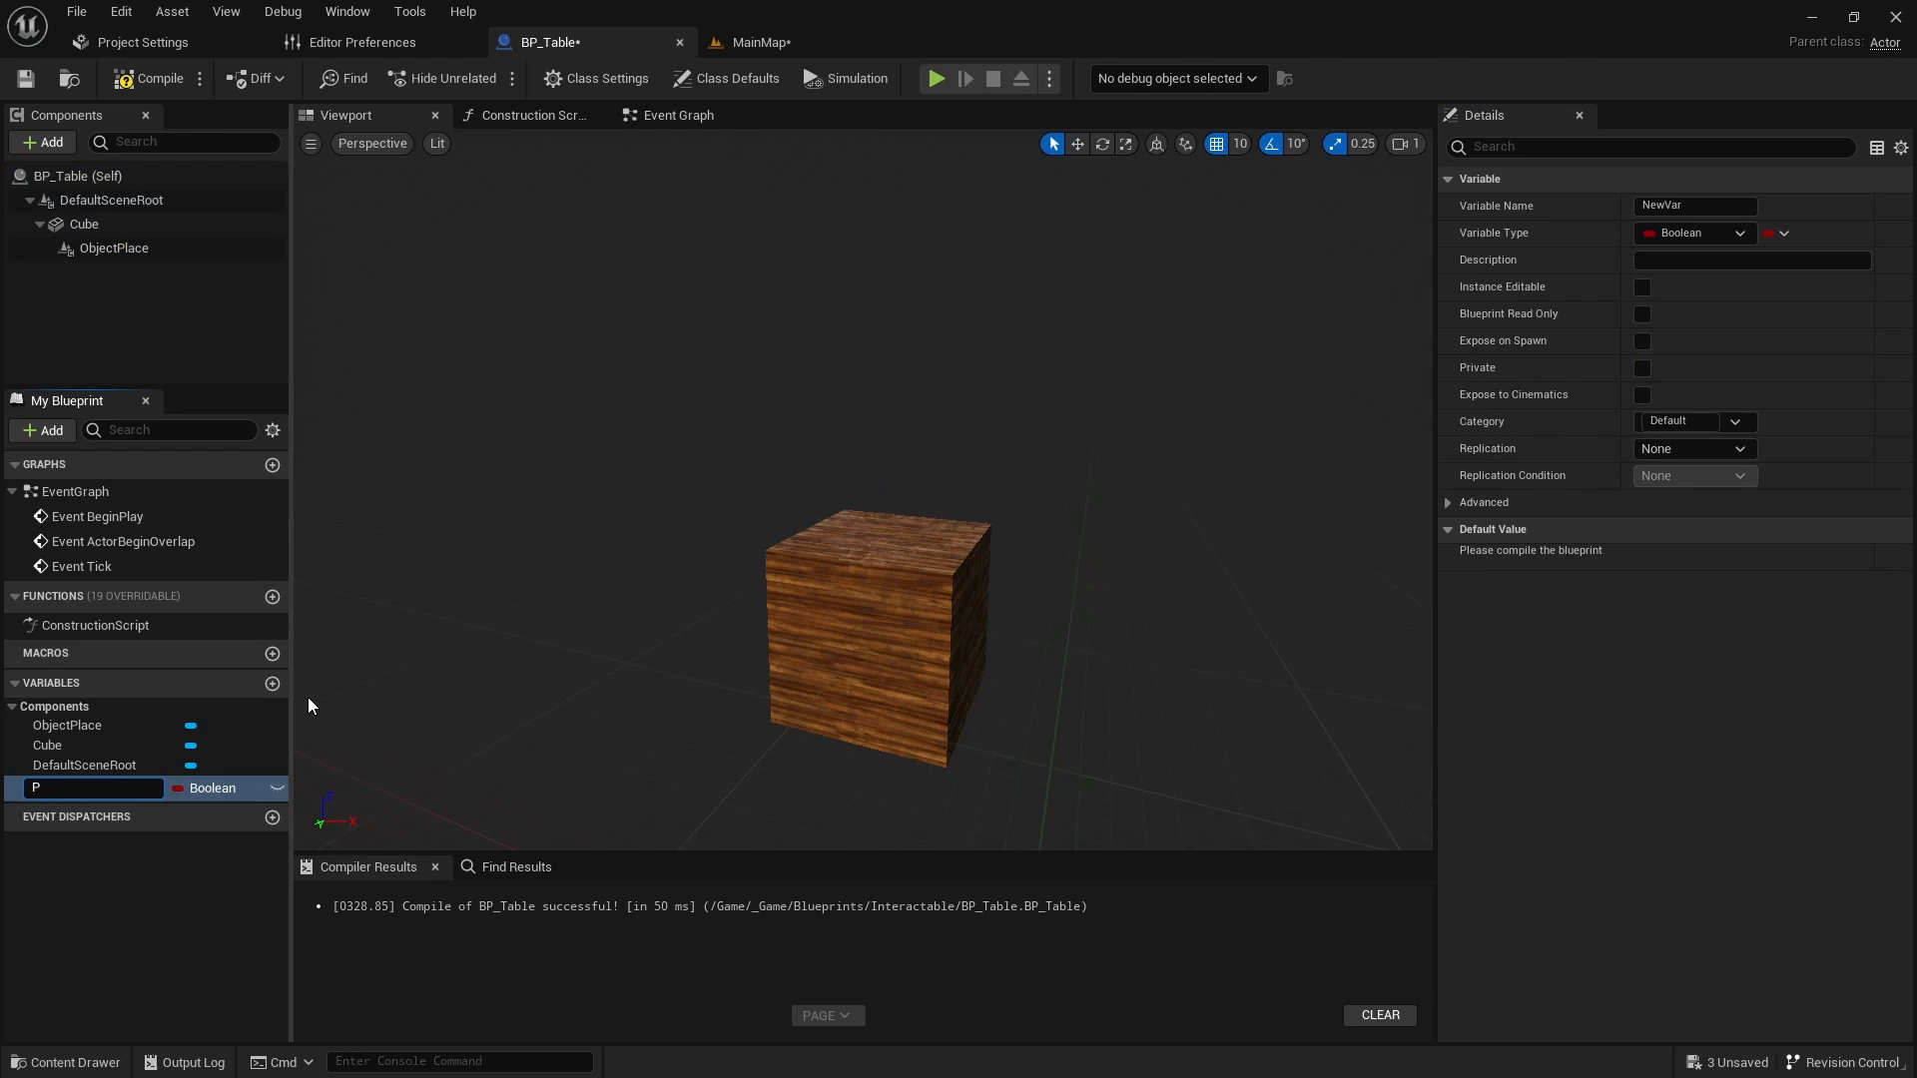
# Step: Name the new variable 'PlacedObject' and make it a BP Grabbable Object Reference
pyautogui.write('PlacedObject')
pyautogui.write('BP_Gr')
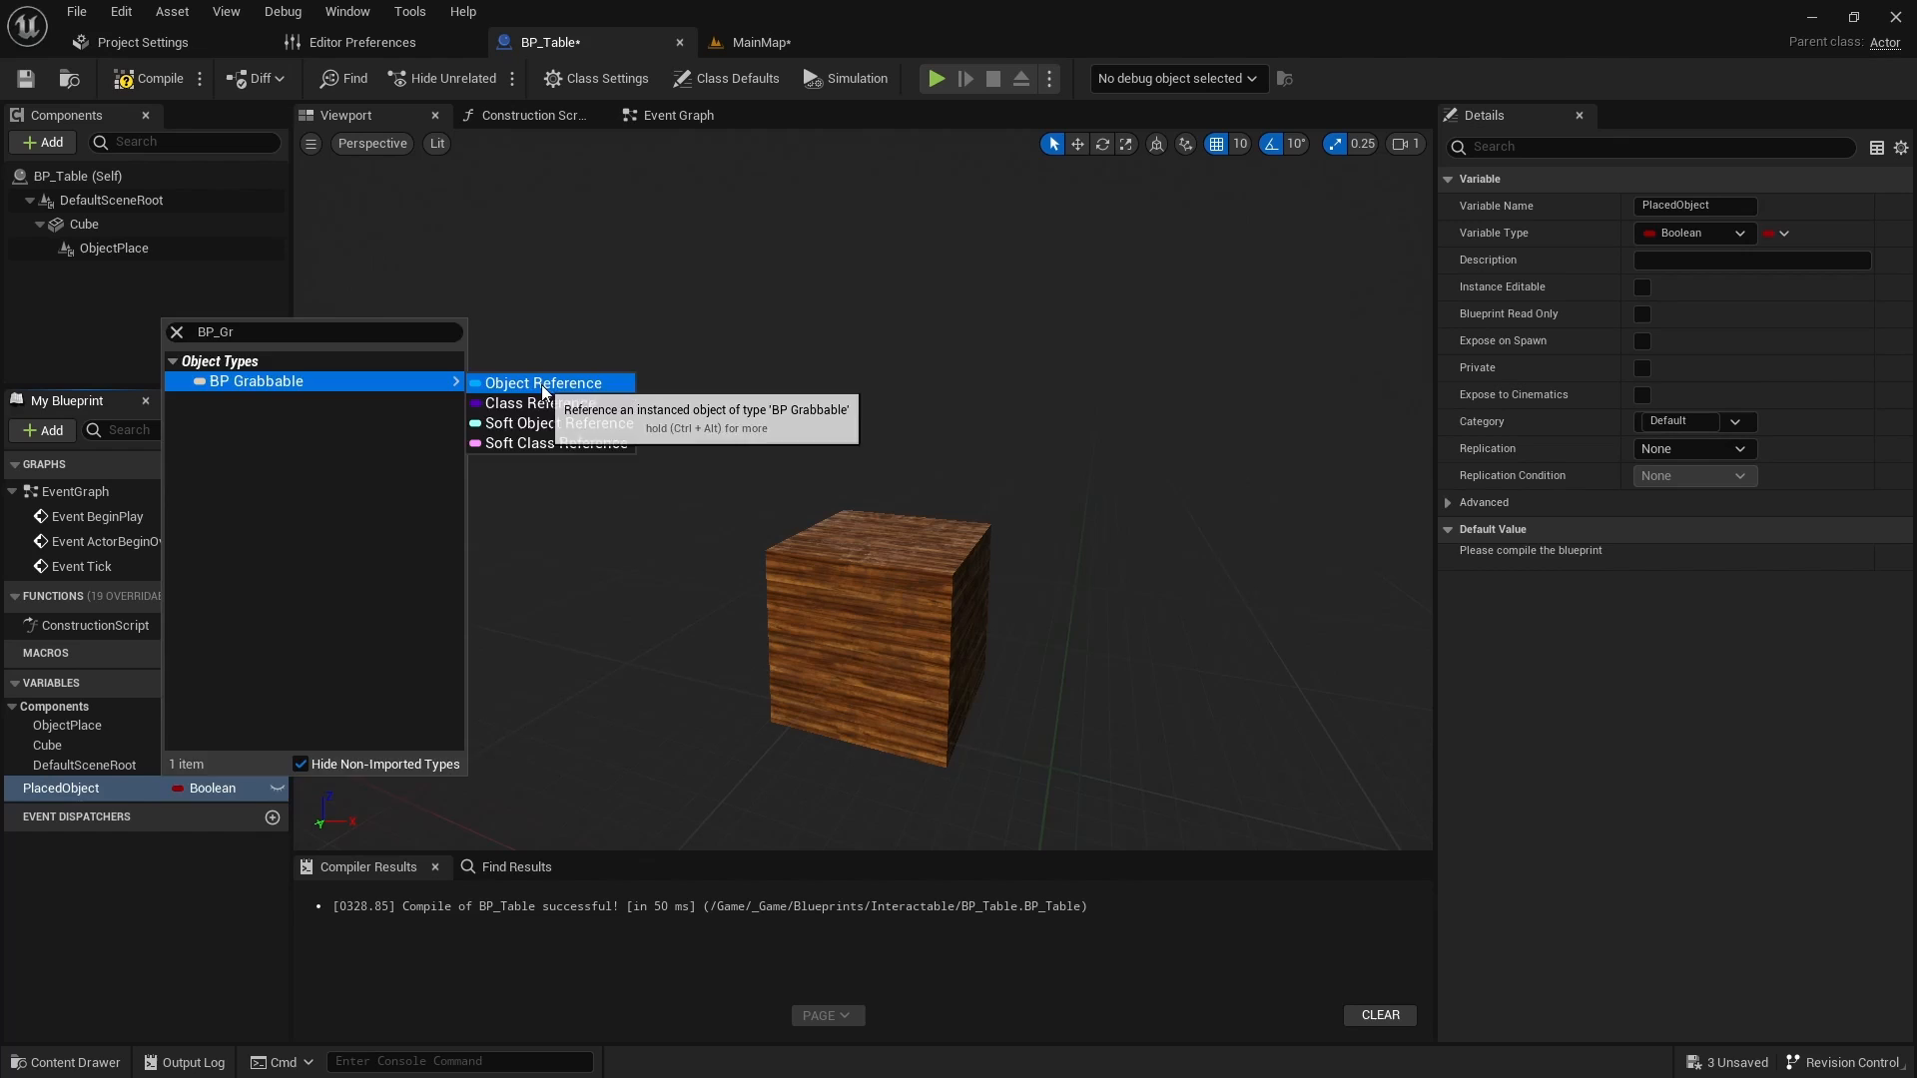
pyautogui.click(541, 382)
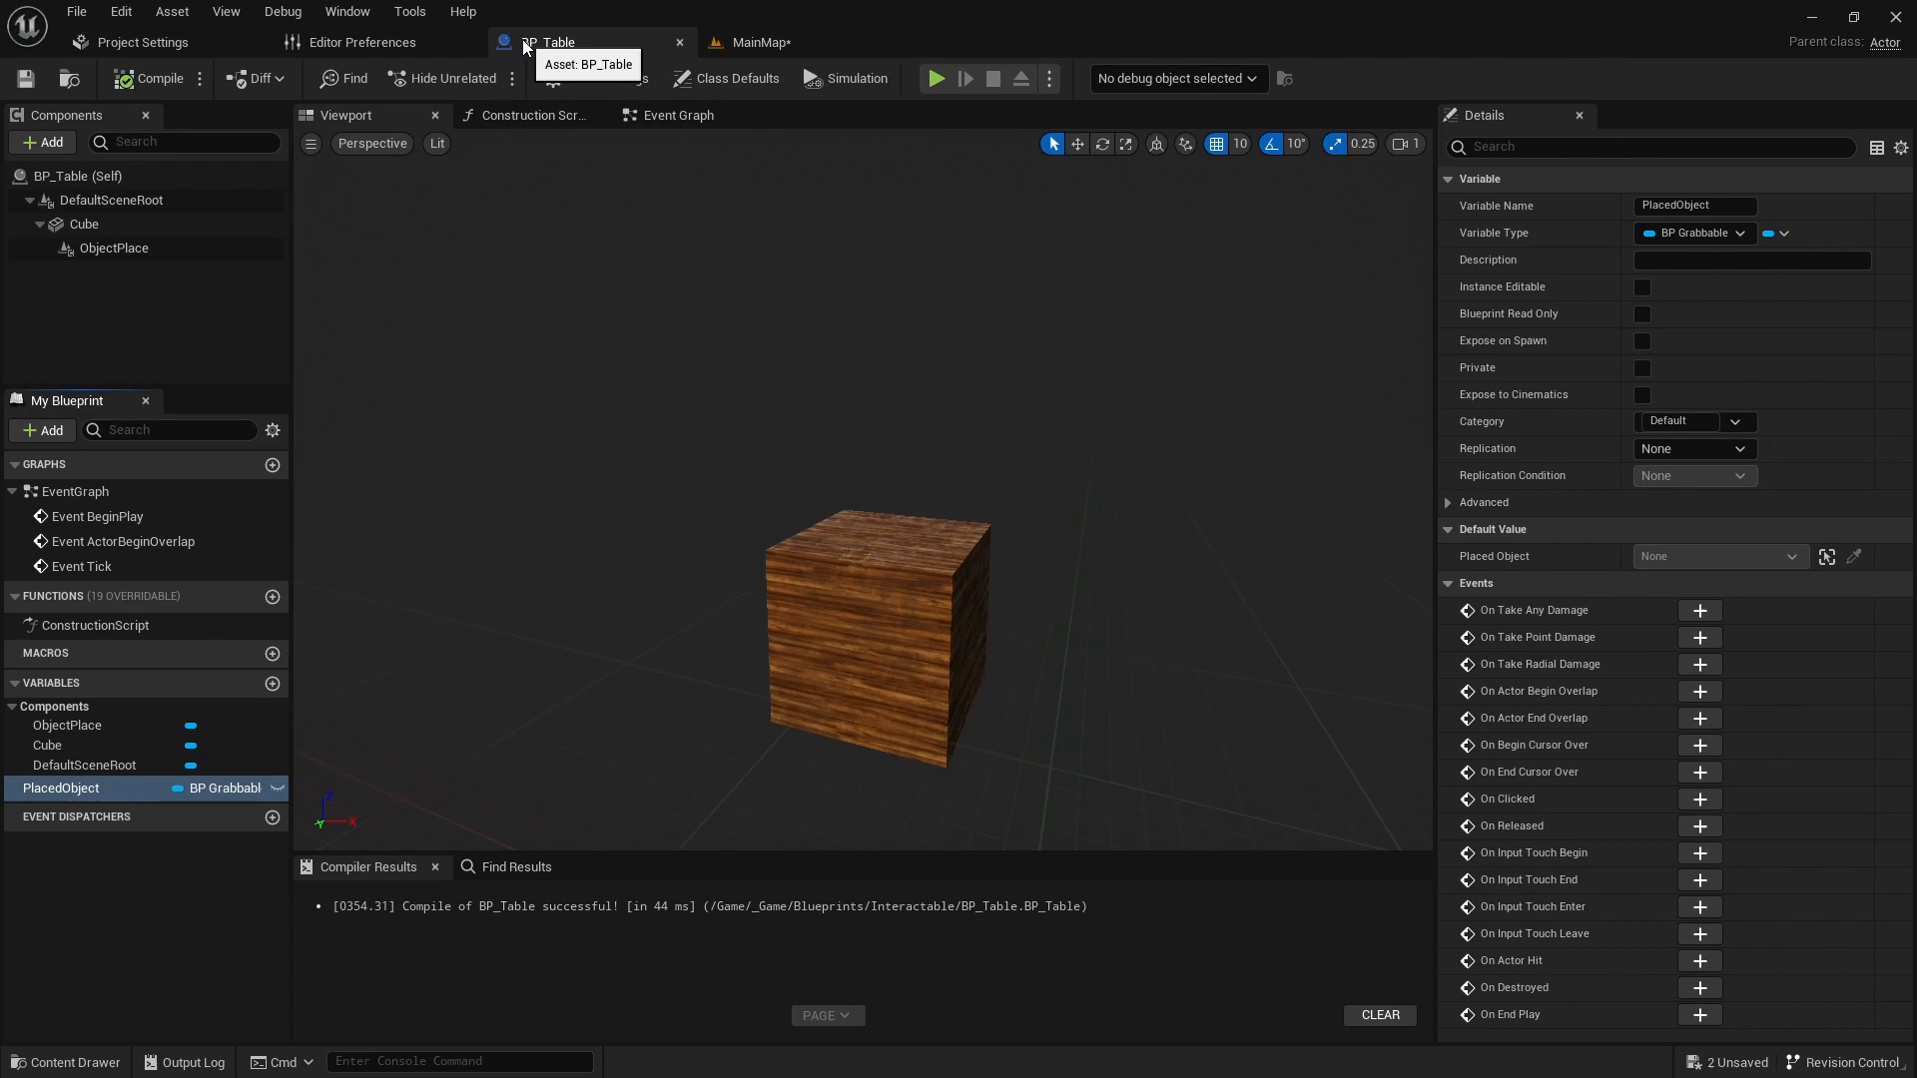
pyautogui.click(596, 79)
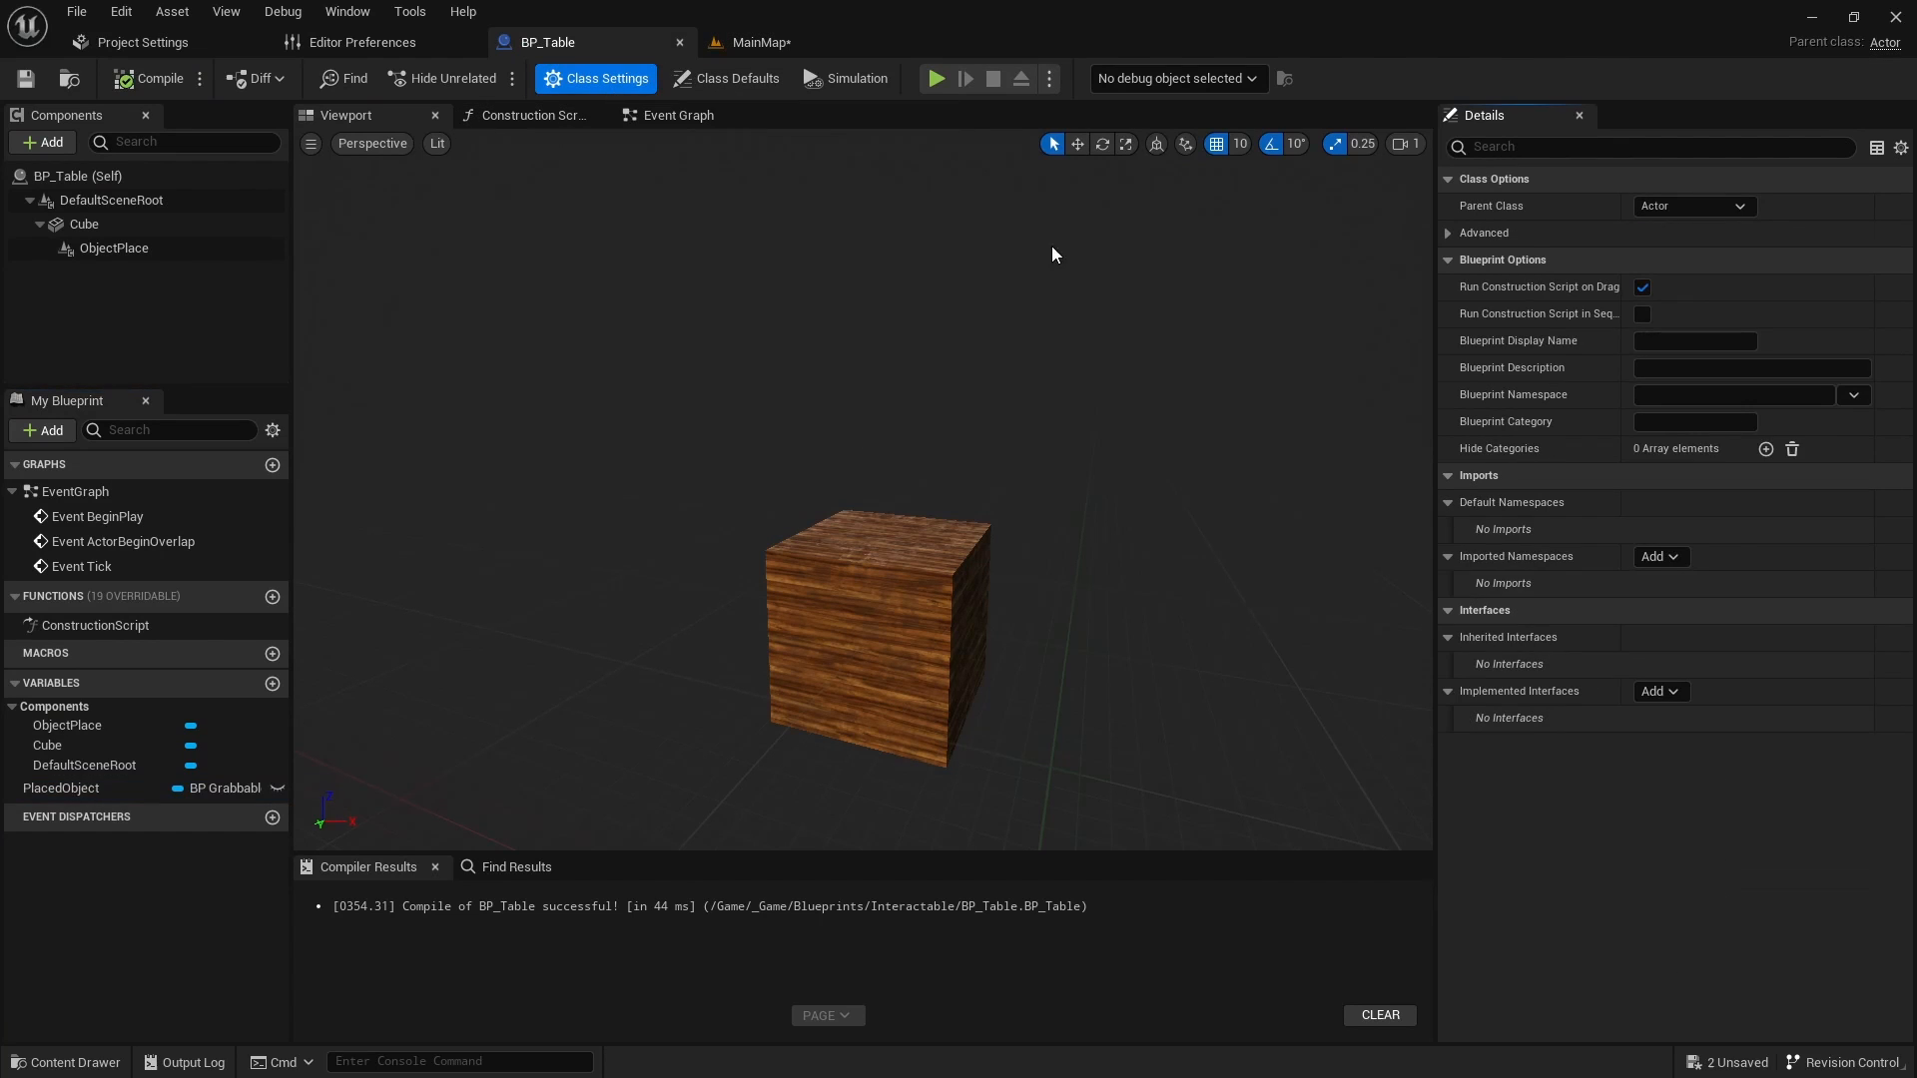
# Step: Implement the BPI_Interactable interface and add an Event Interact node to the graph
pyautogui.click(1656, 691)
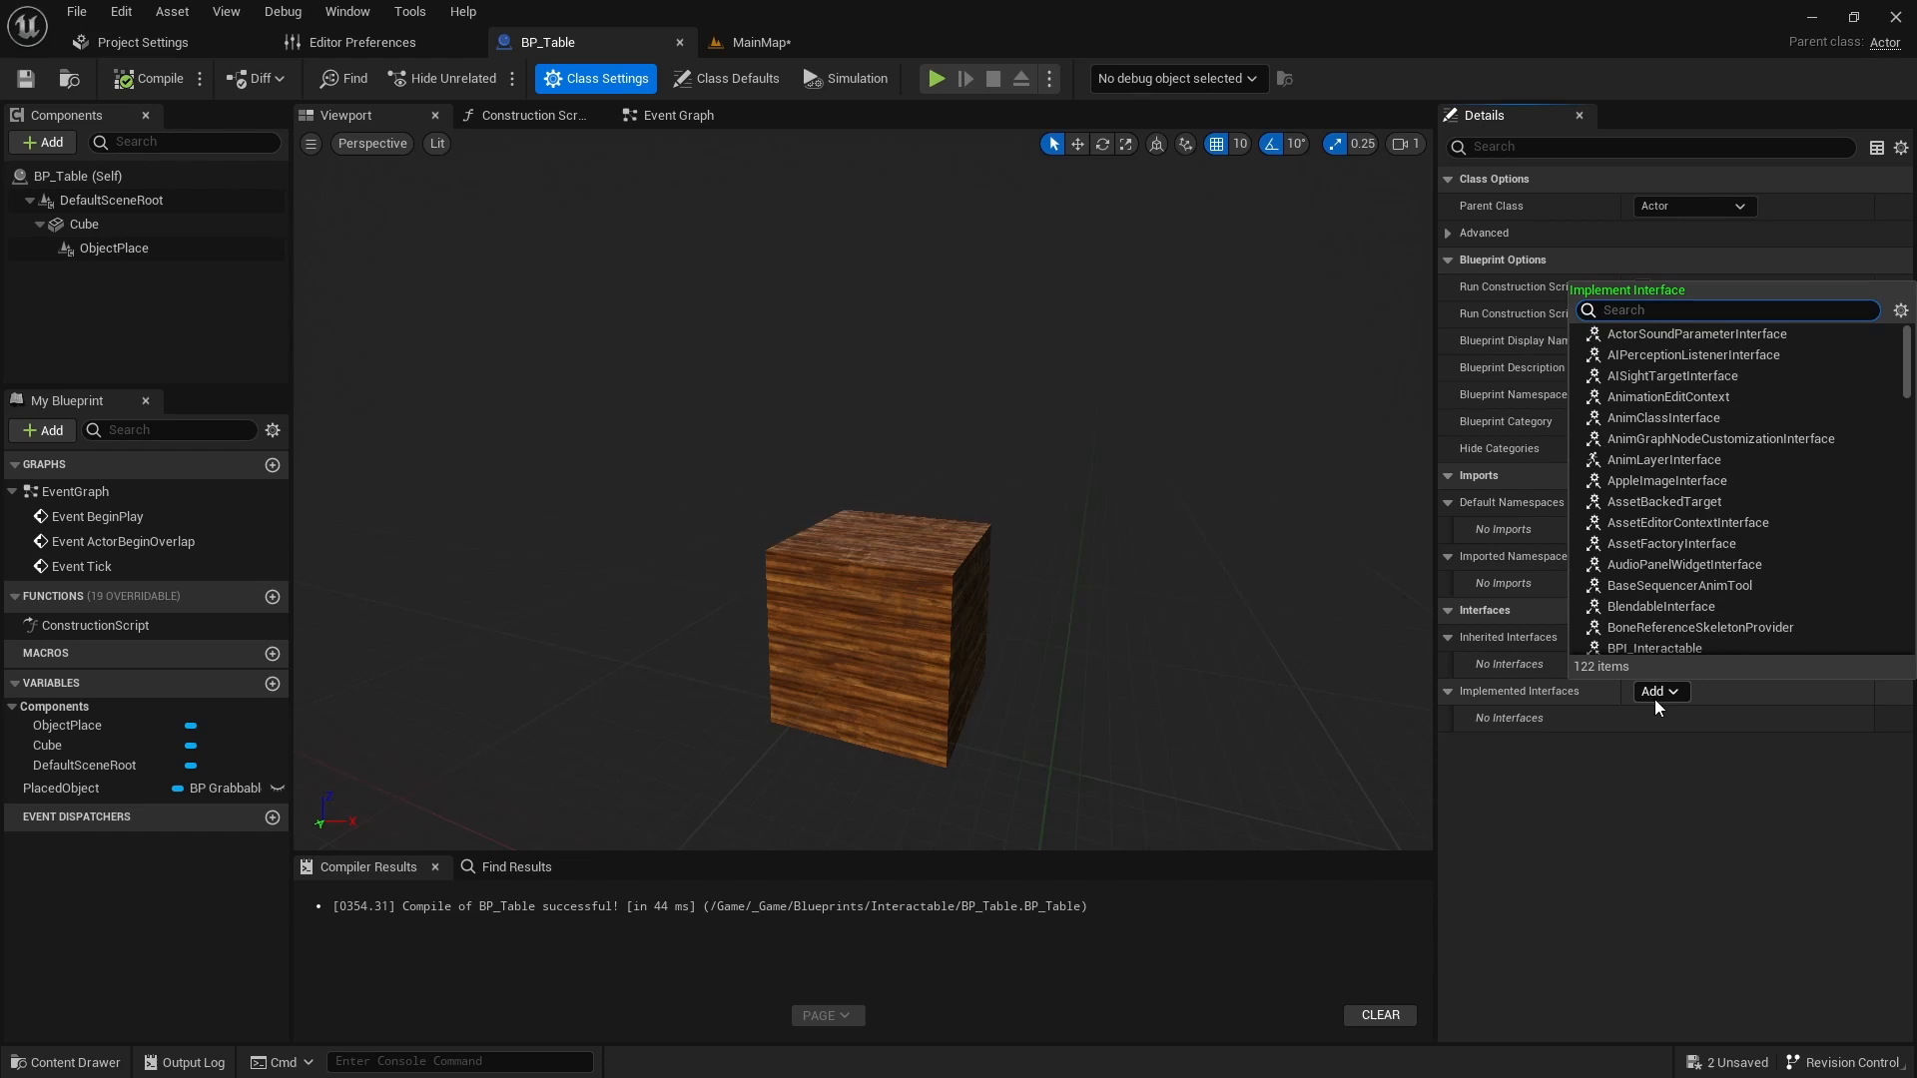
pyautogui.click(1656, 648)
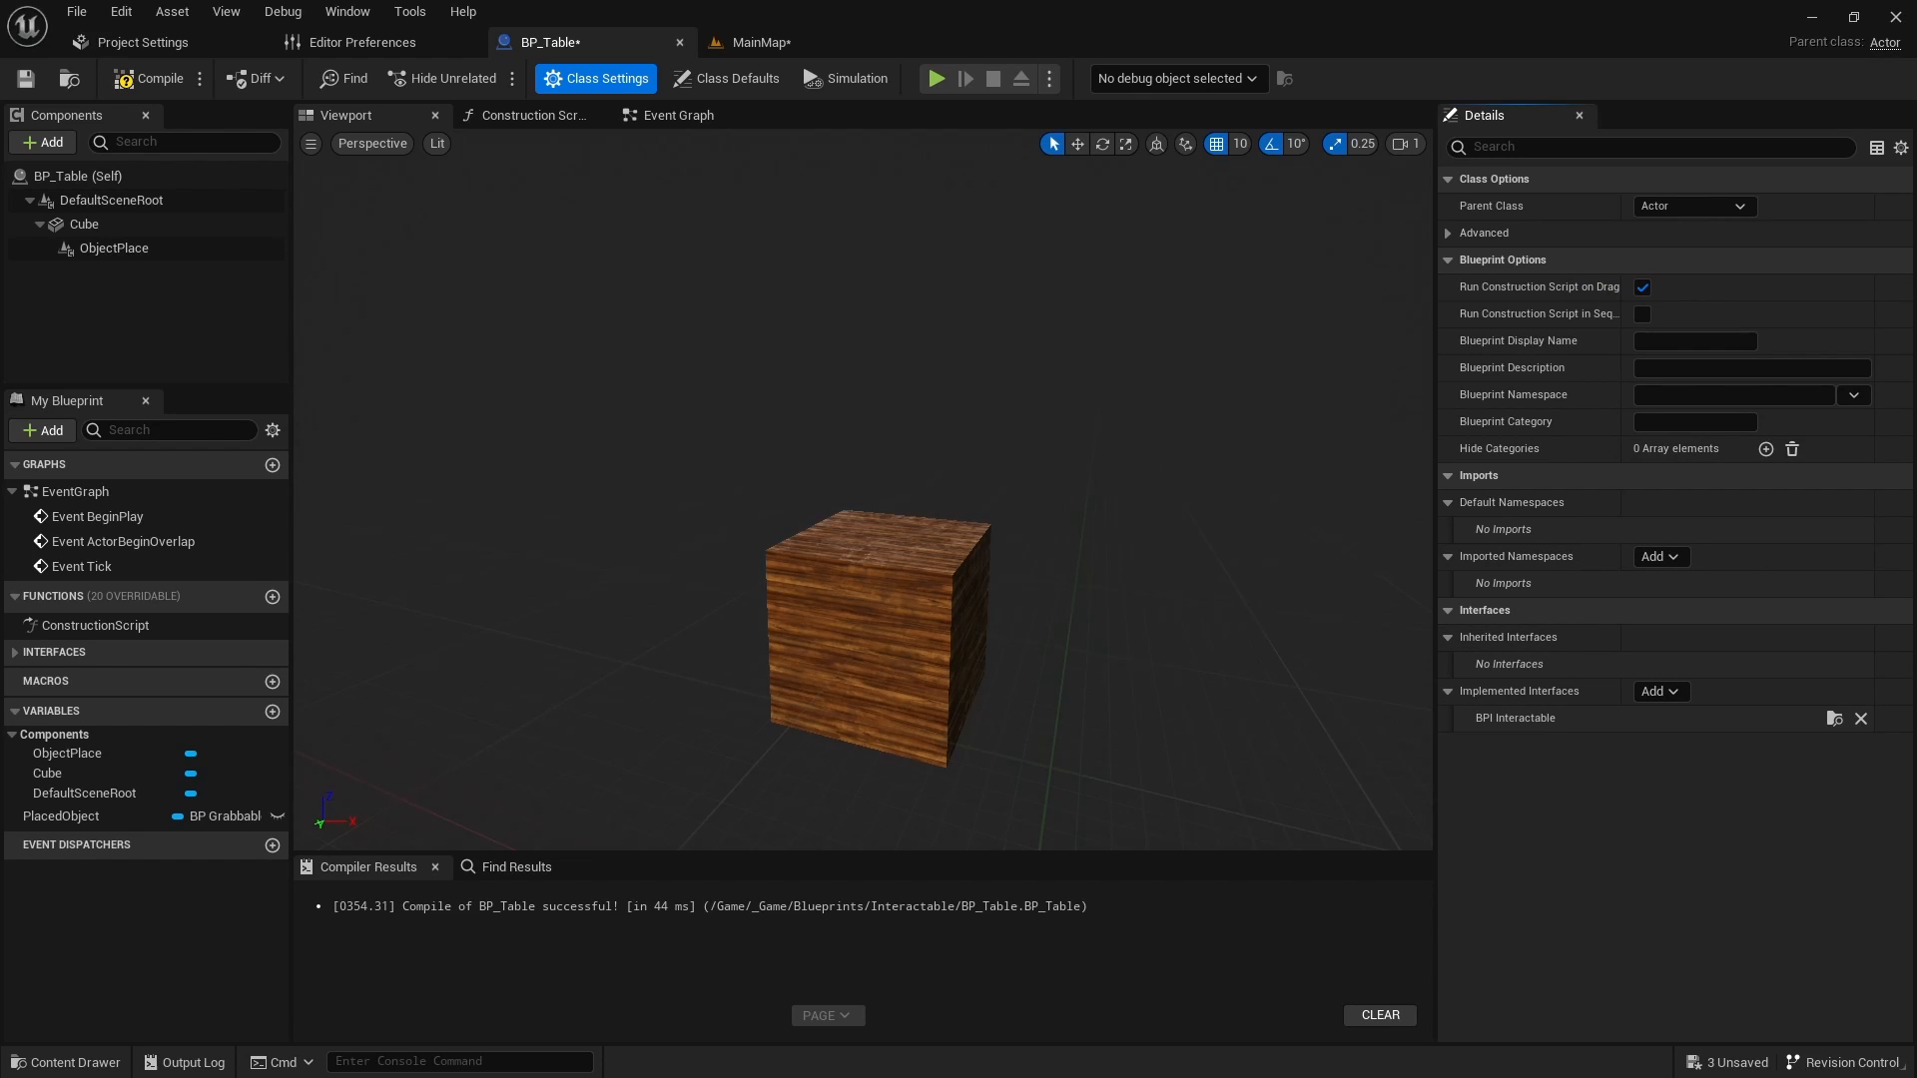
pyautogui.click(14, 652)
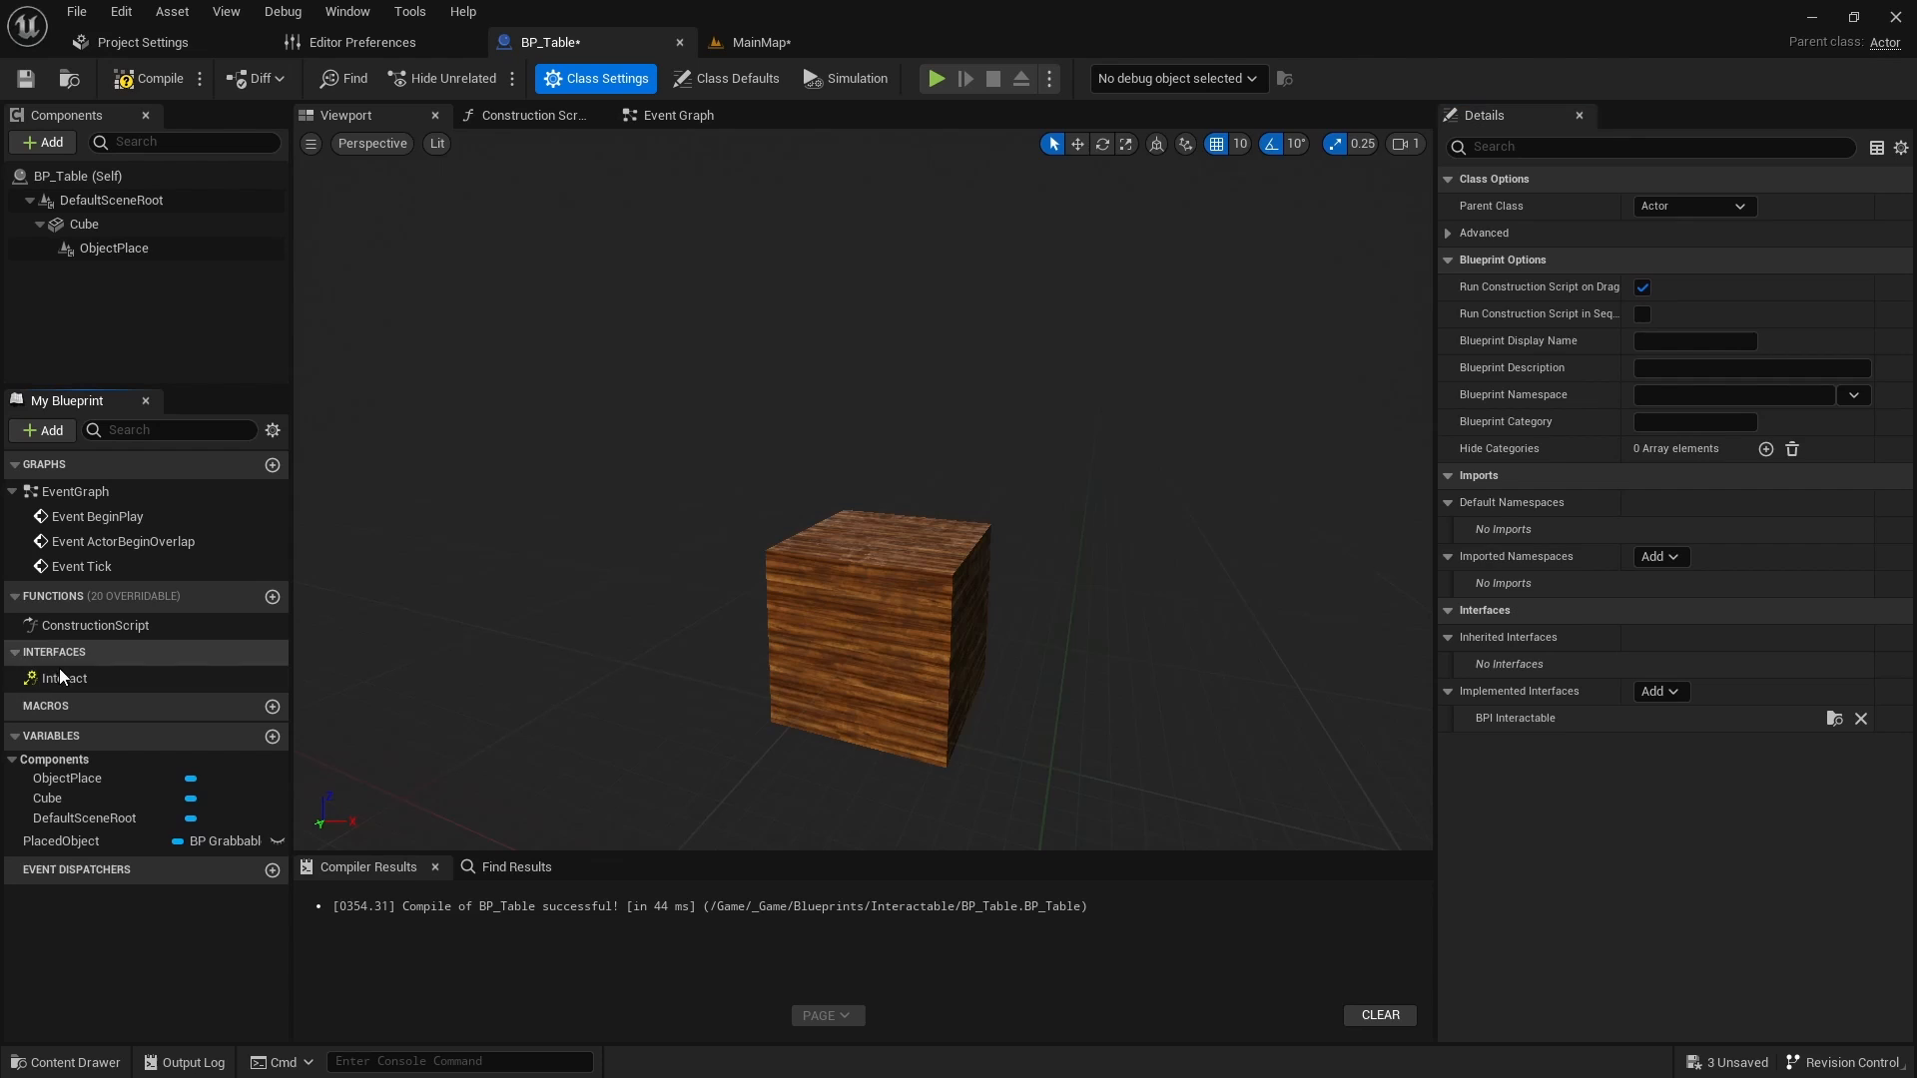
pyautogui.click(677, 115)
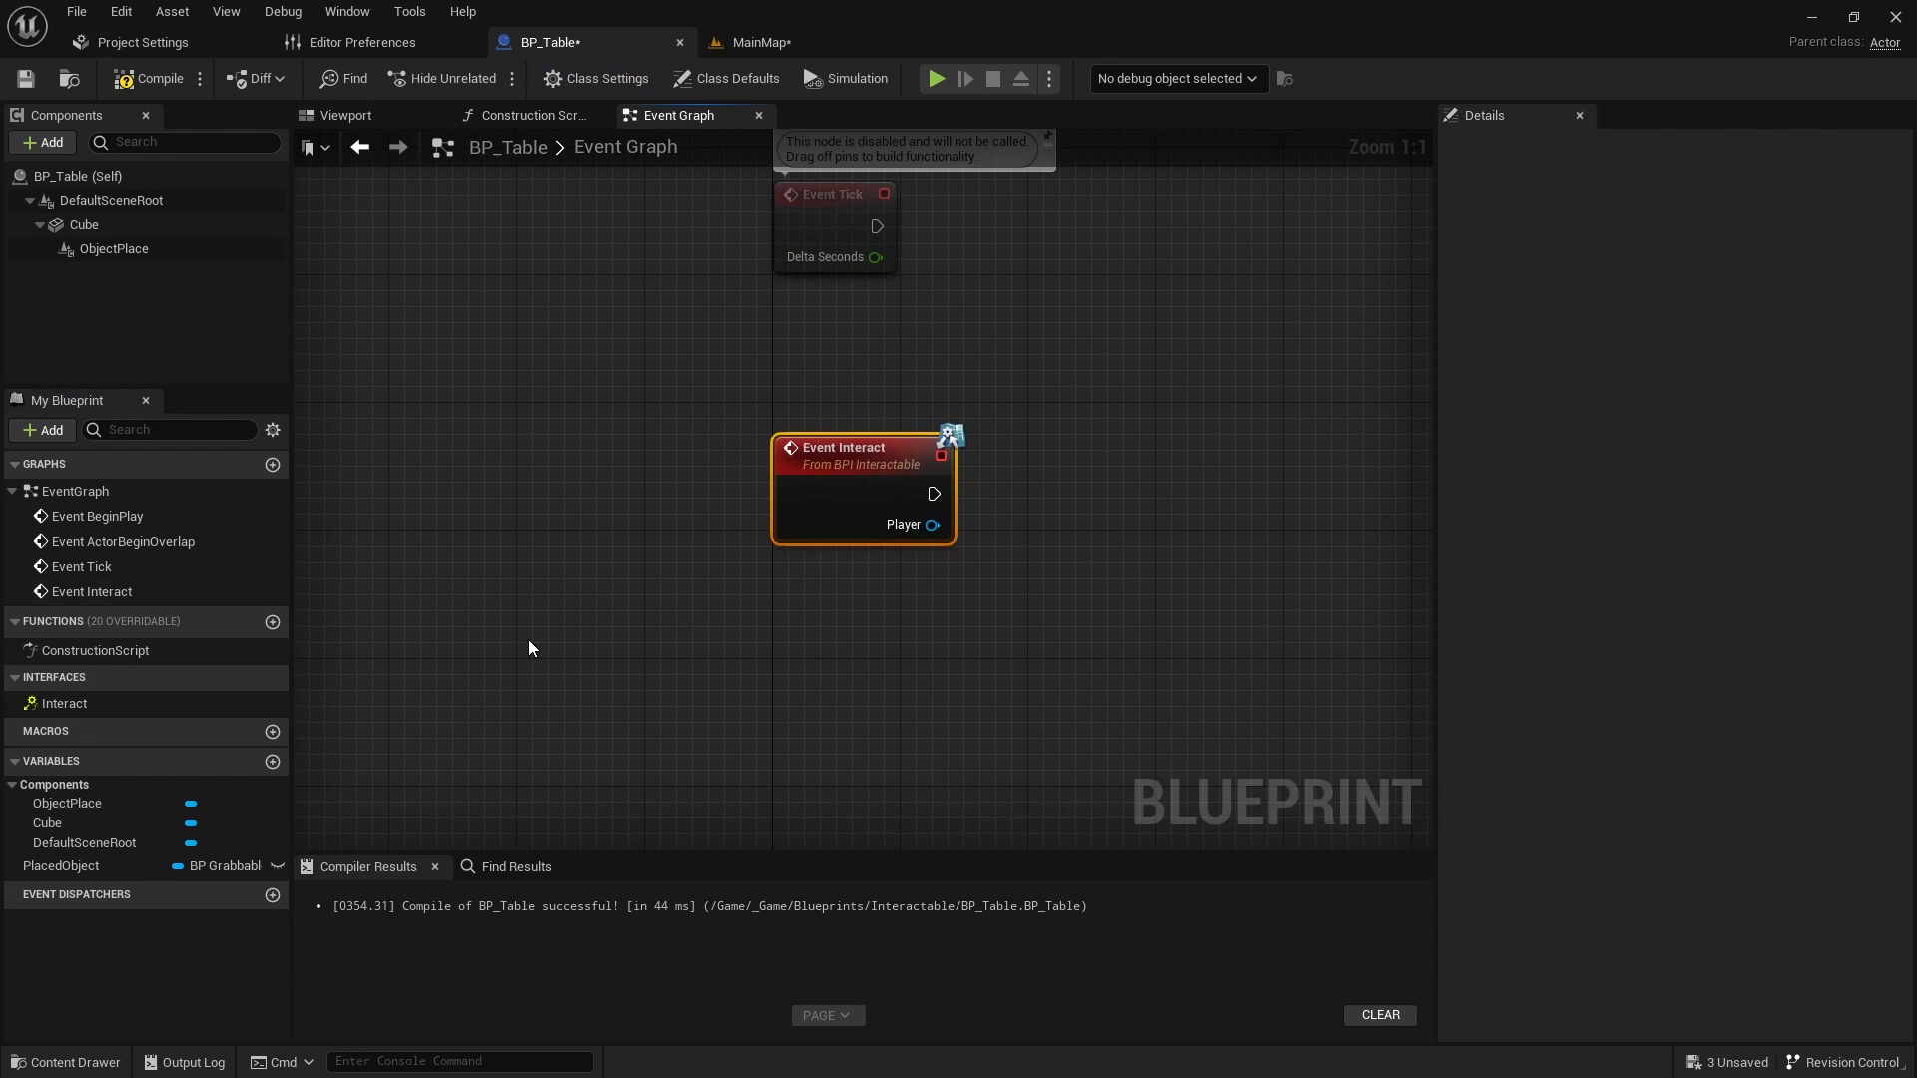
# Step: Add a Branch, an Is Valid check on PlacedObject, and a SET PlacedObject on Is Not Valid
pyautogui.moveTo(933, 525); pyautogui.dragTo(1068, 526)
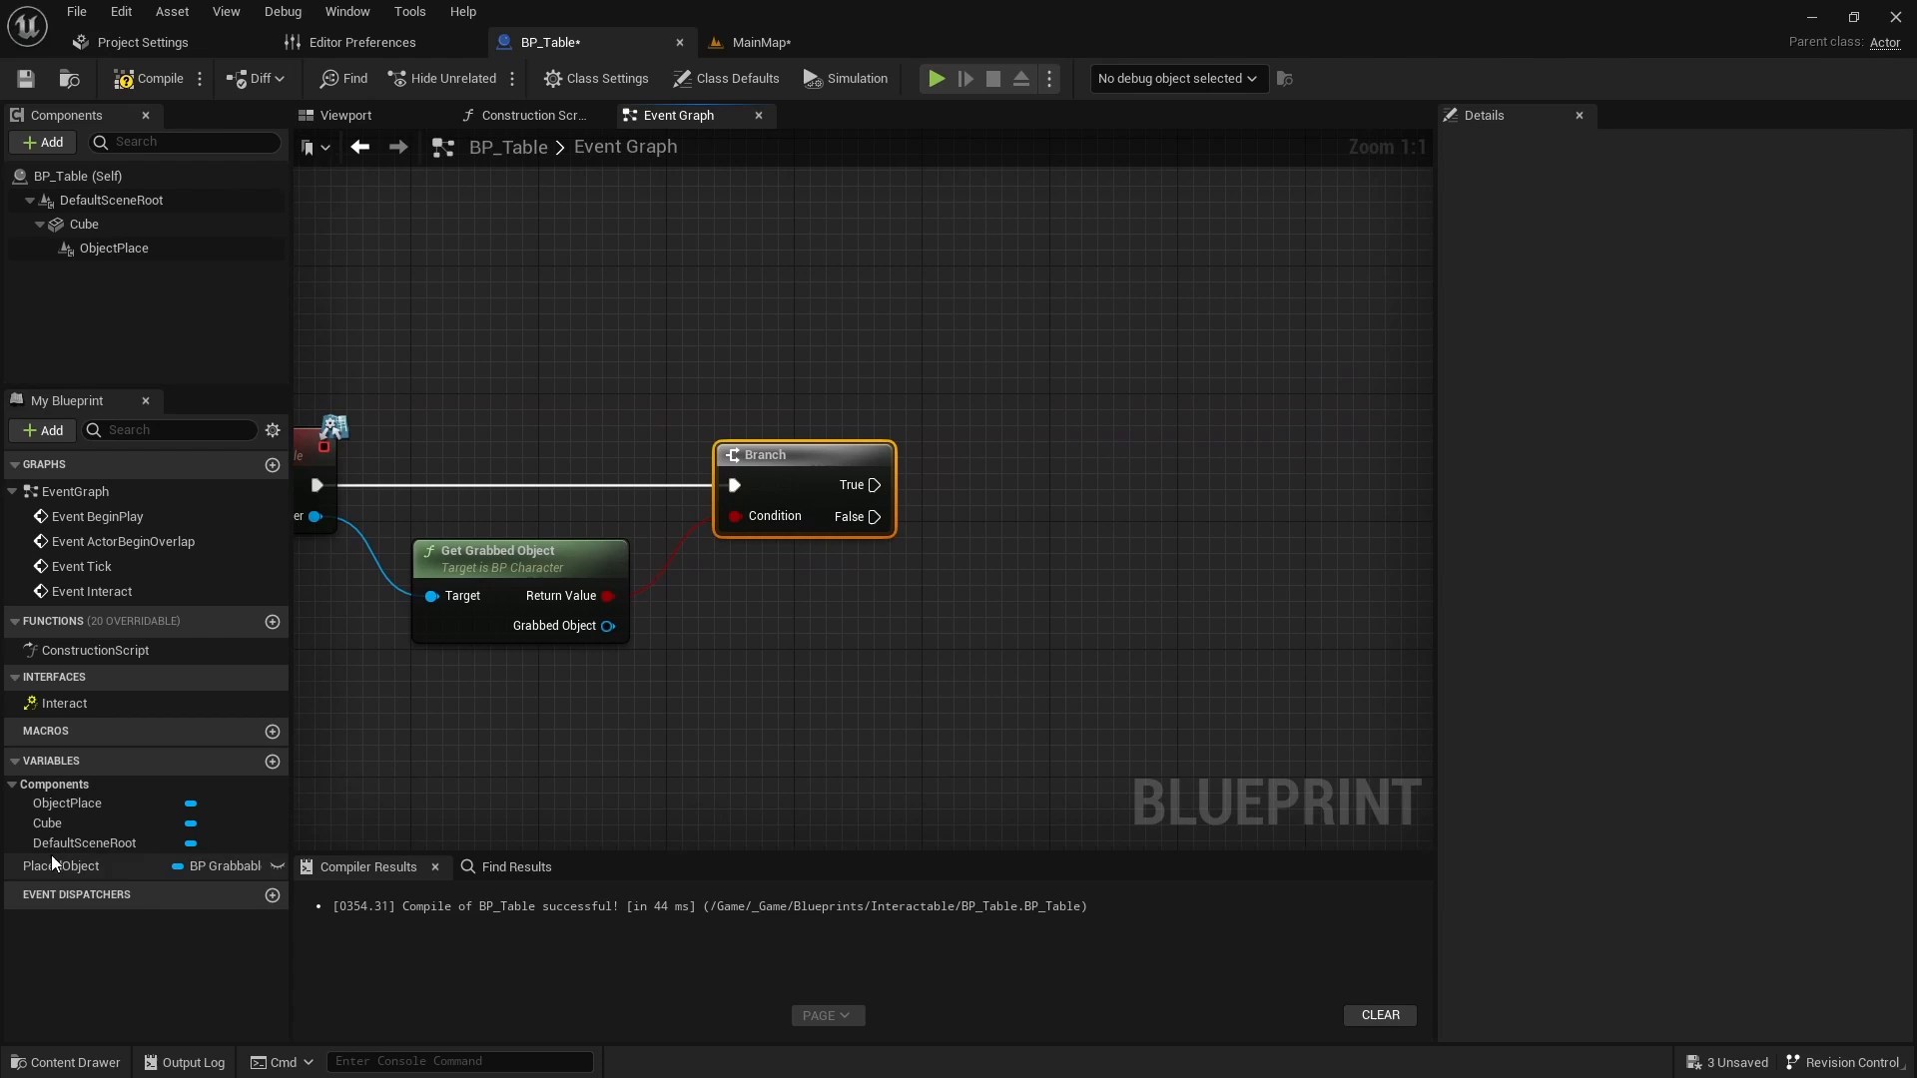
pyautogui.click(59, 866)
pyautogui.write('Is V')
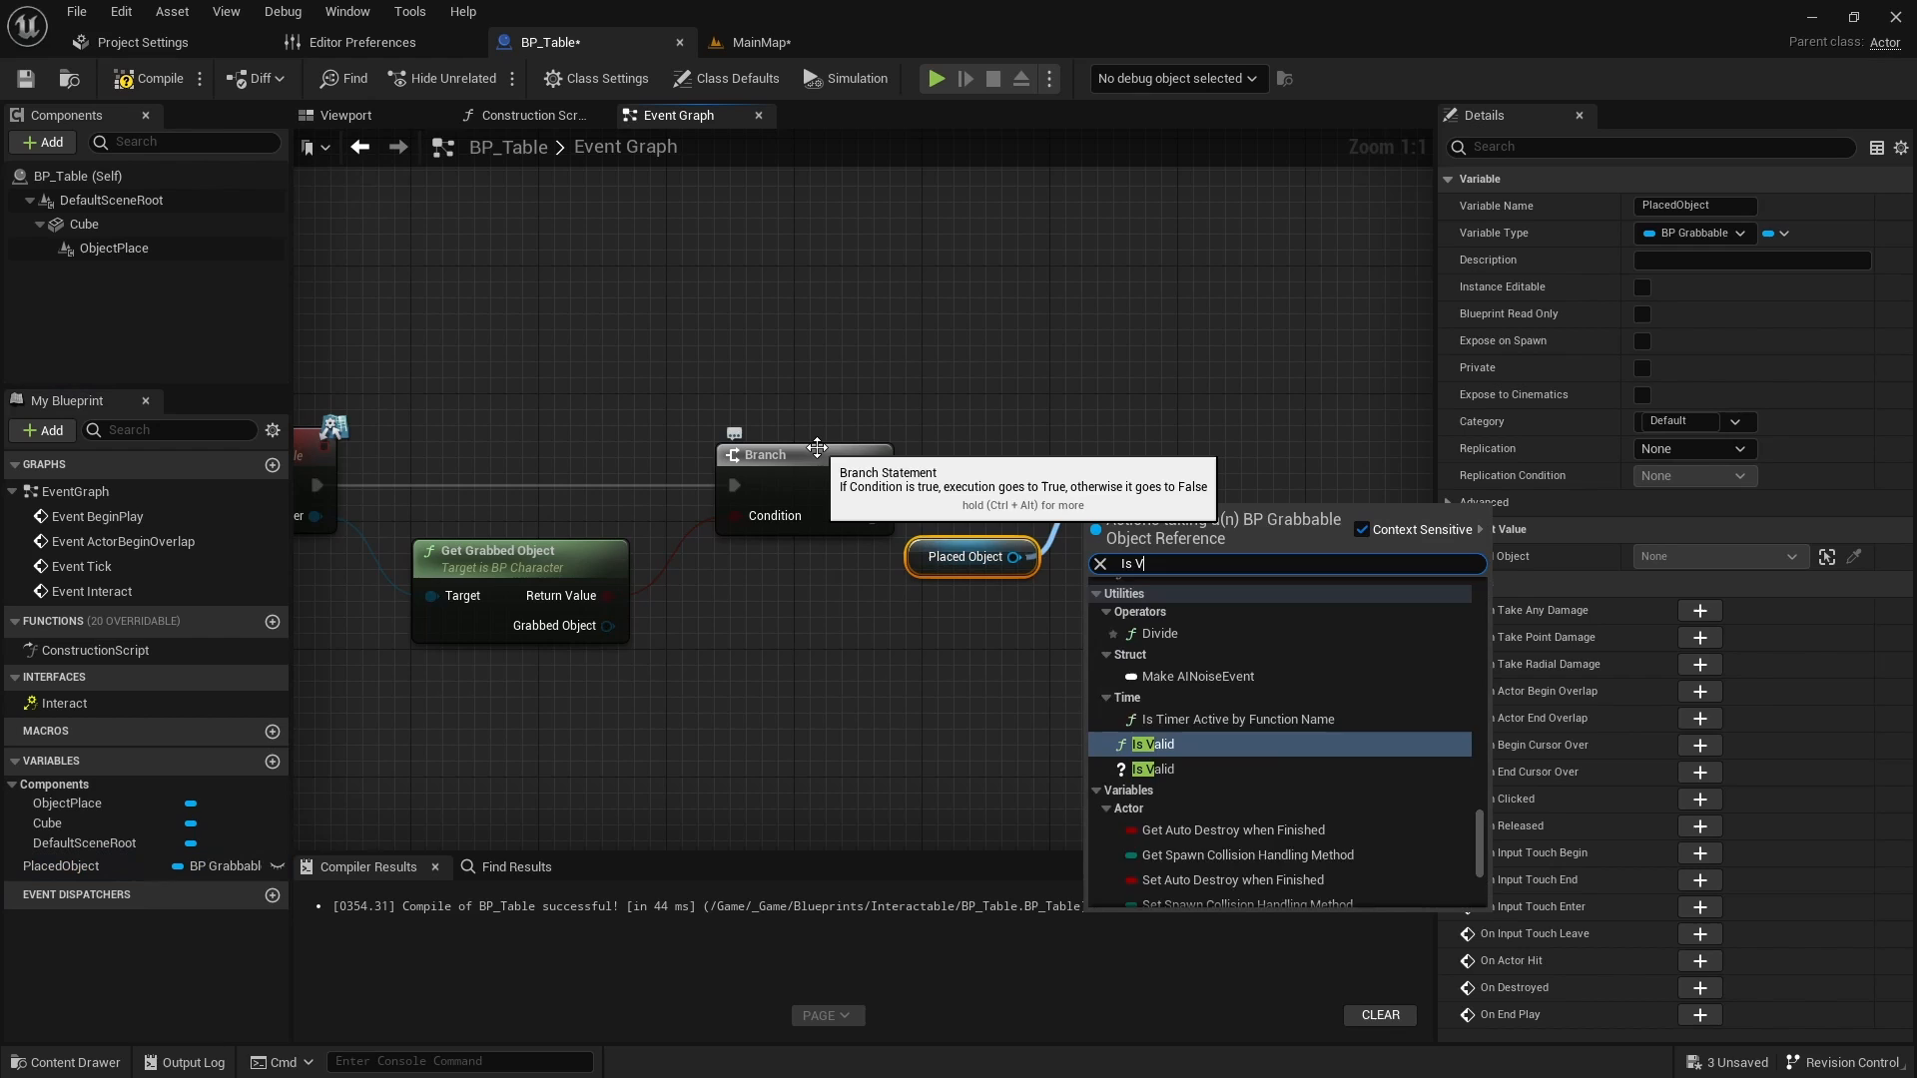
pyautogui.click(1152, 769)
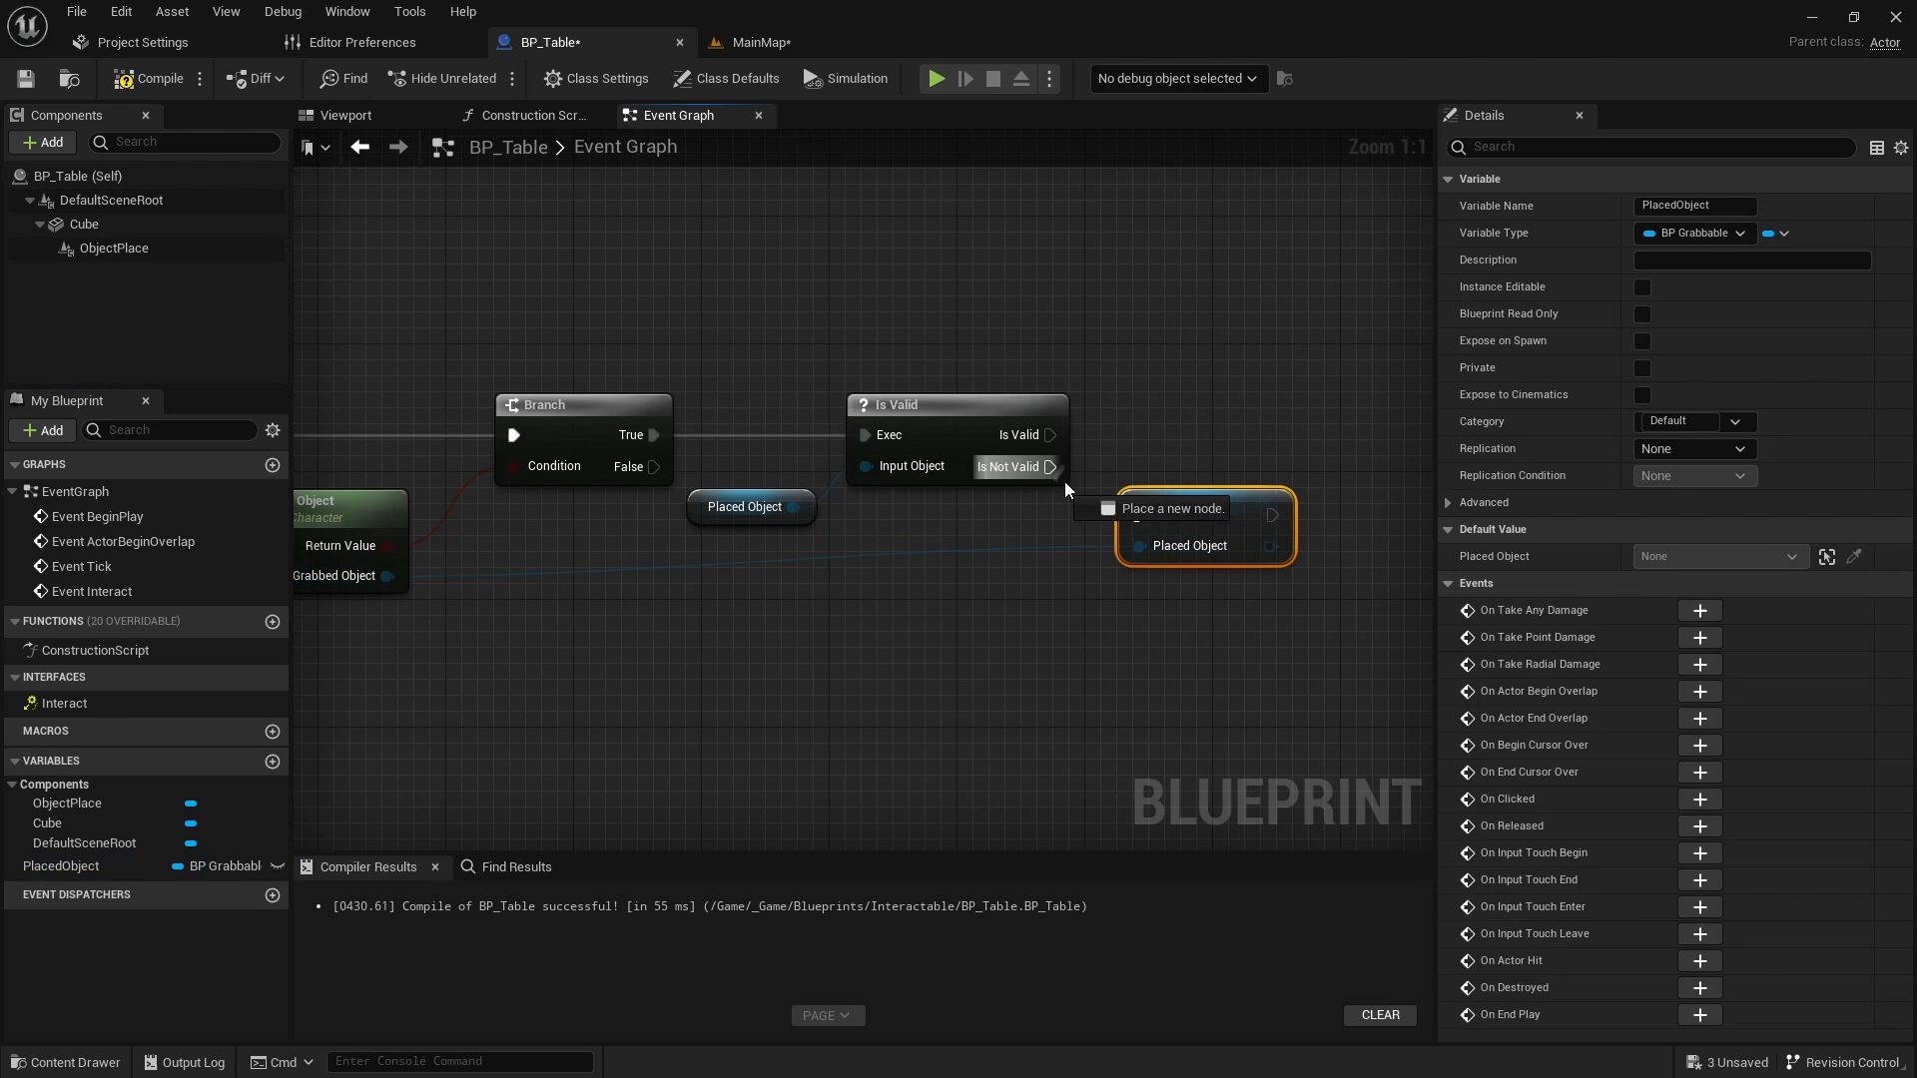
pyautogui.click(1189, 535)
pyautogui.write('Att')
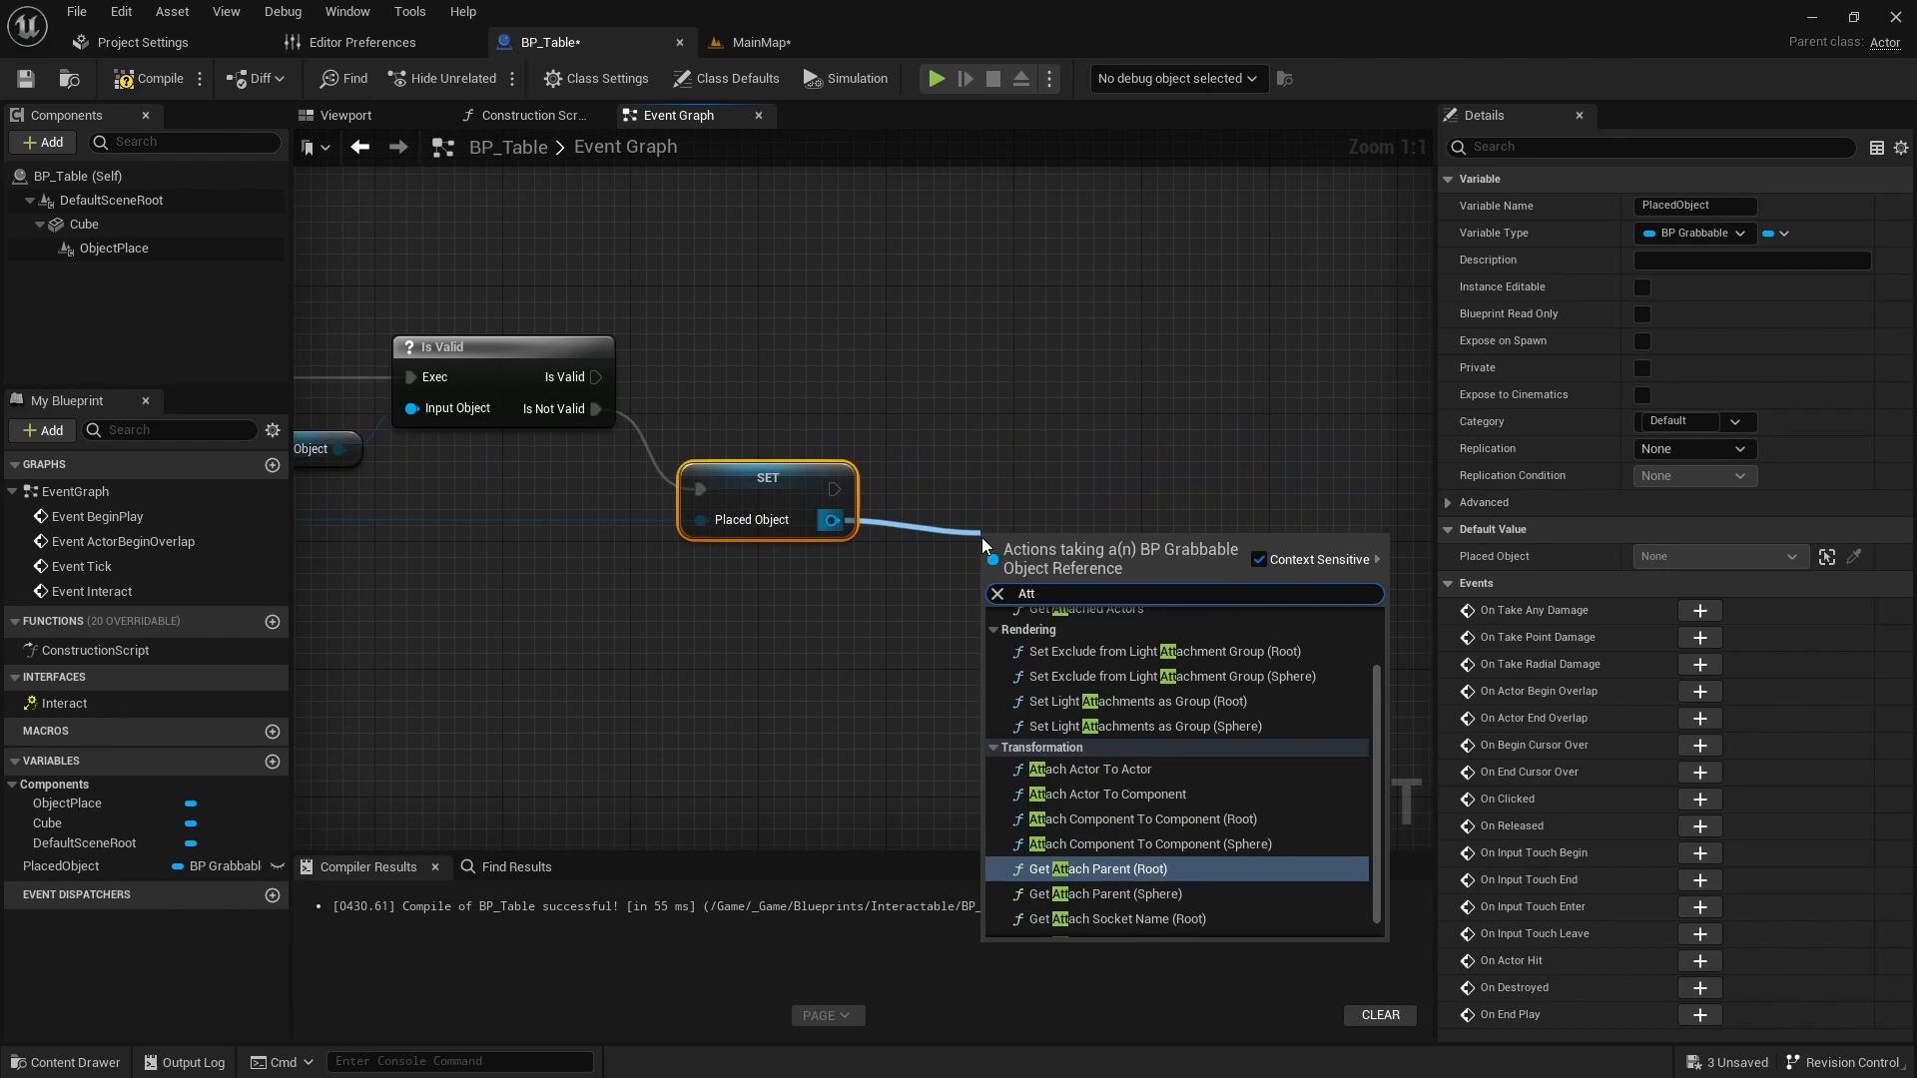
# Step: Attach PlacedObject to ObjectPlace with Keep World rules, and get PlacedObject's Root Component
pyautogui.click(1107, 794)
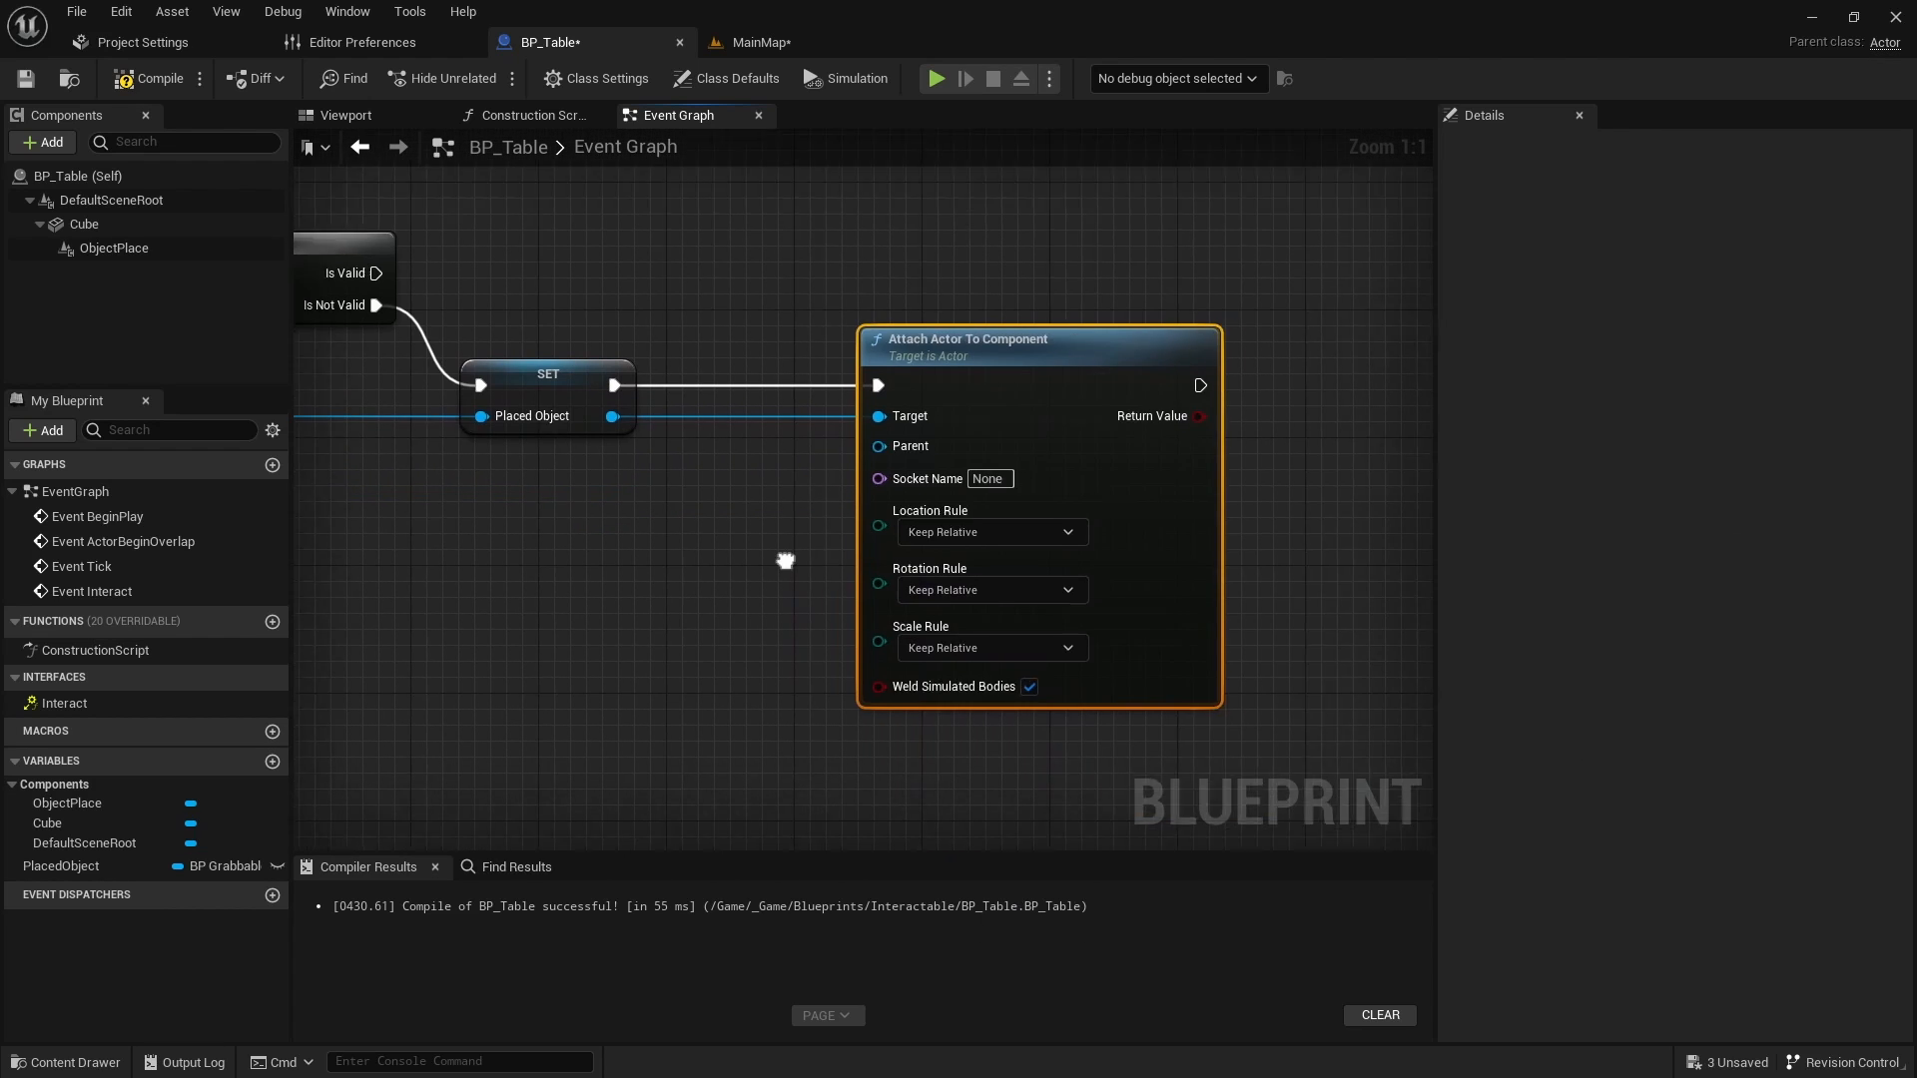
pyautogui.click(113, 247)
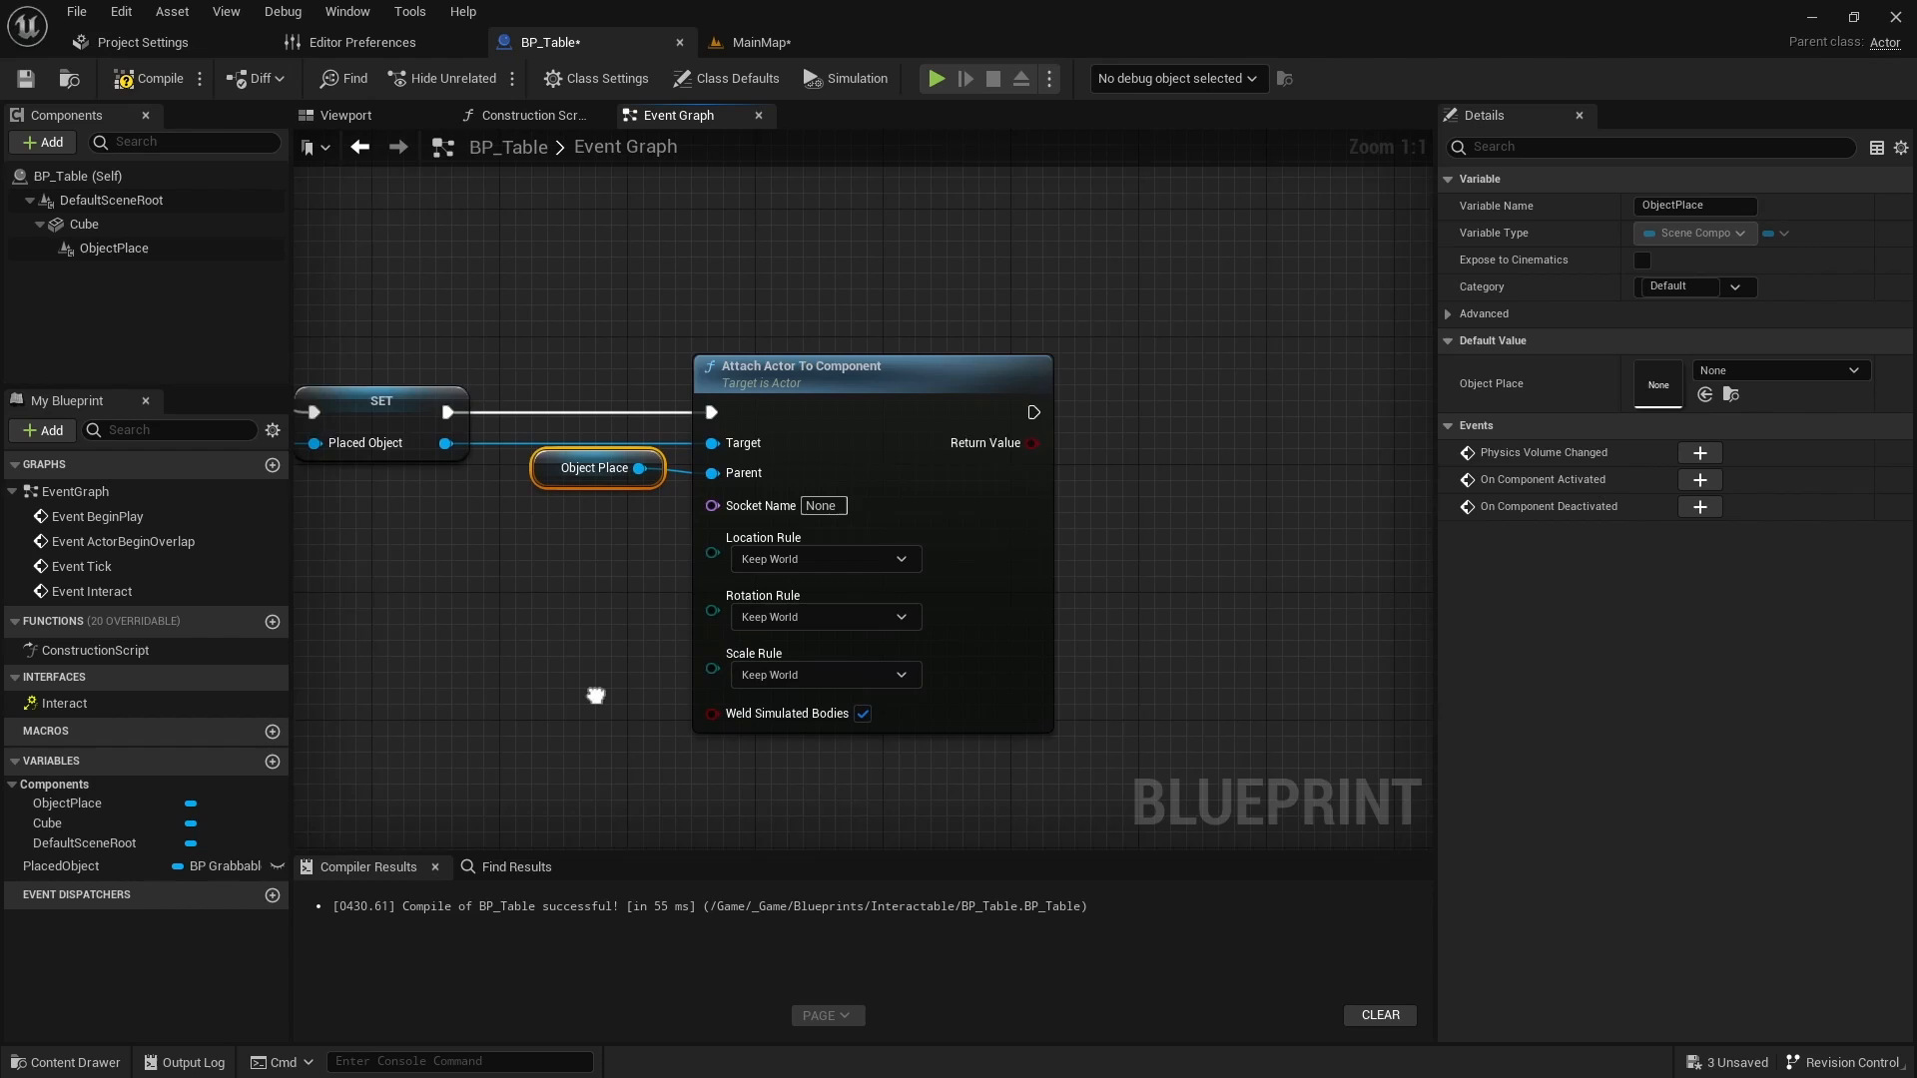
pyautogui.click(61, 866)
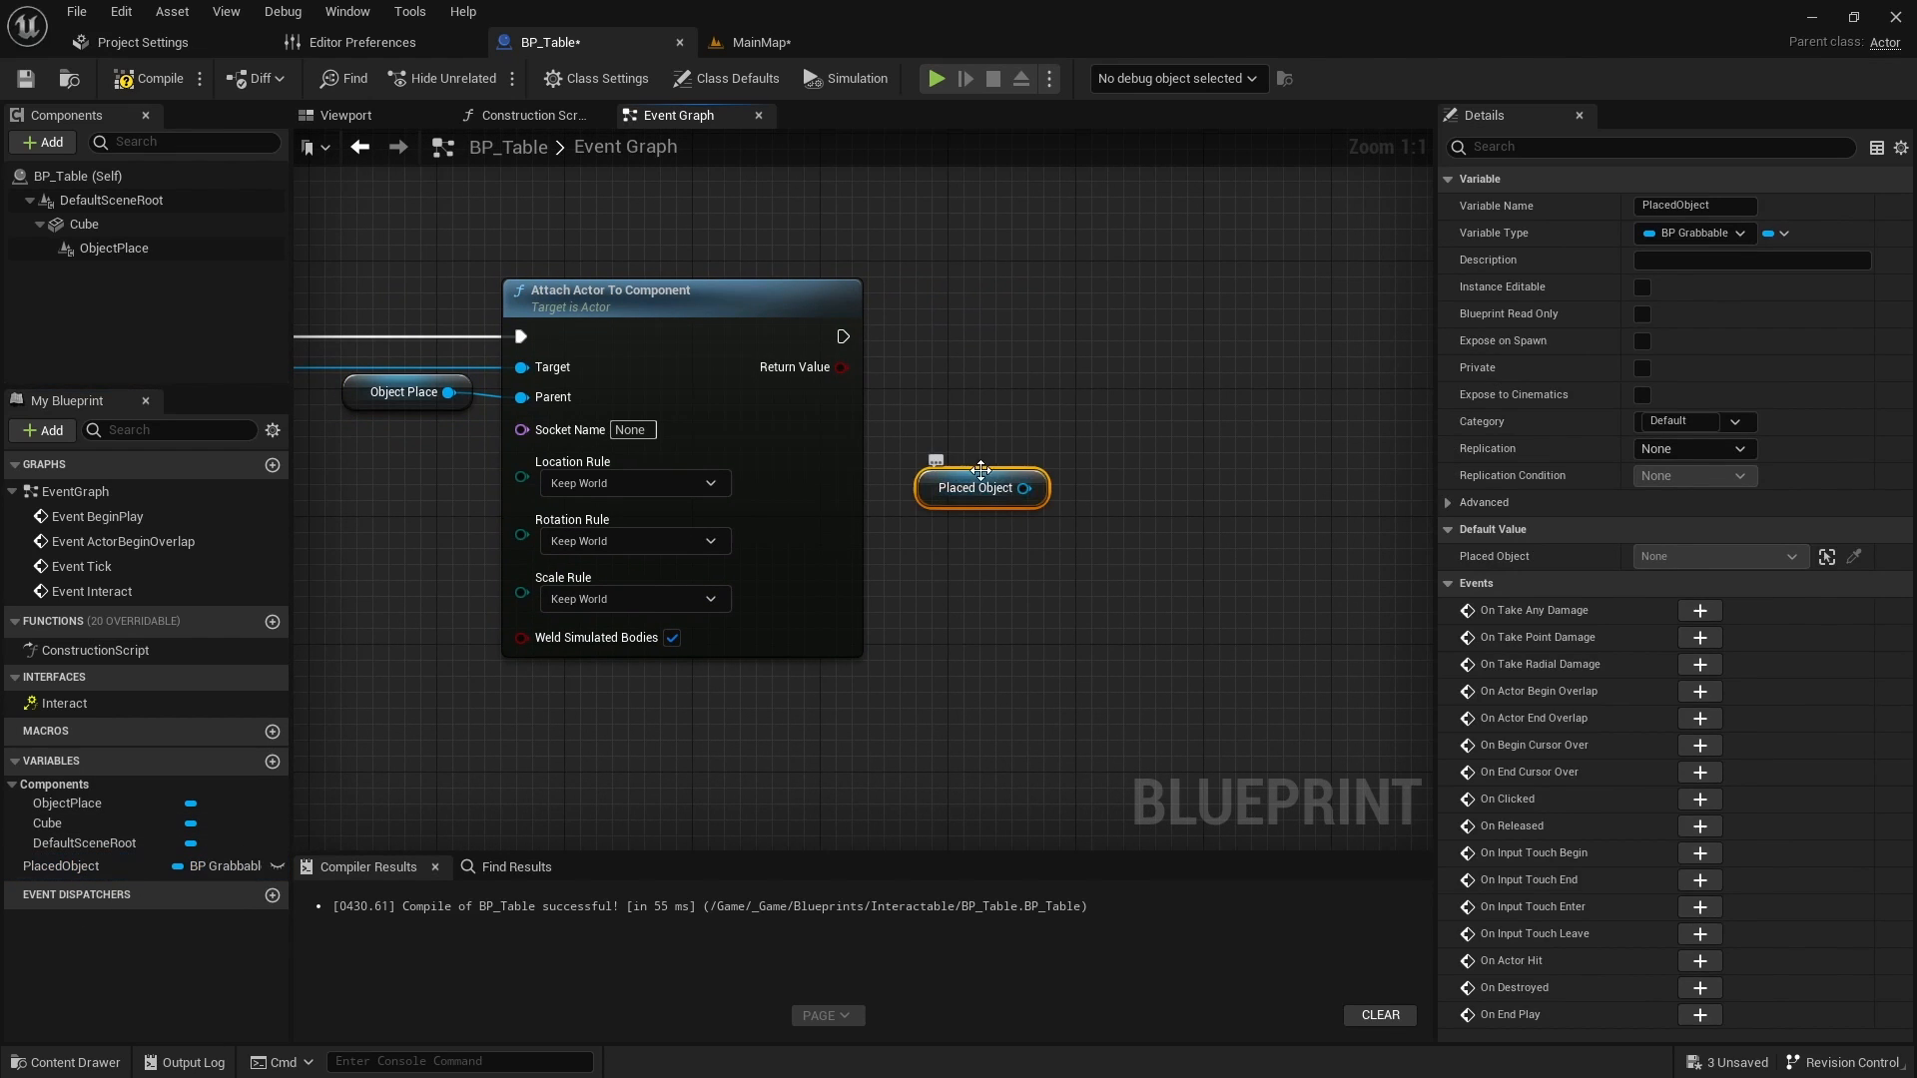
pyautogui.moveTo(1040, 488); pyautogui.dragTo(991, 546)
pyautogui.write('Mov')
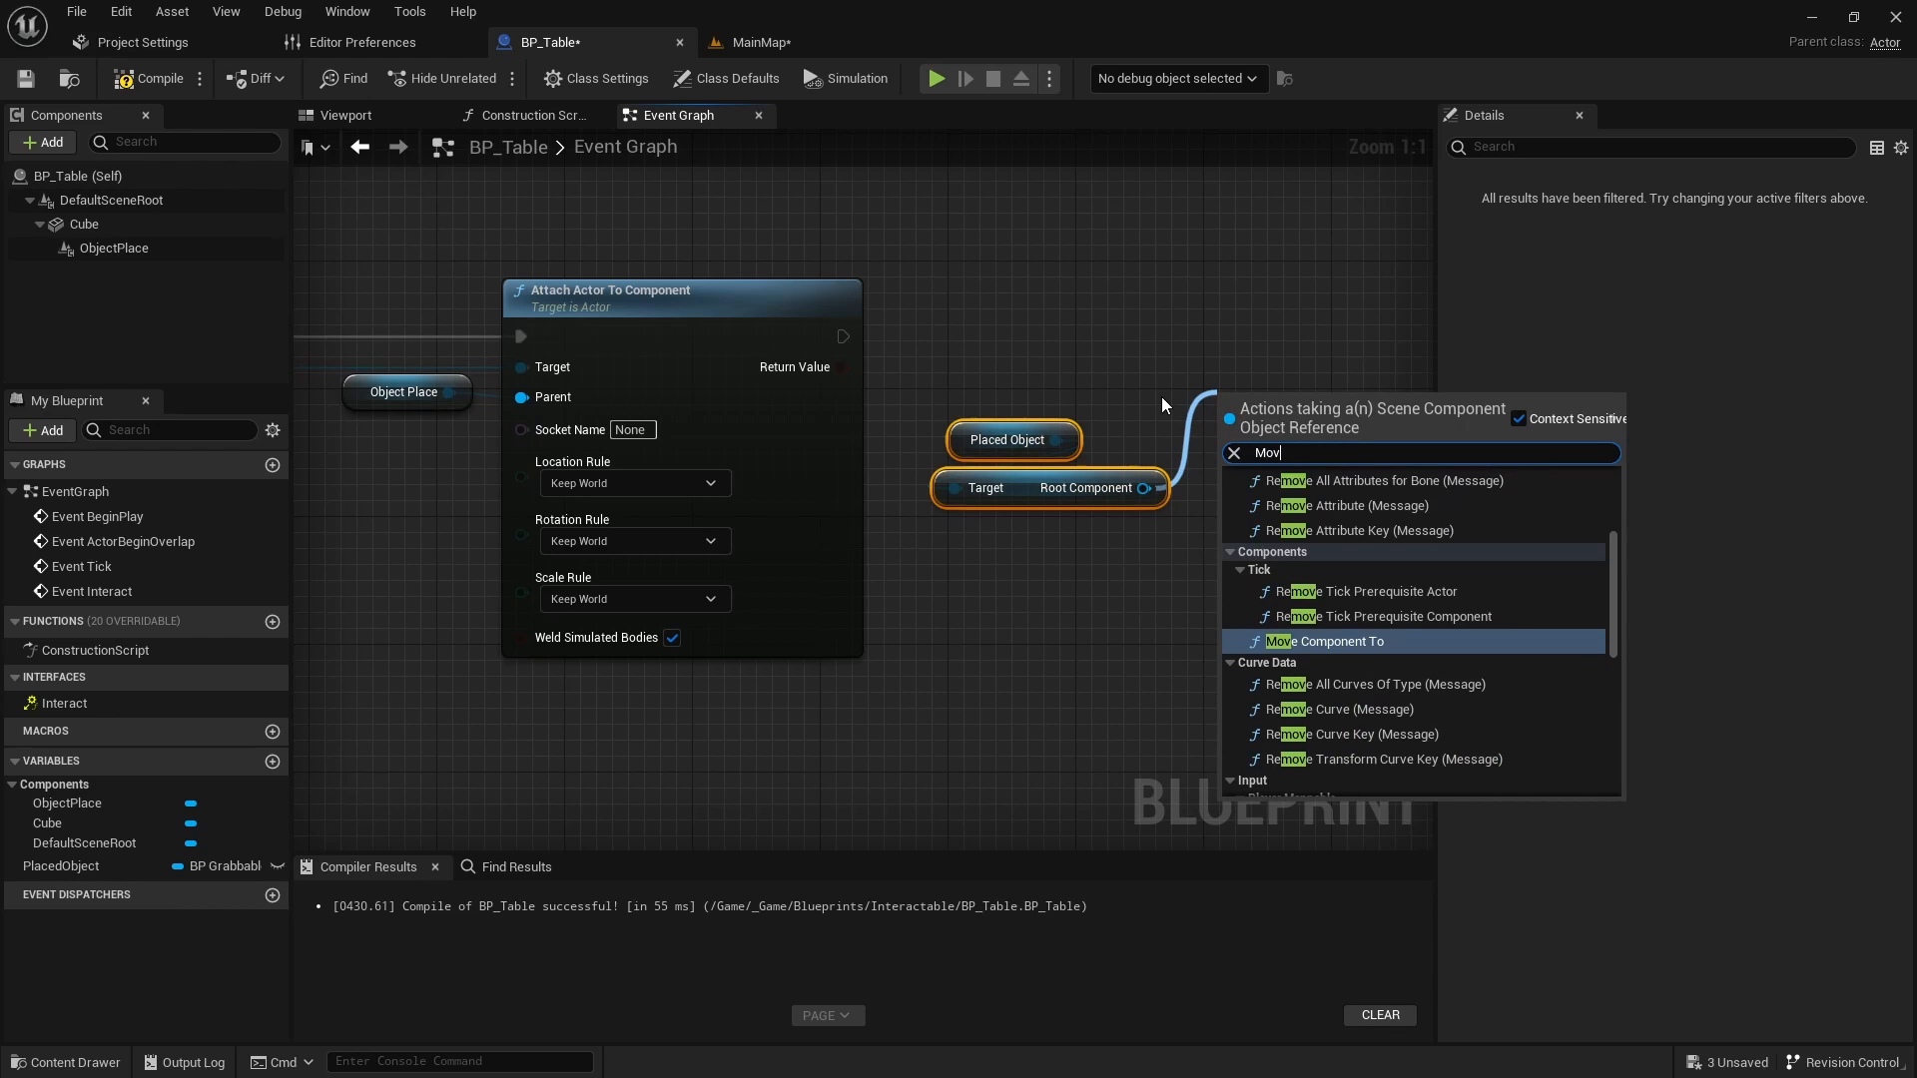
# Step: Chain Move Component To on the root component over 0.2 seconds, rerouting the character wire
pyautogui.click(1324, 641)
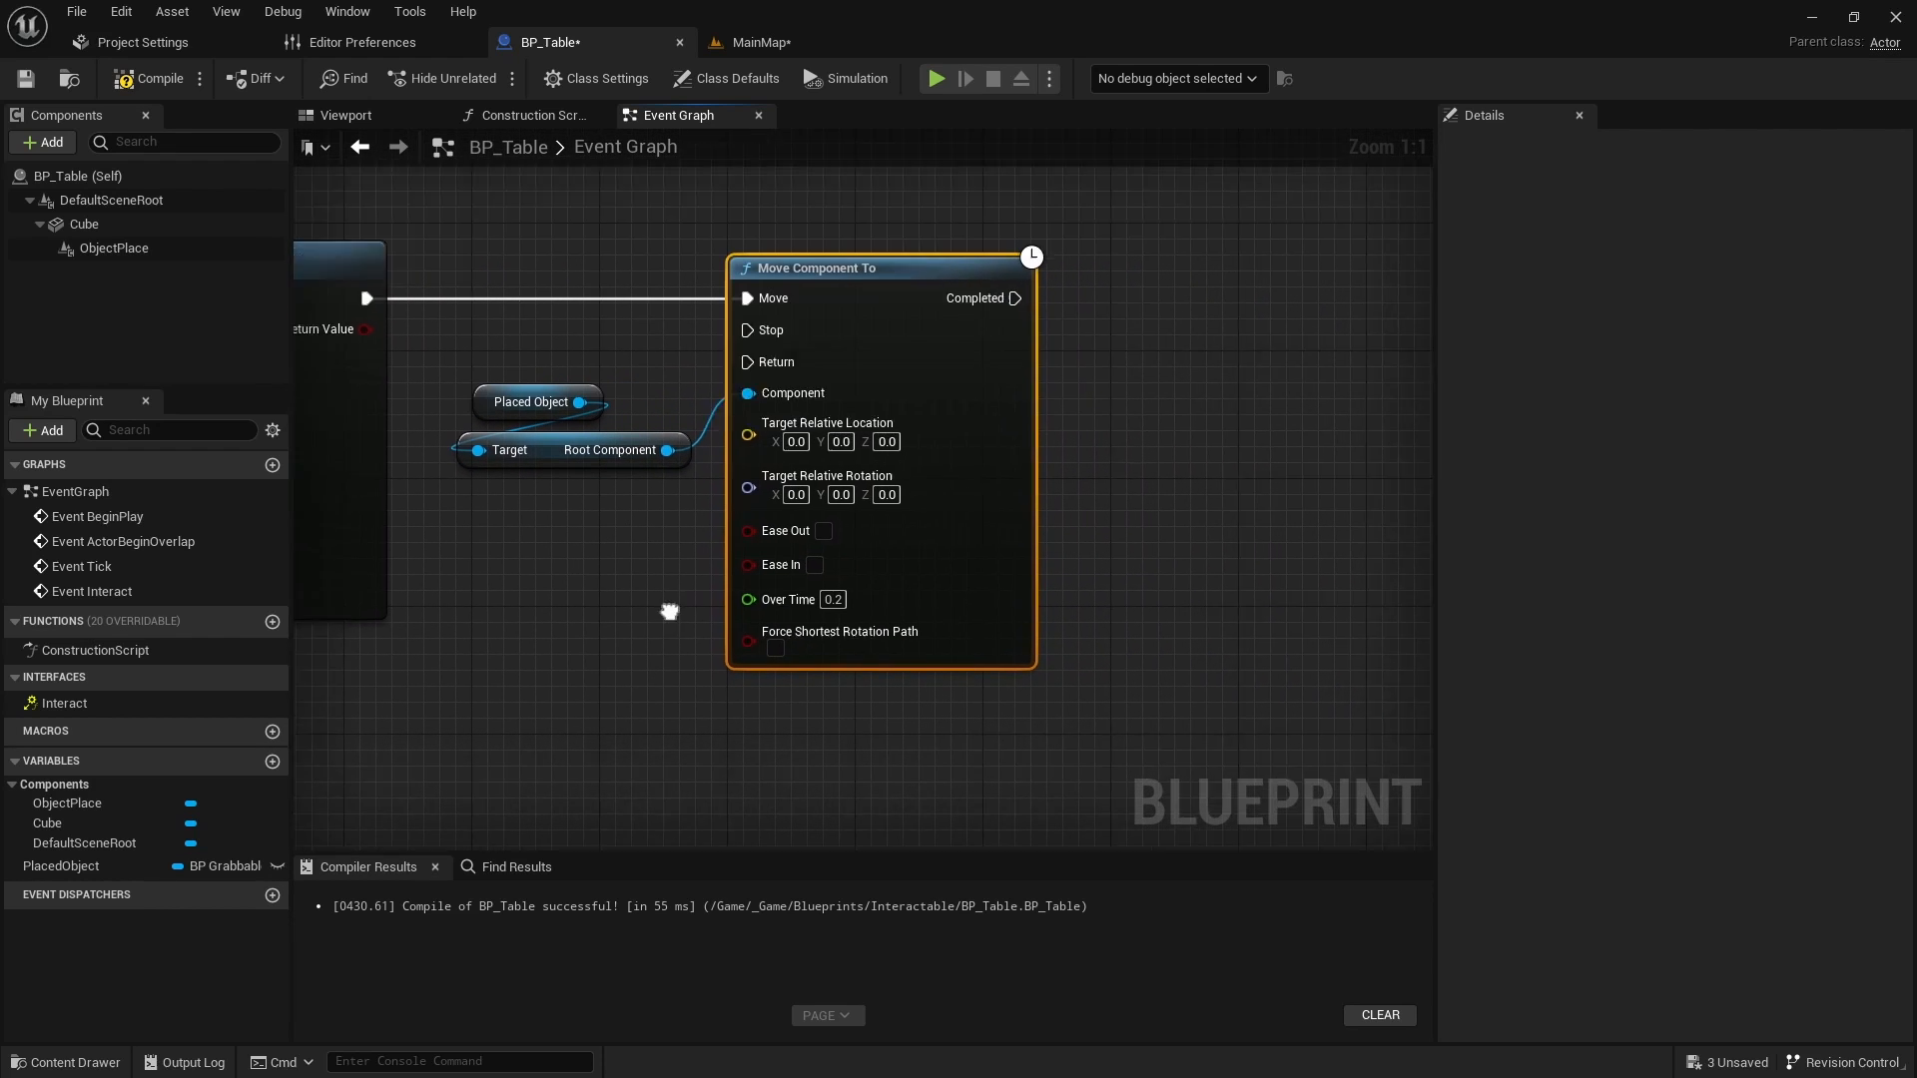
pyautogui.scroll(-3)
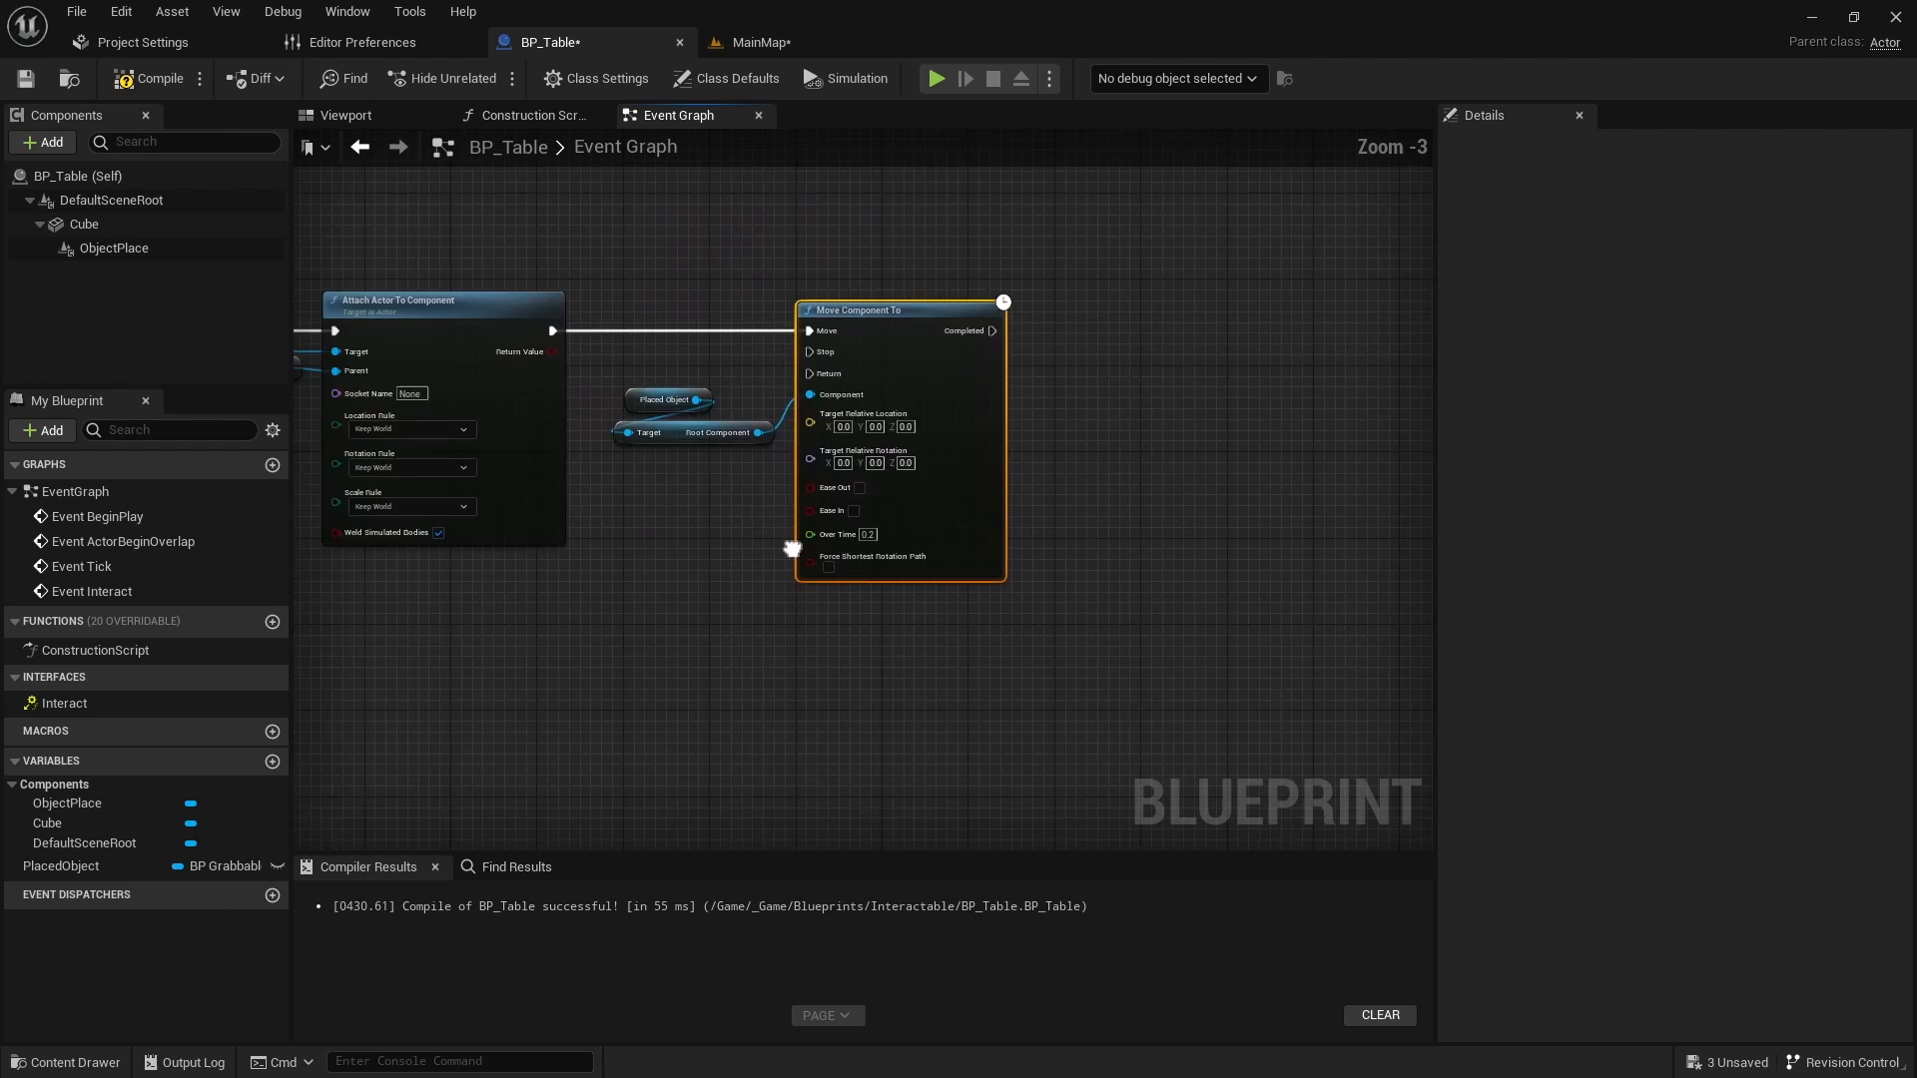
pyautogui.scroll(-3)
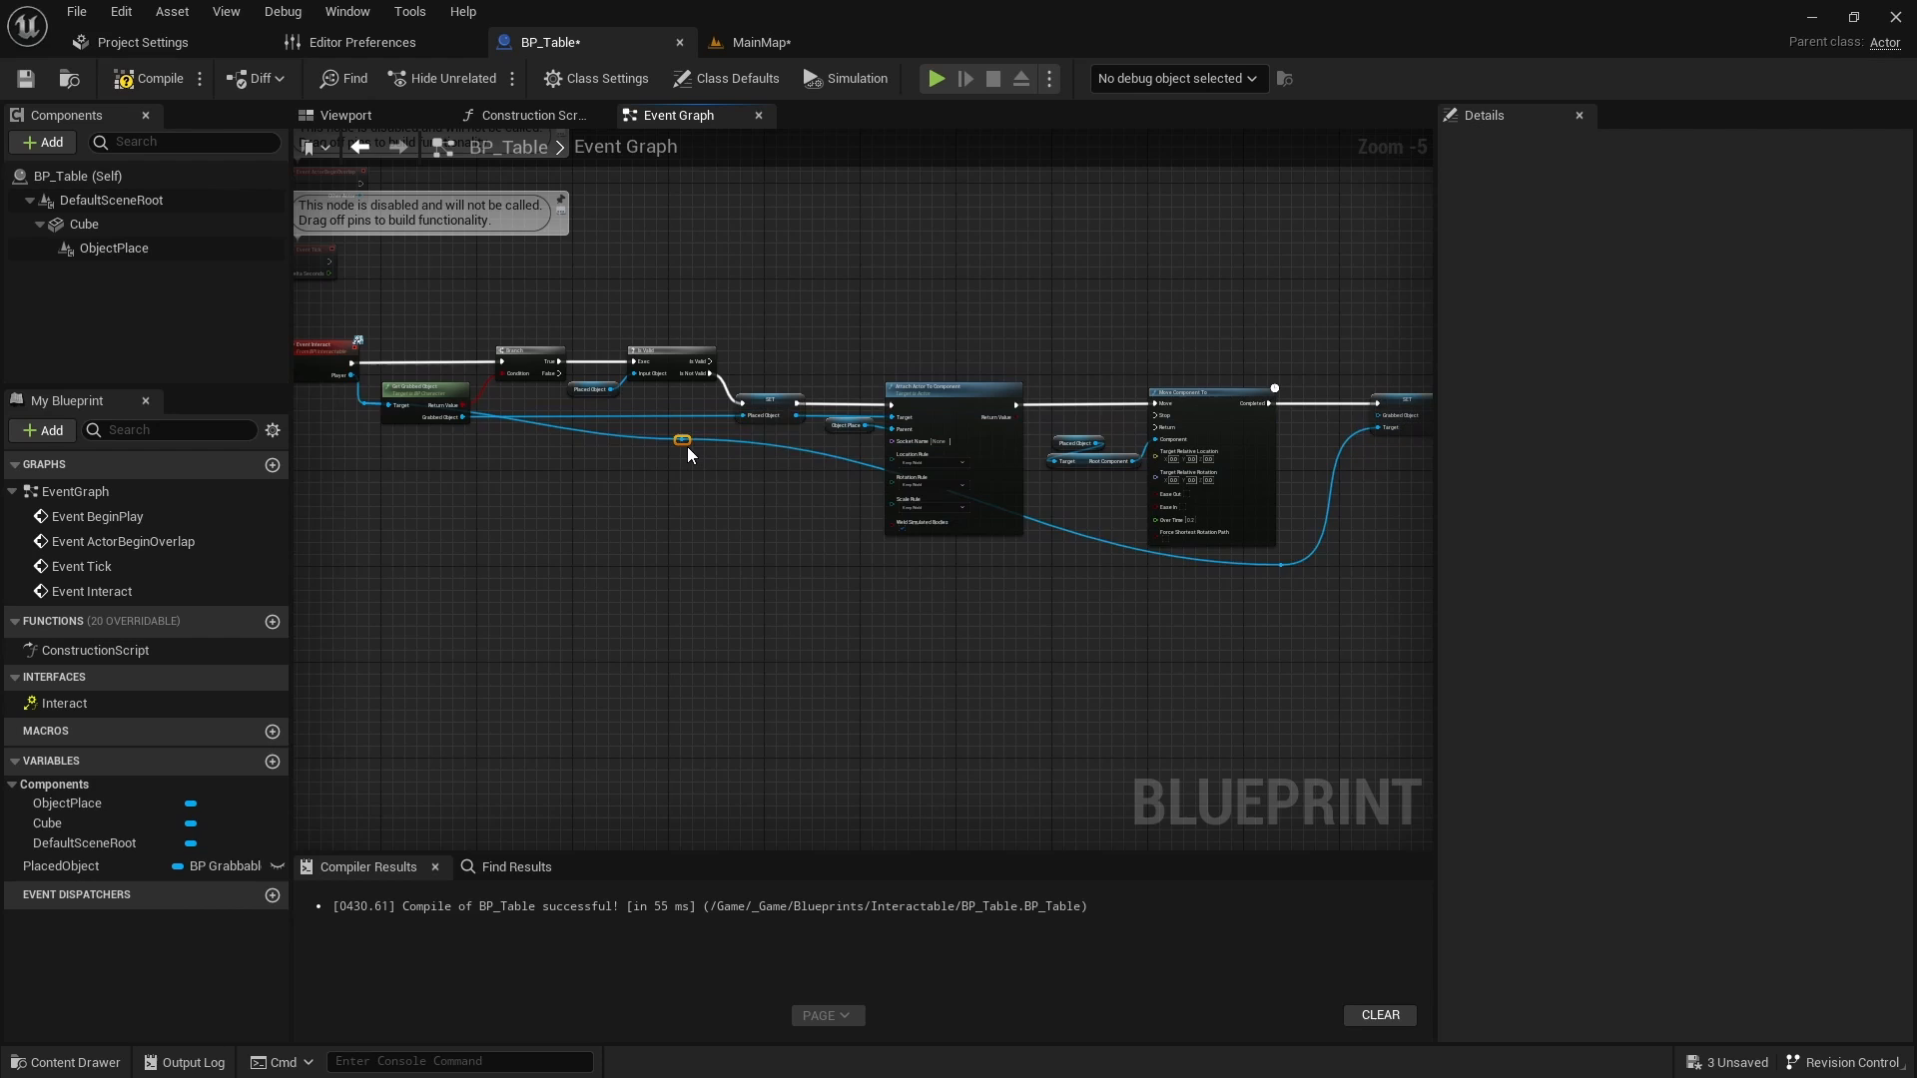
pyautogui.moveTo(682, 441); pyautogui.dragTo(478, 566)
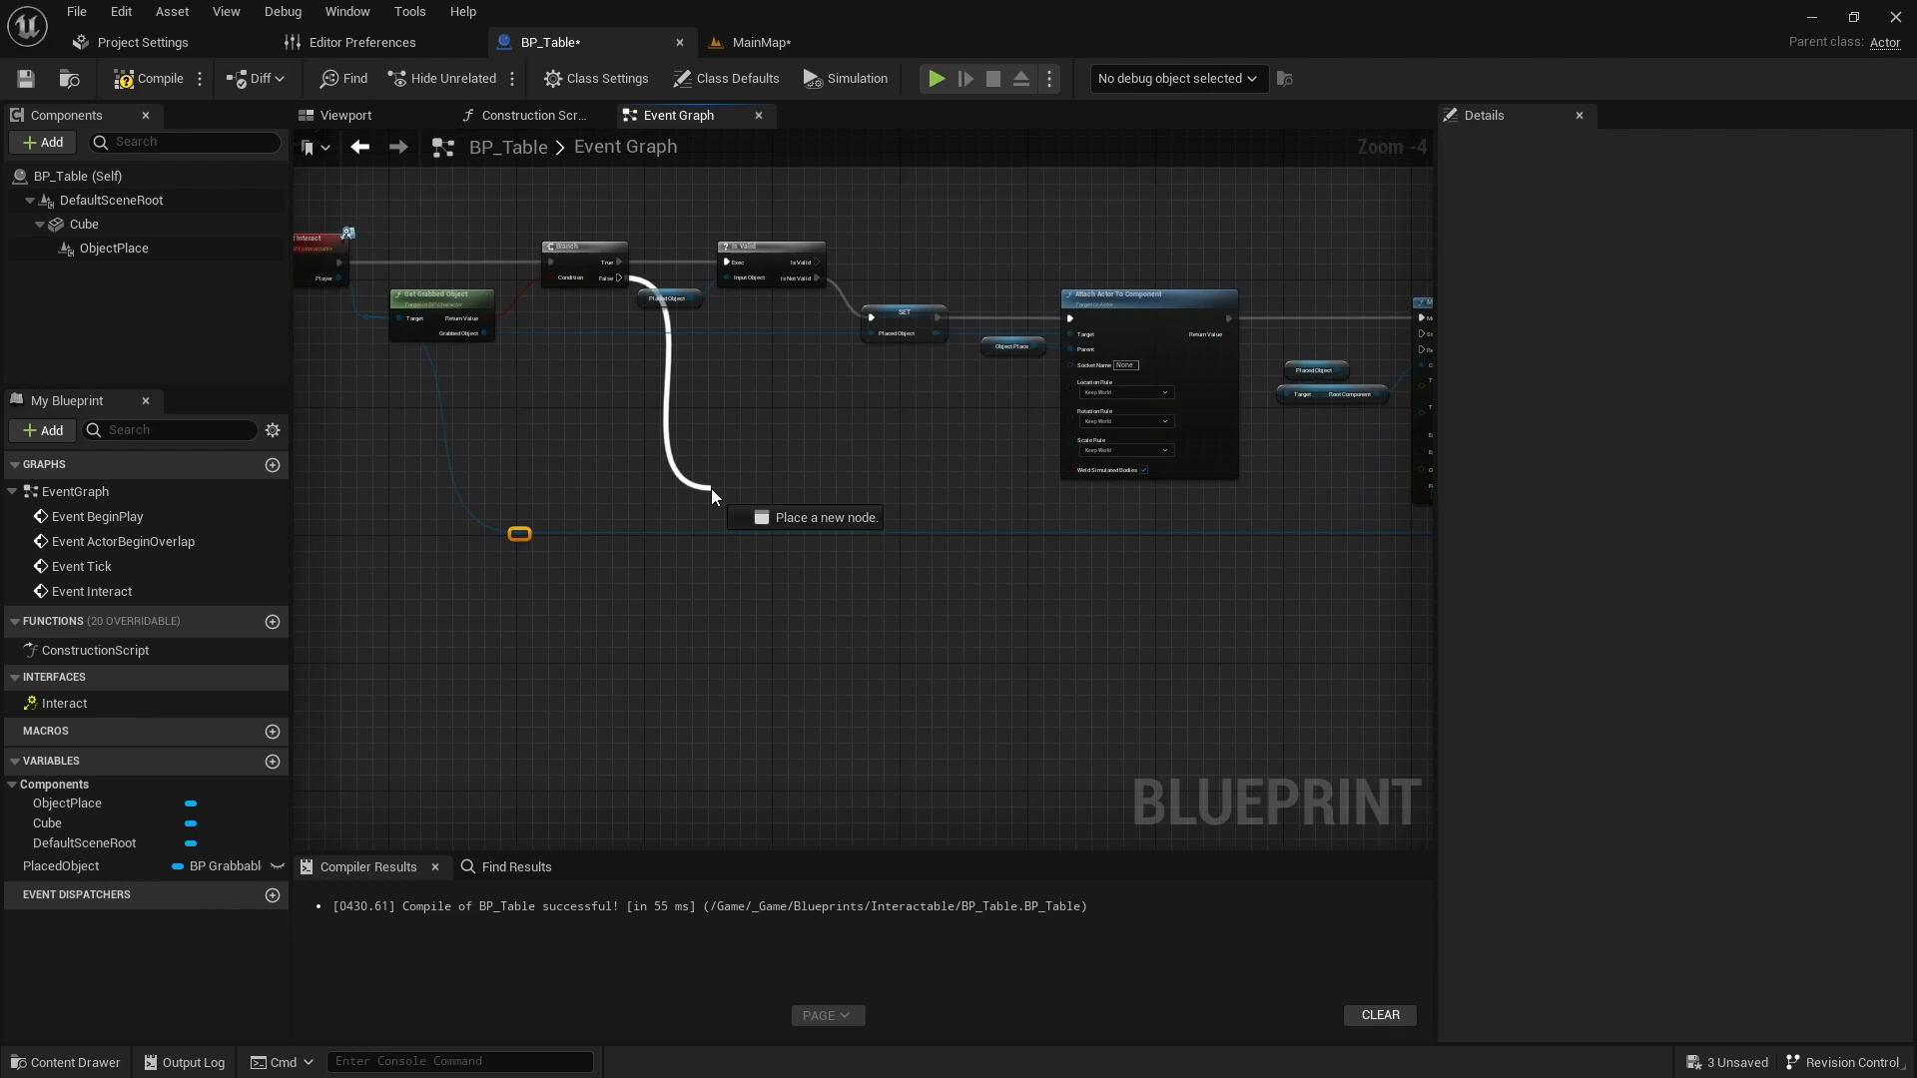
# Step: On Branch False, validate PlacedObject, call Grab with it, set PlacedObject, and go to MainMap
pyautogui.click(713, 495)
pyautogui.write('Grab')
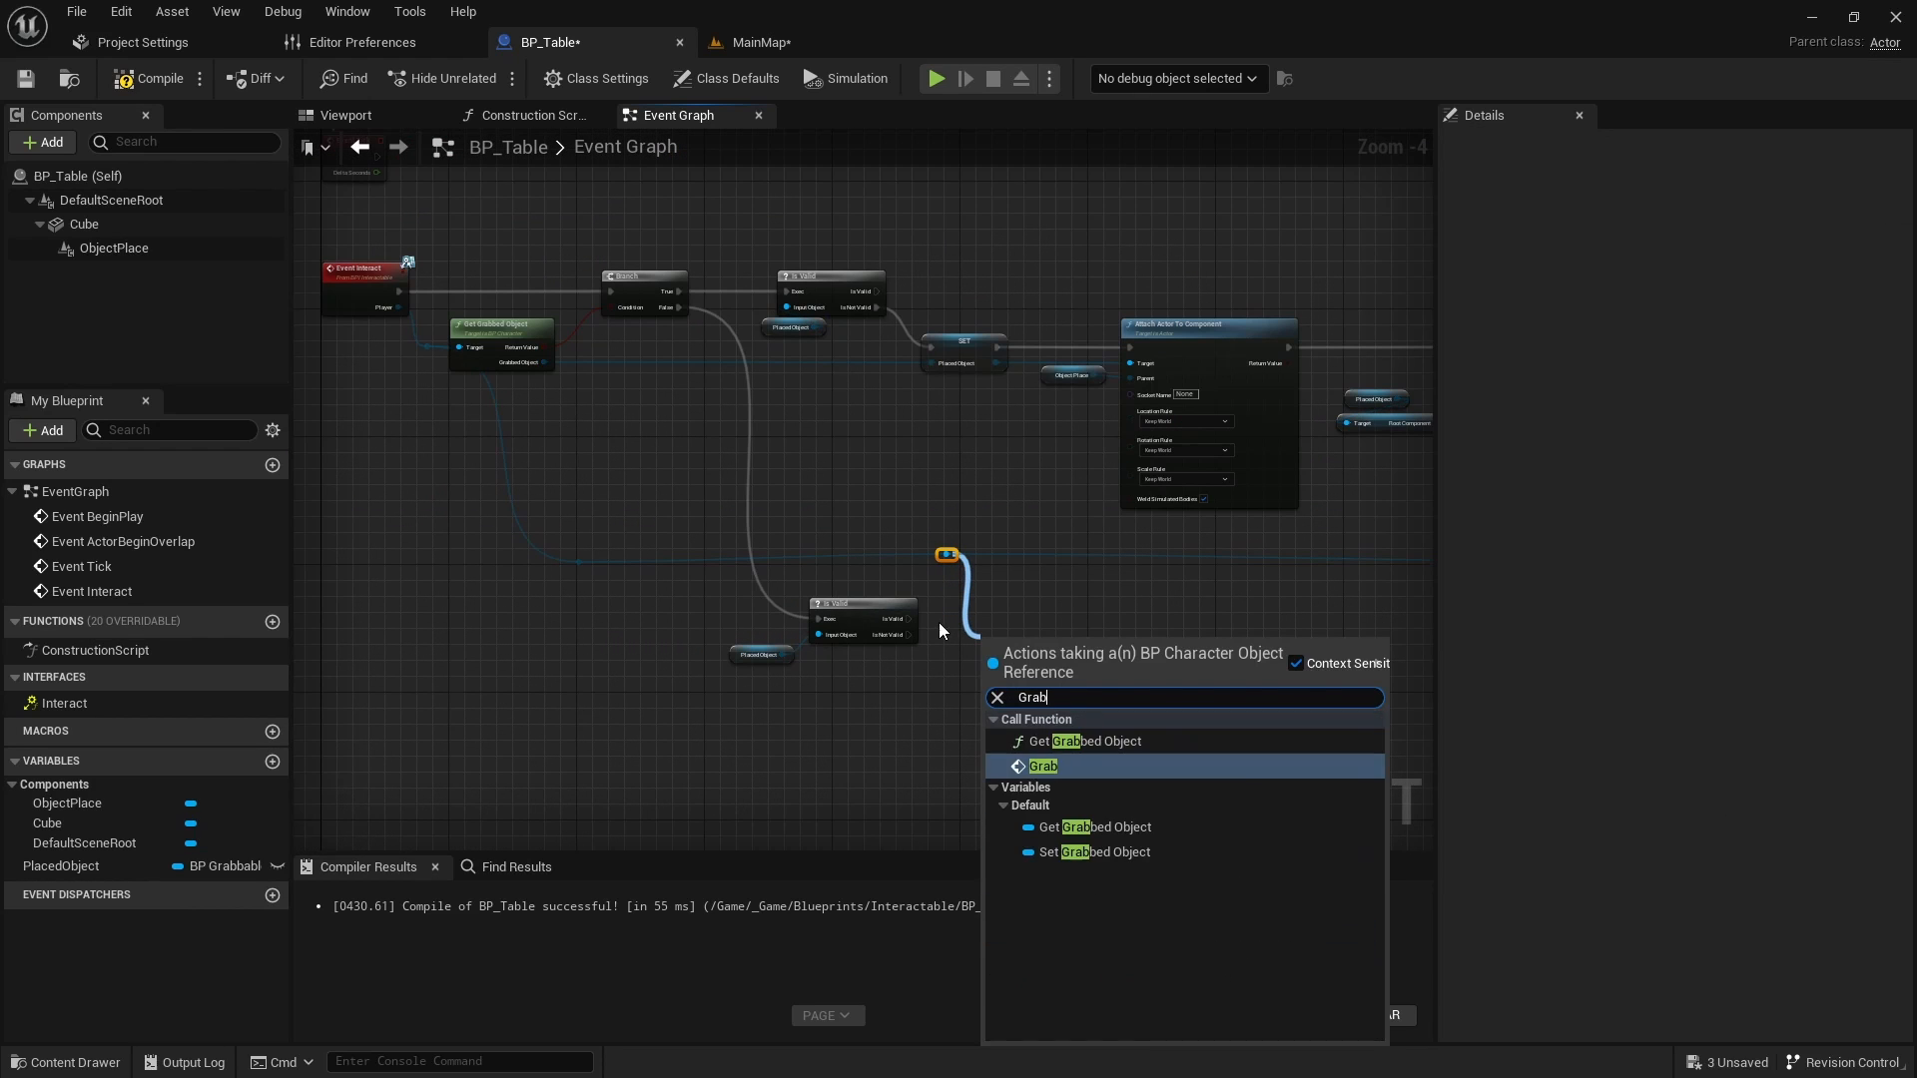
pyautogui.click(1043, 766)
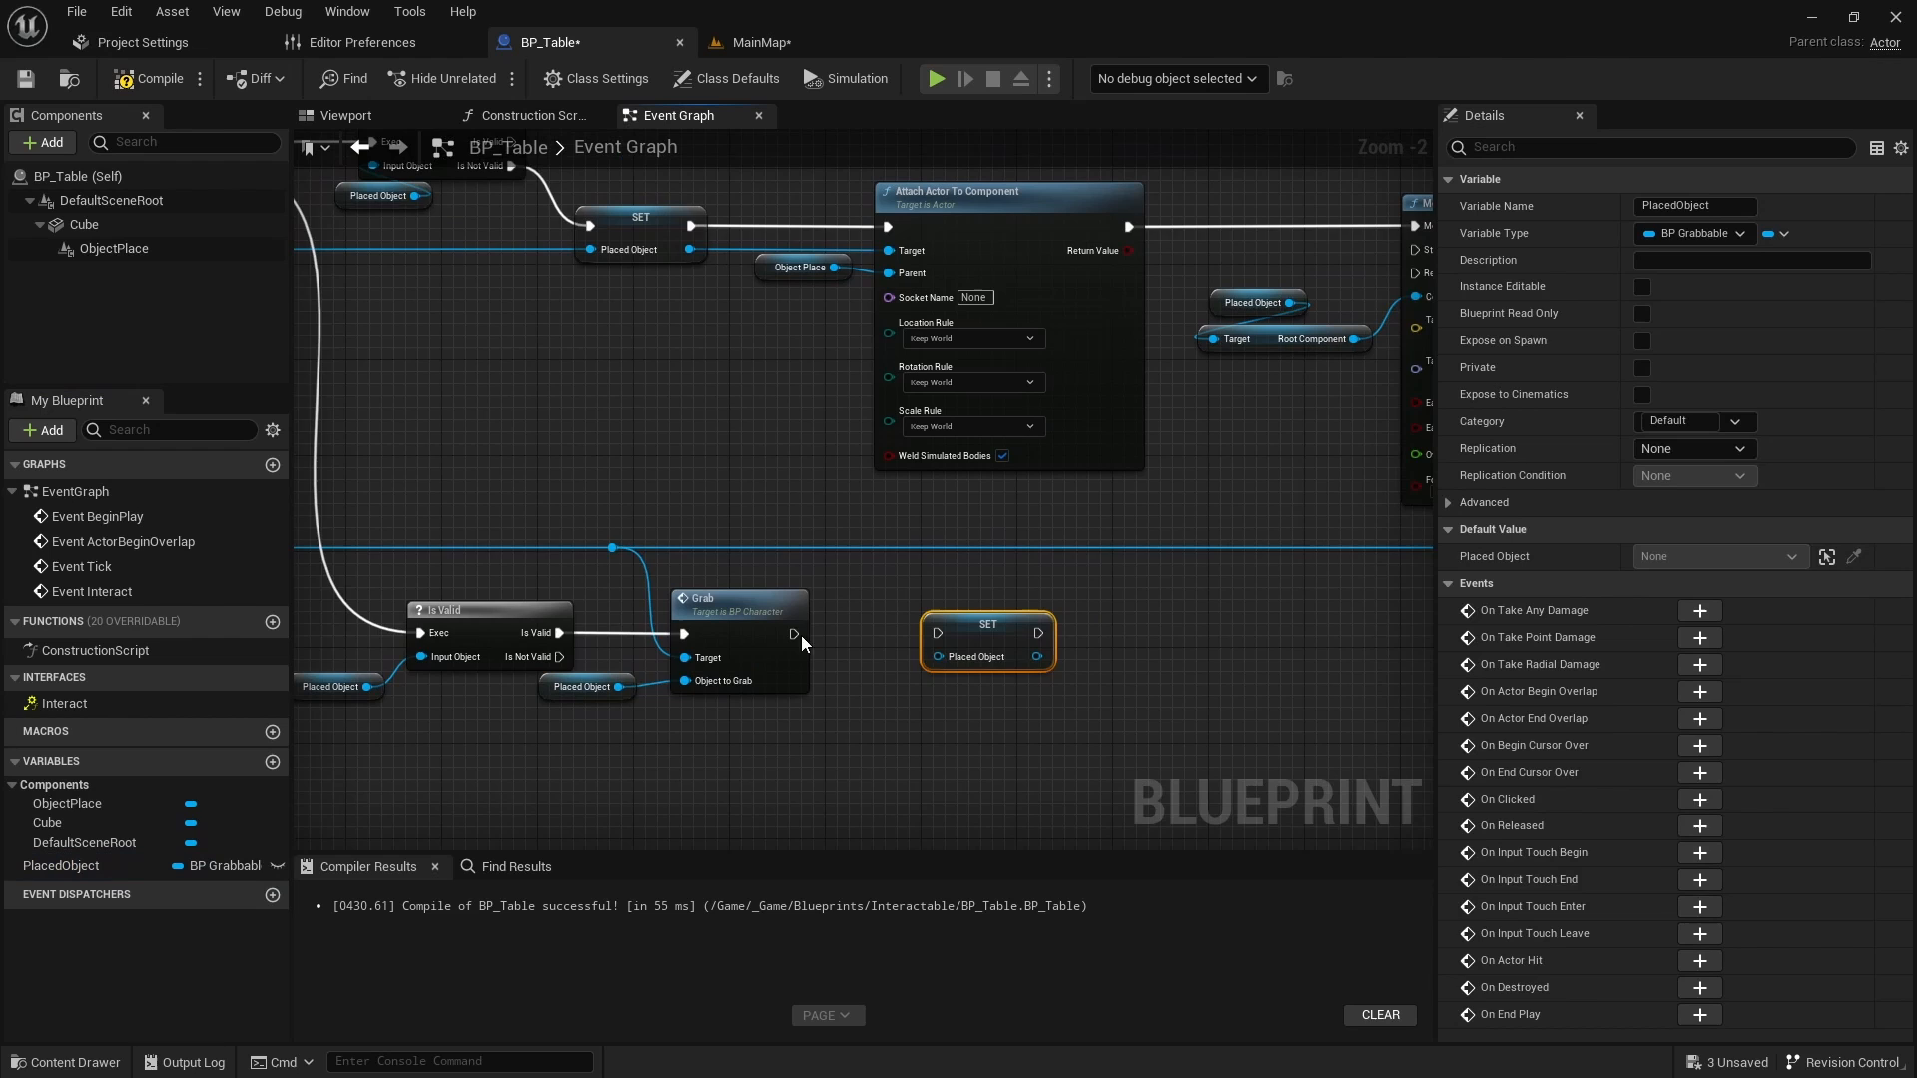
pyautogui.moveTo(925, 644)
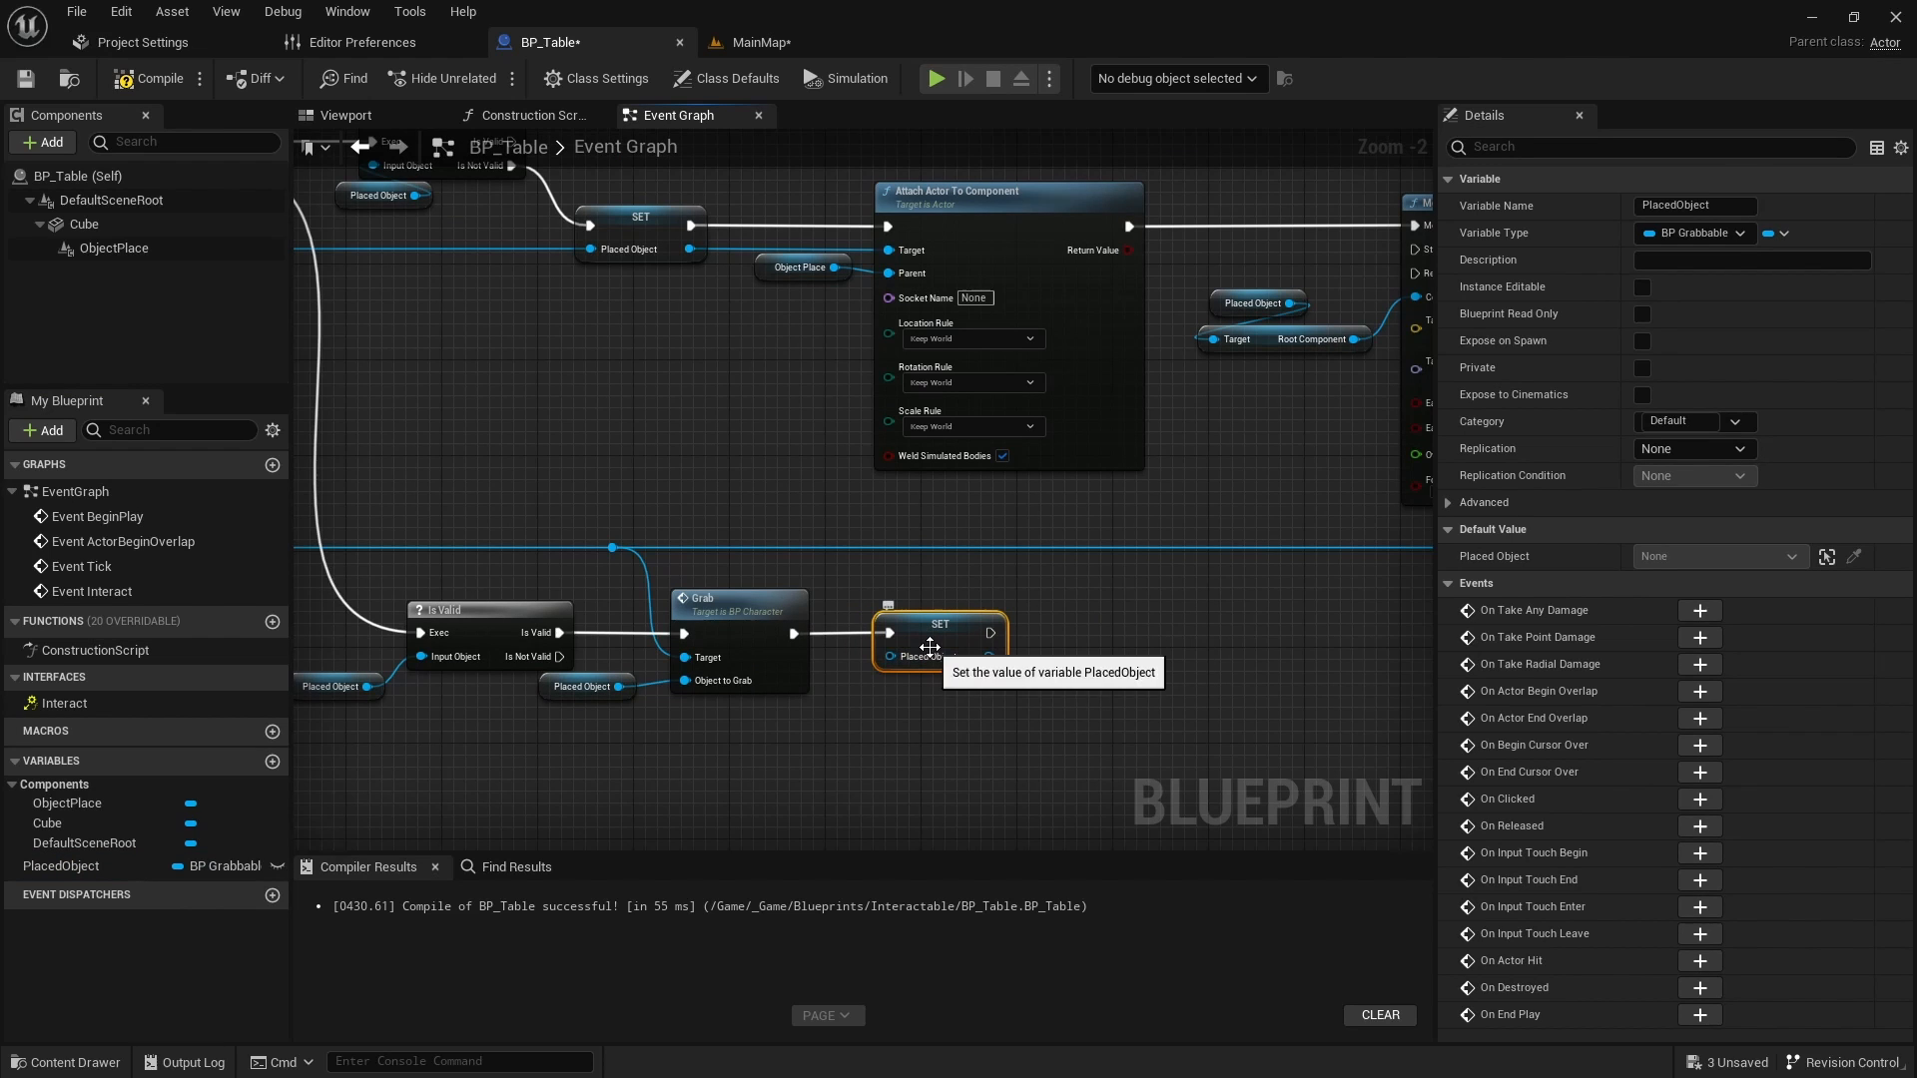
pyautogui.click(756, 42)
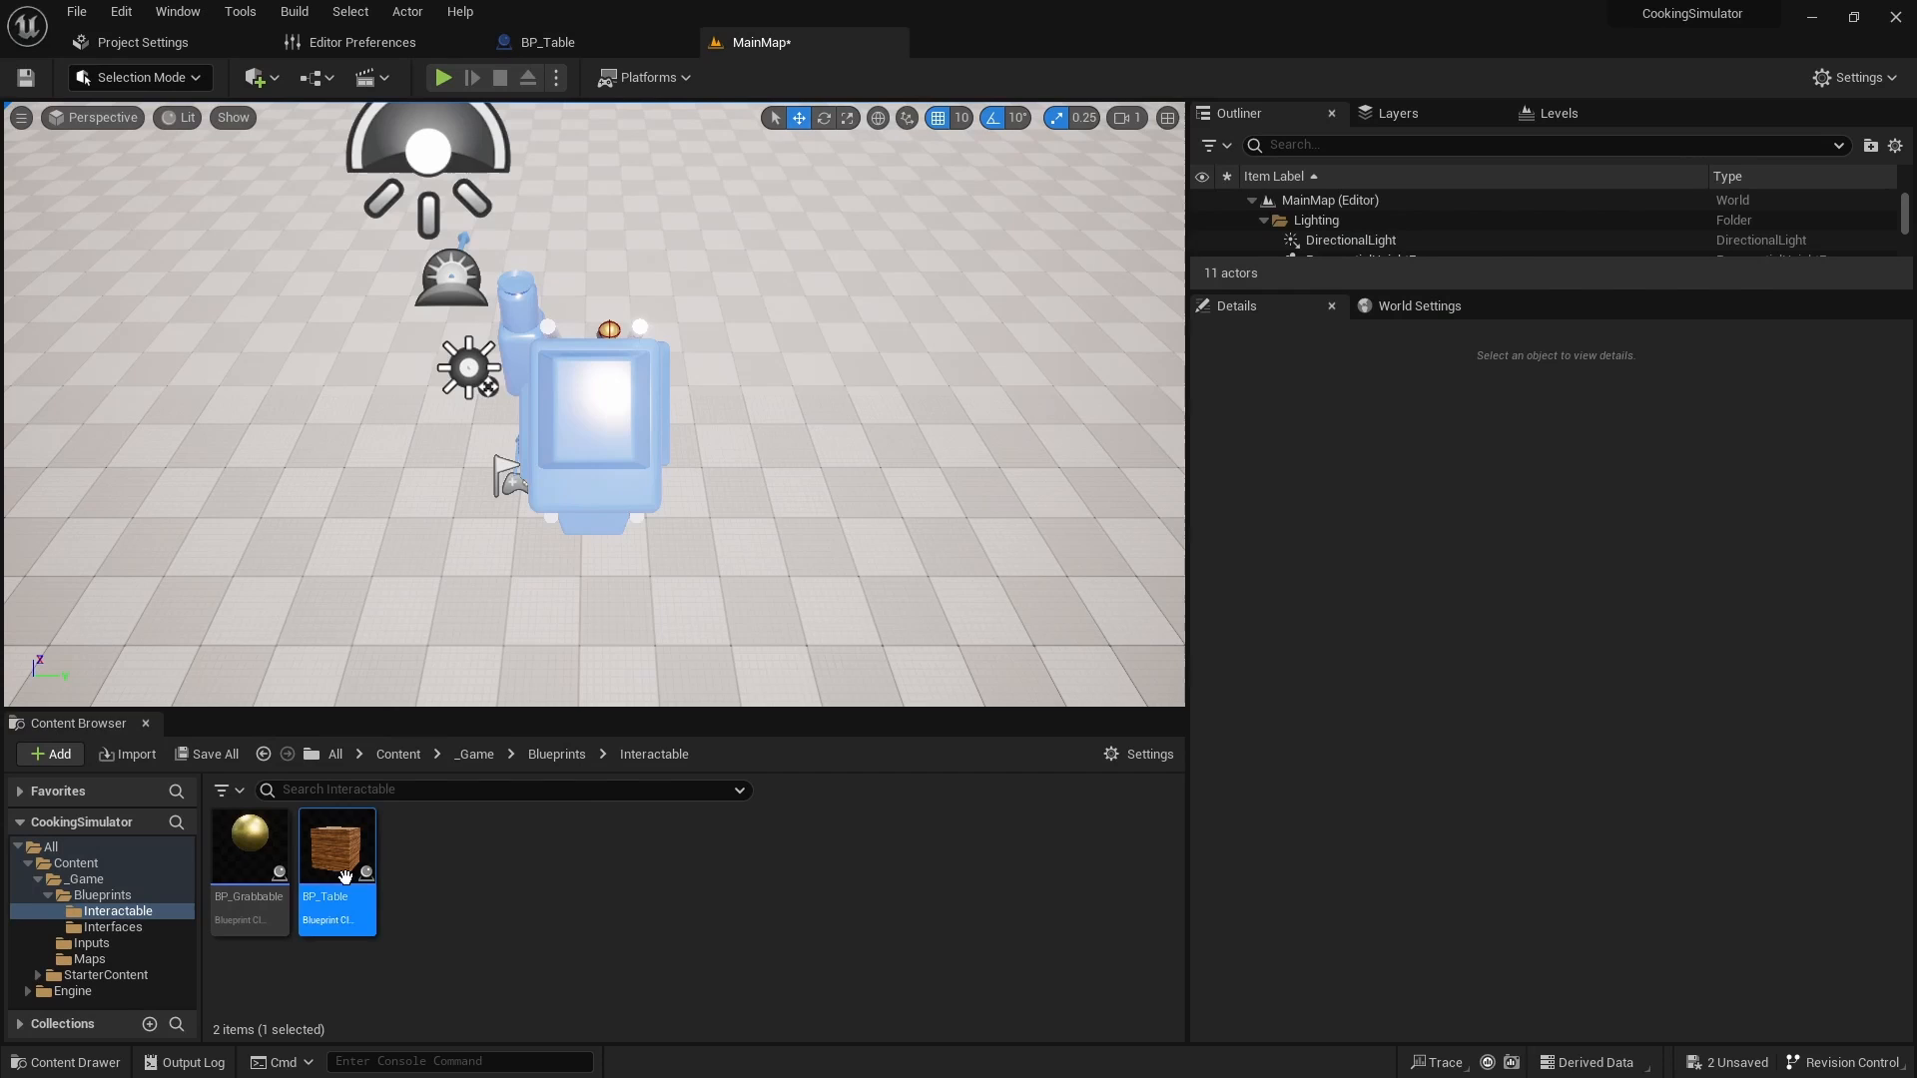
# Step: Drop BP_Table into the MainMap viewport and start Play-in-Editor to test it
pyautogui.moveTo(337, 844); pyautogui.dragTo(734, 366)
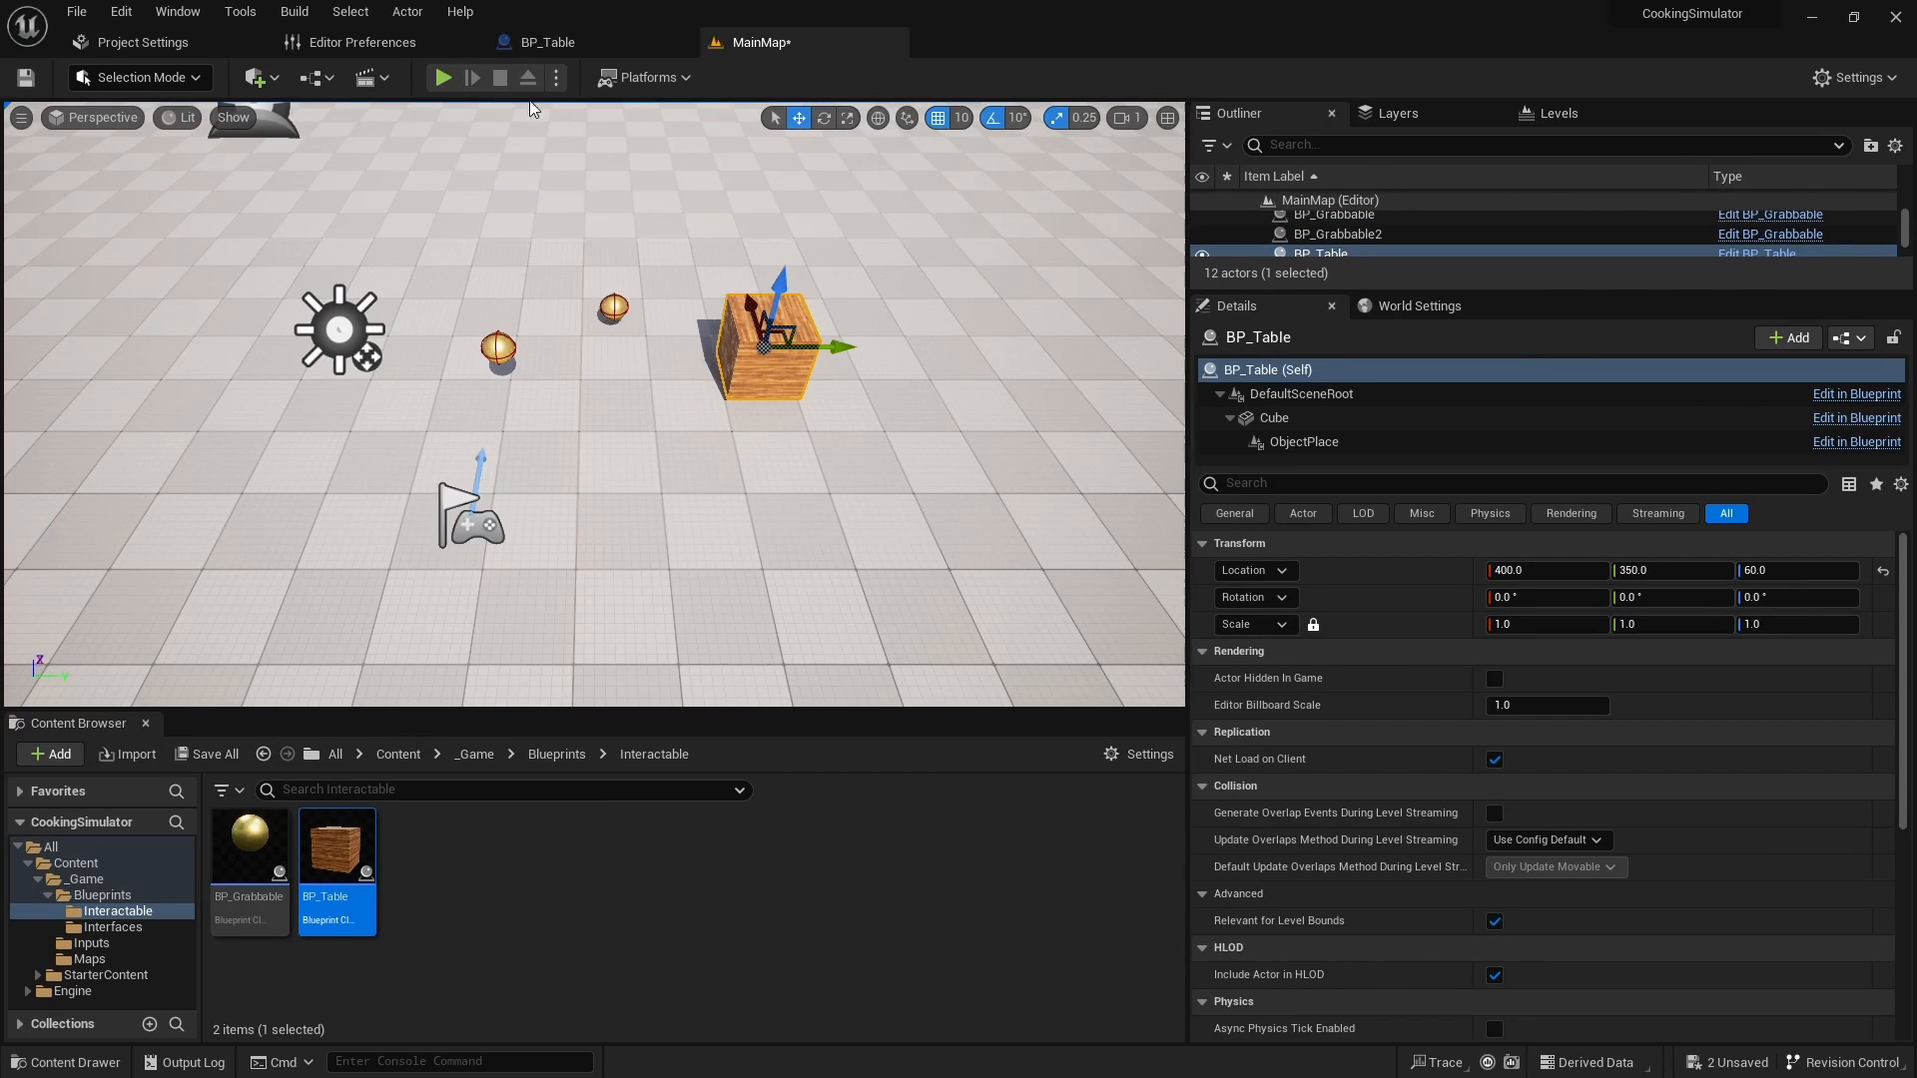
pyautogui.click(443, 77)
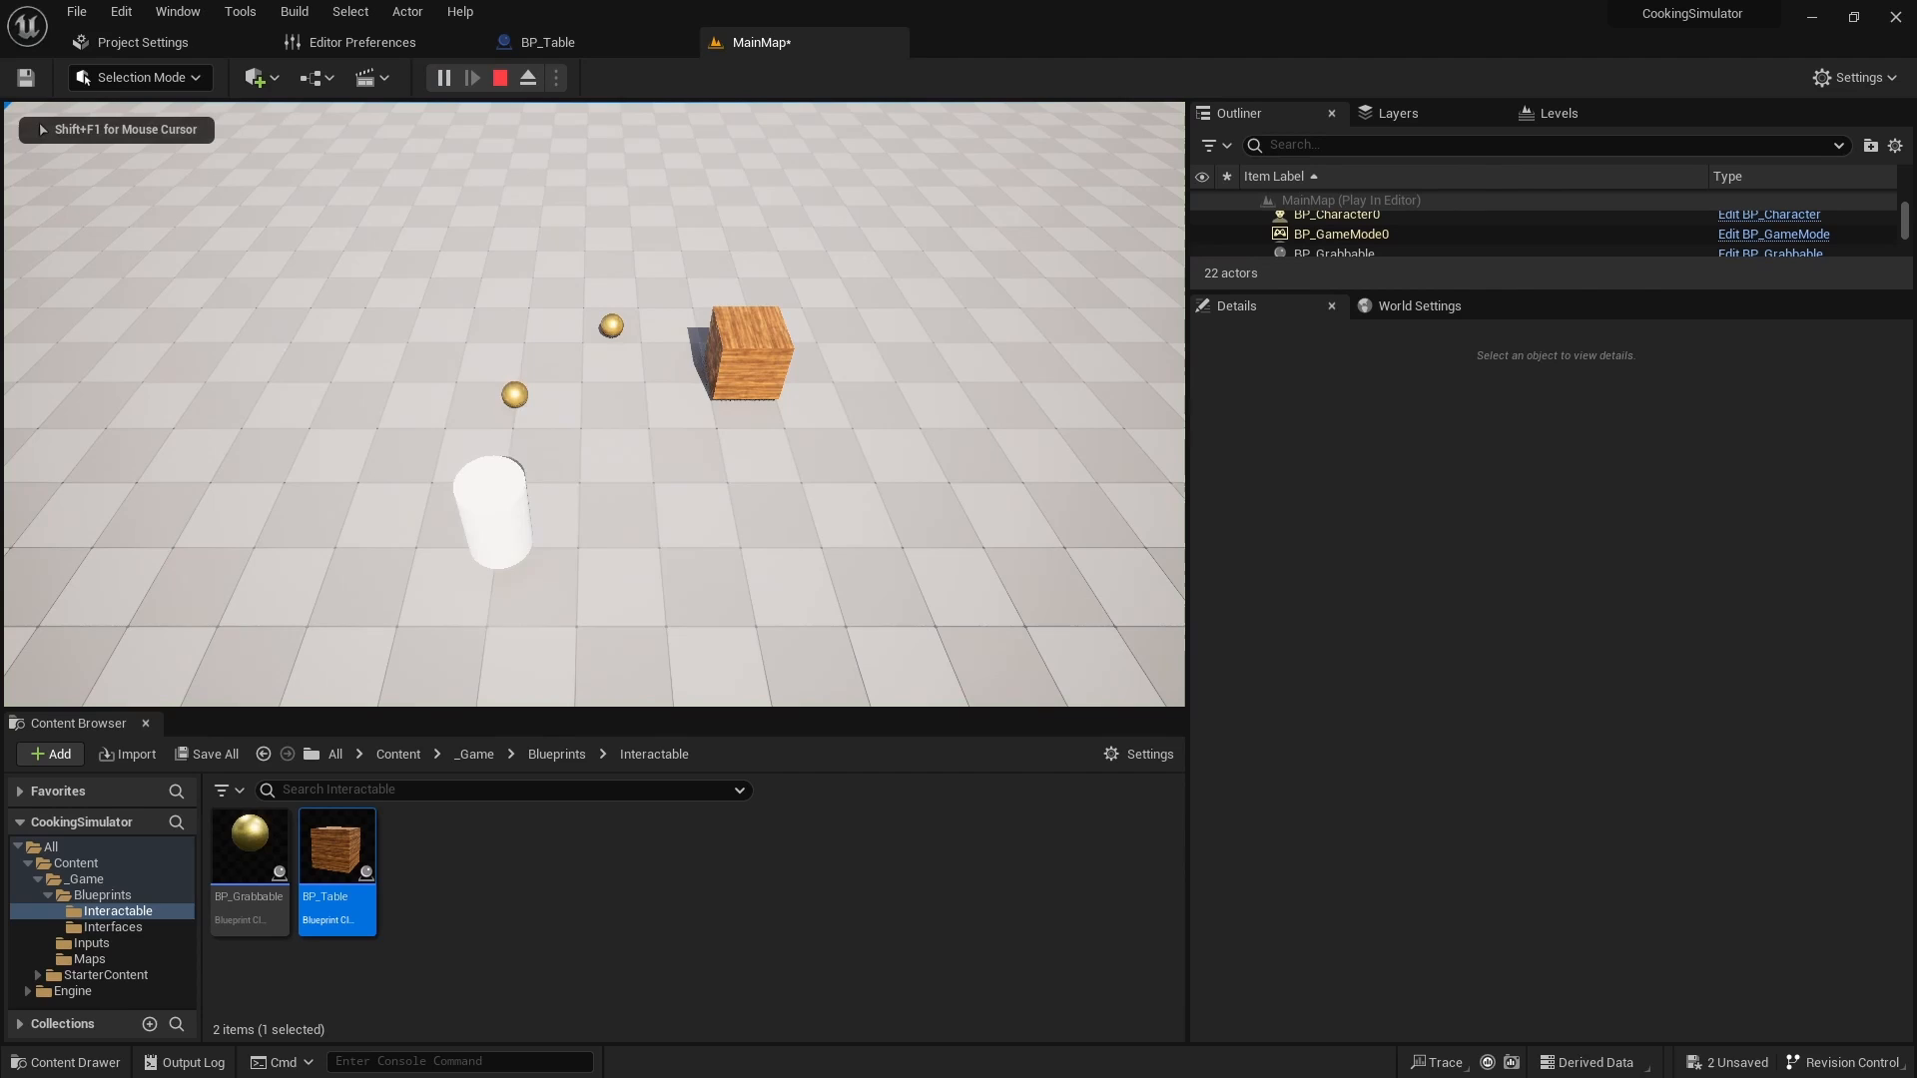